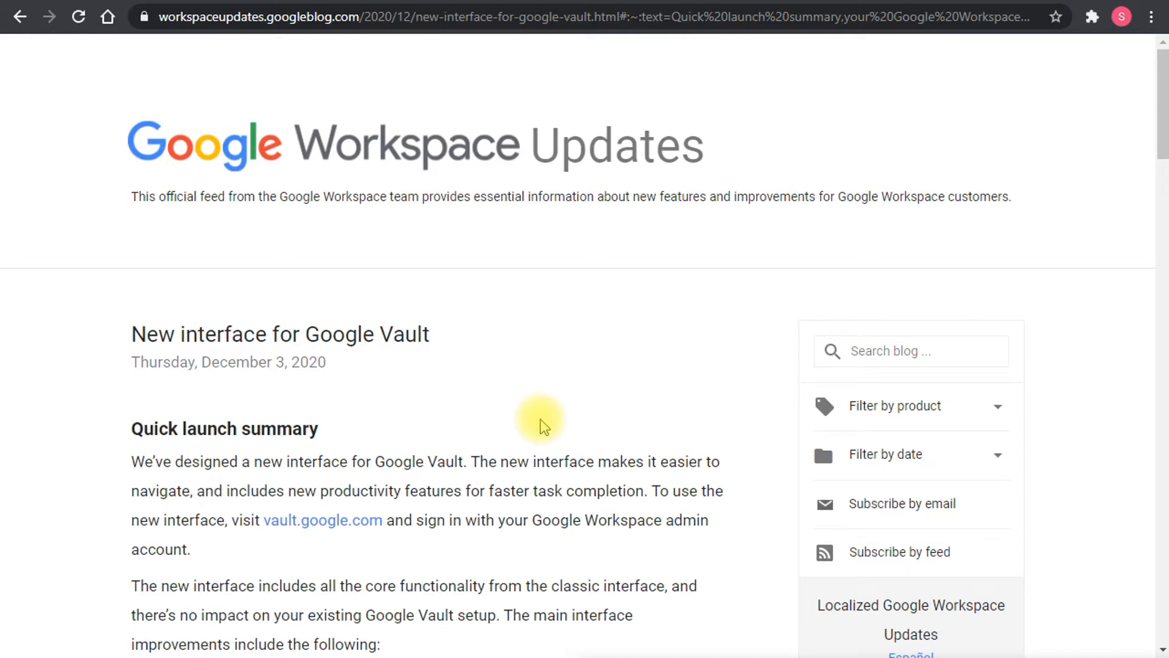
mouse_move(295, 391)
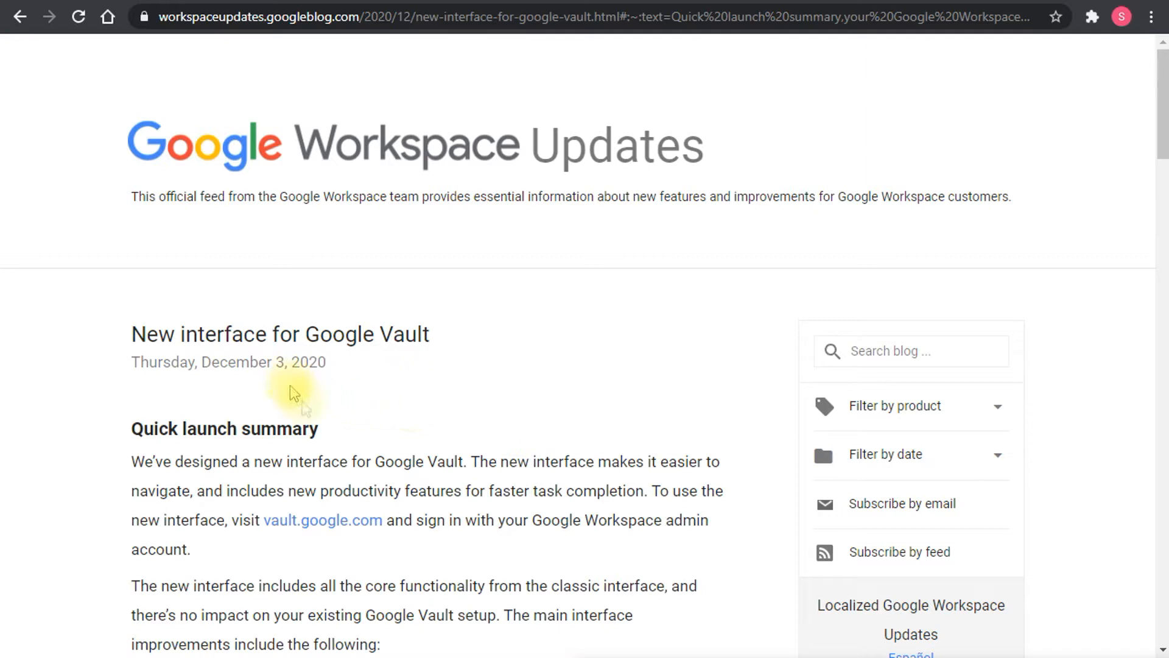
mouse_move(449, 432)
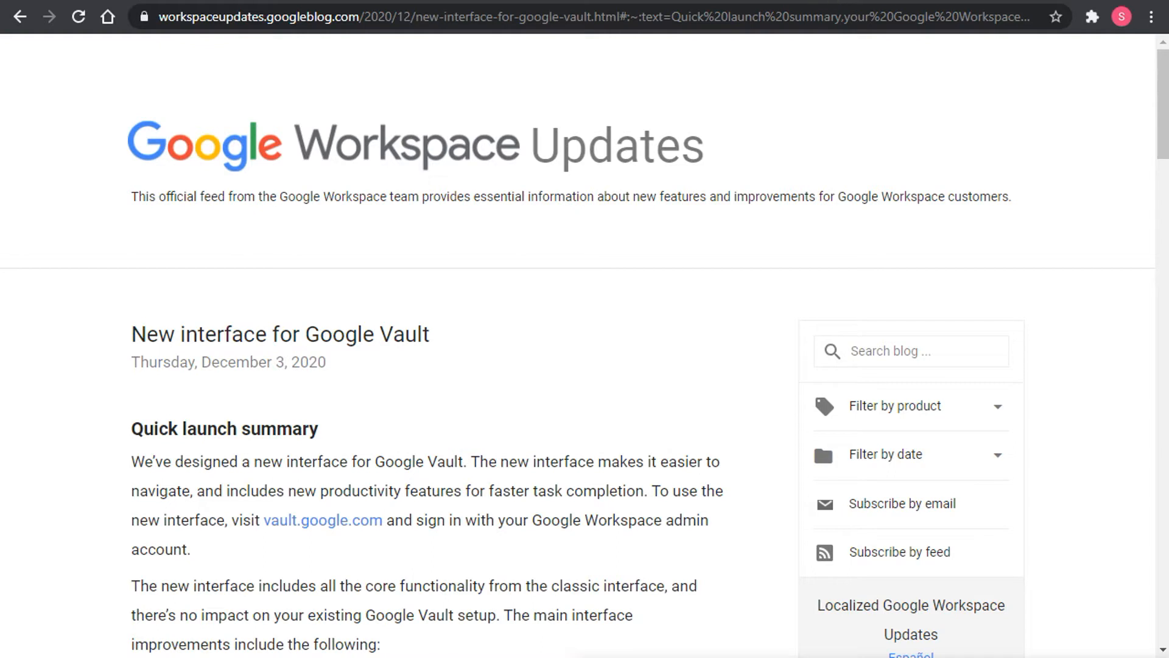
- Show the classic Vault Matters page with the 'Testing matter for course' matter
click(322, 520)
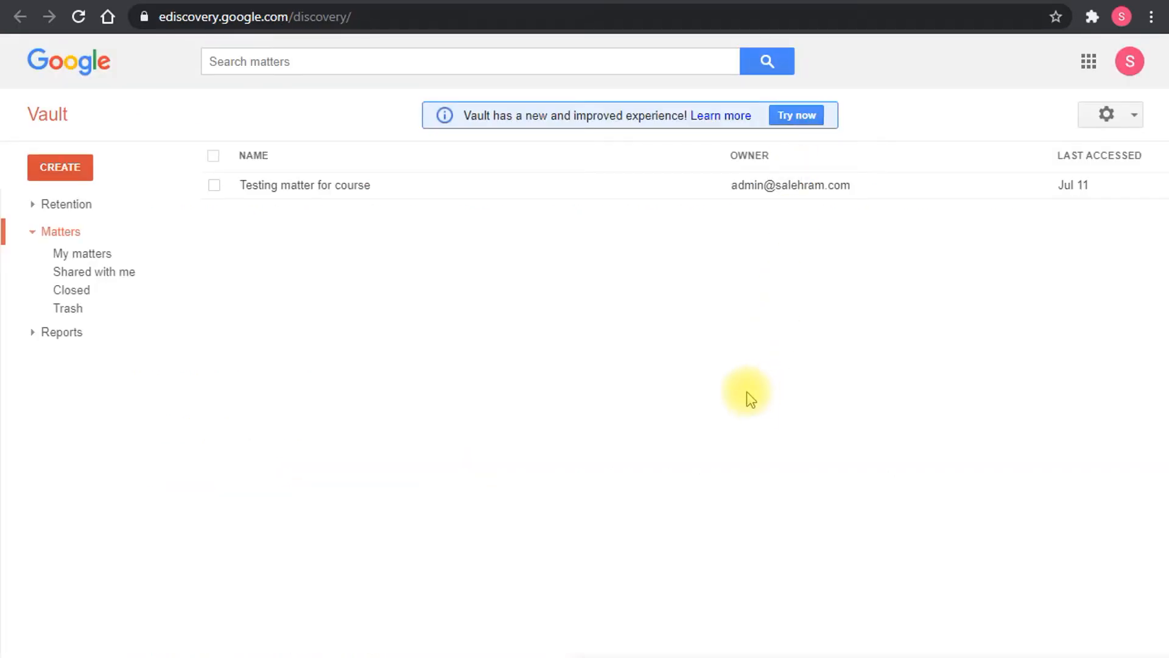
mouse_move(93, 271)
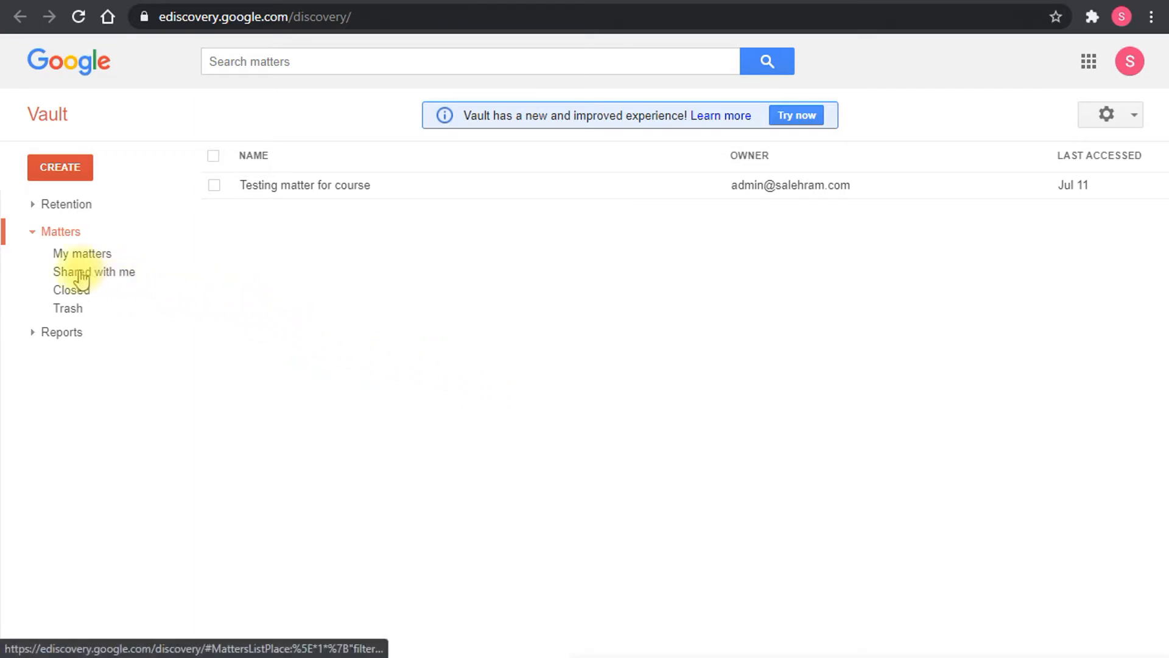
mouse_move(291, 290)
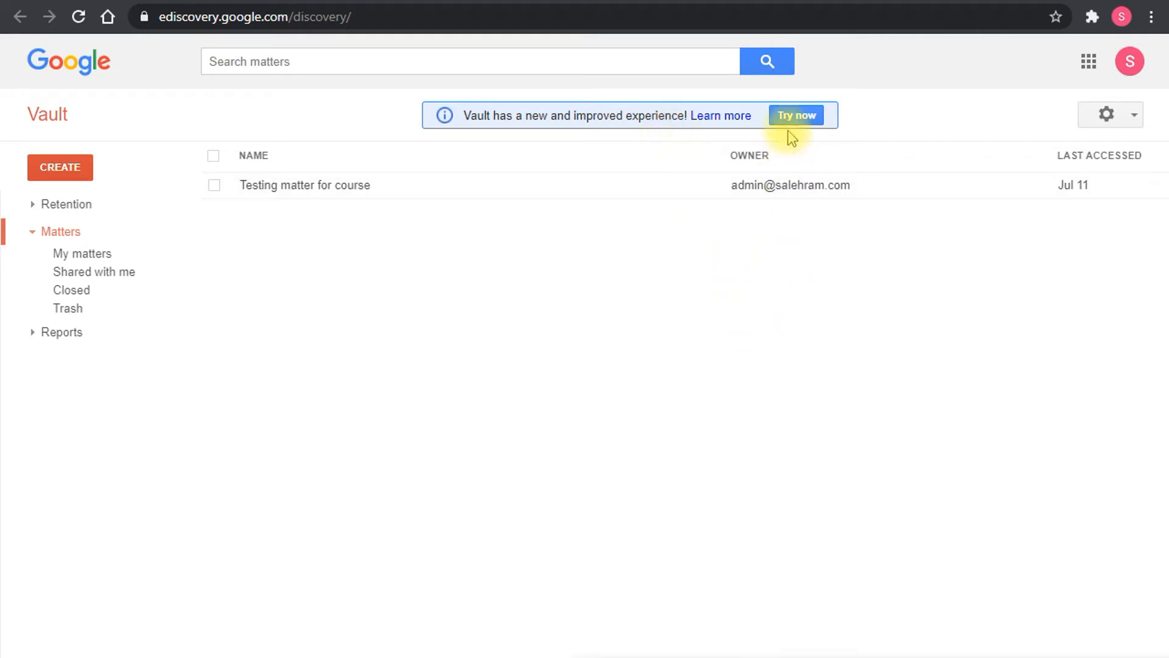
mouse_move(798, 133)
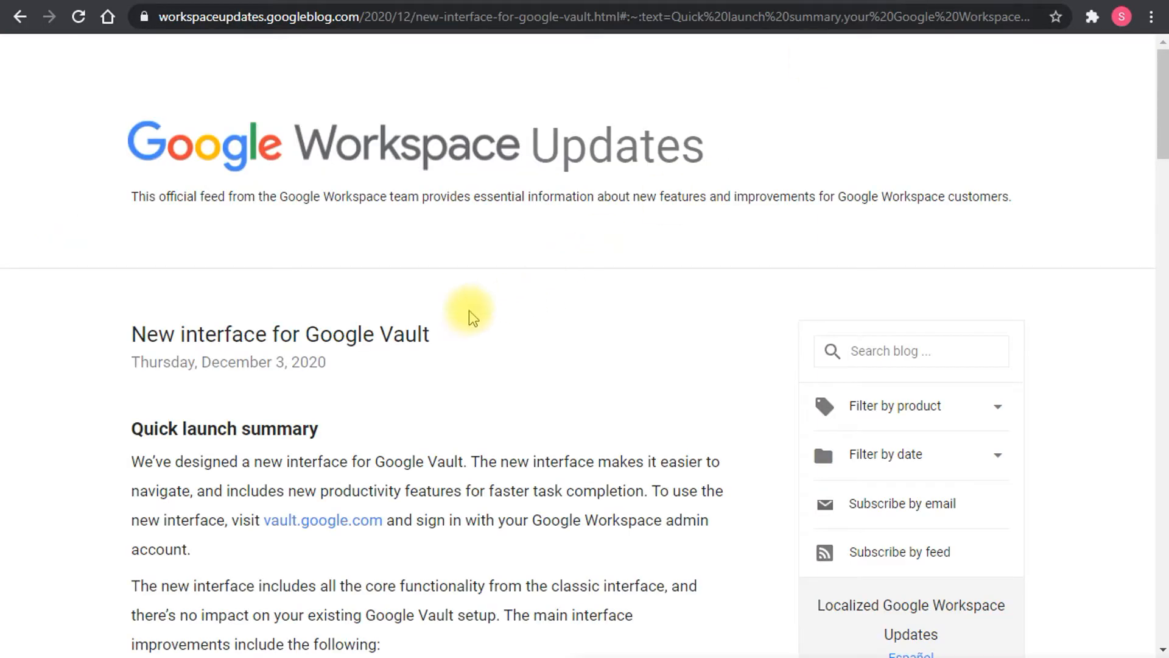
mouse_move(551, 370)
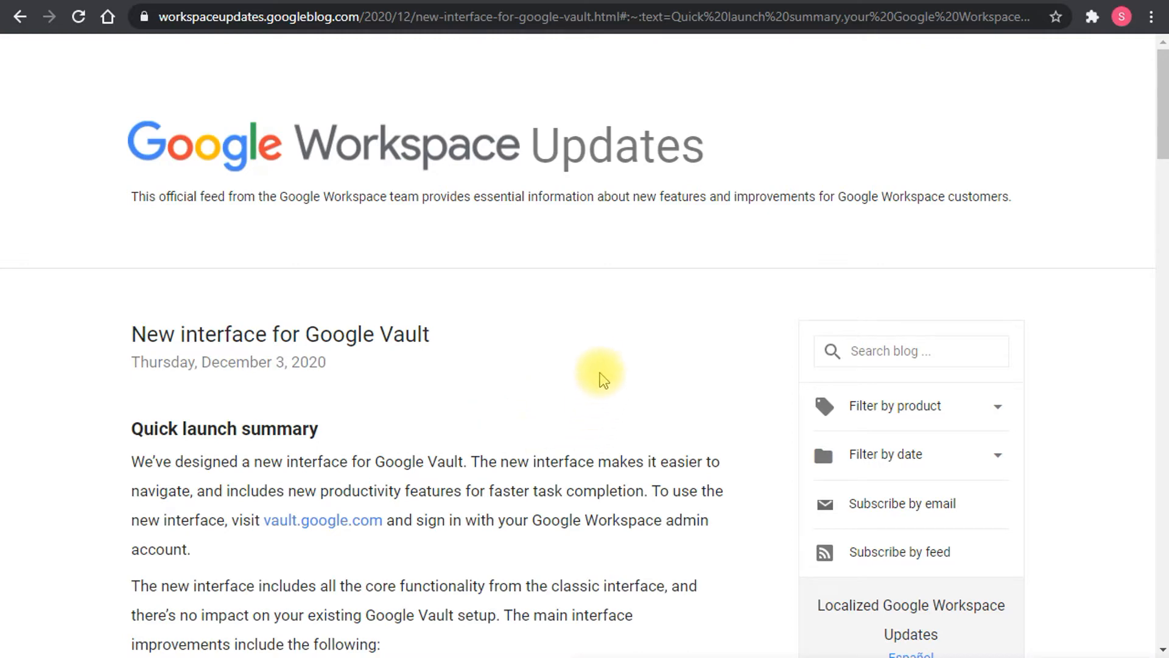
- Scroll the announcement post down to the bullet list of interface improvements, clearing a text highlight
scroll(down, 3)
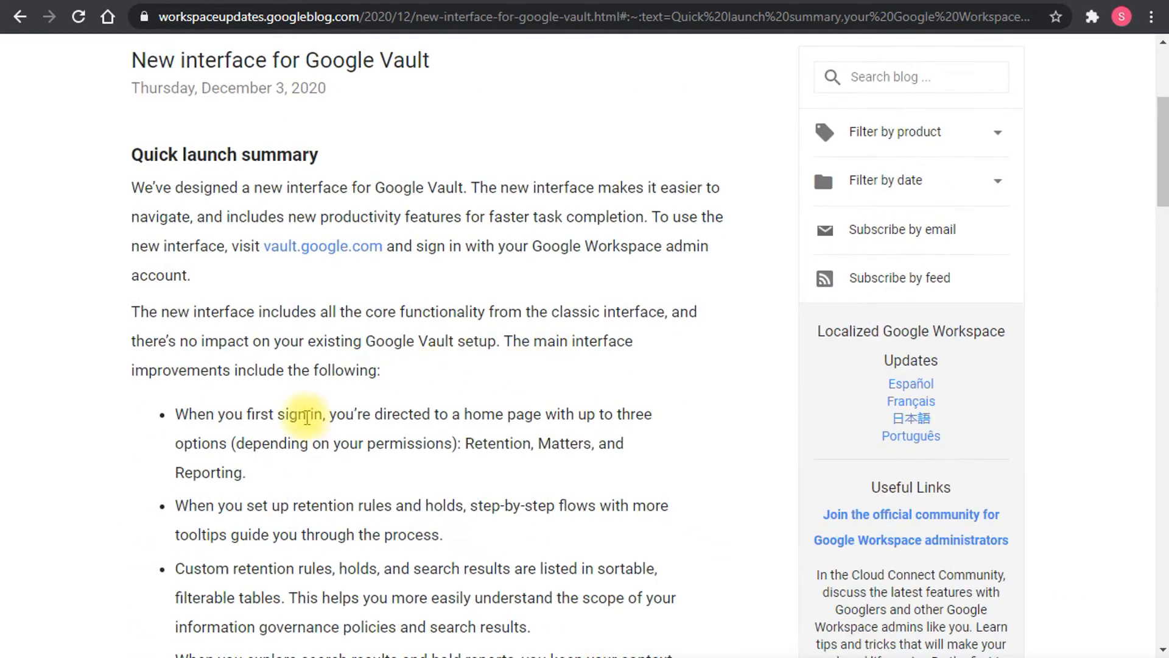
scroll(down, 3)
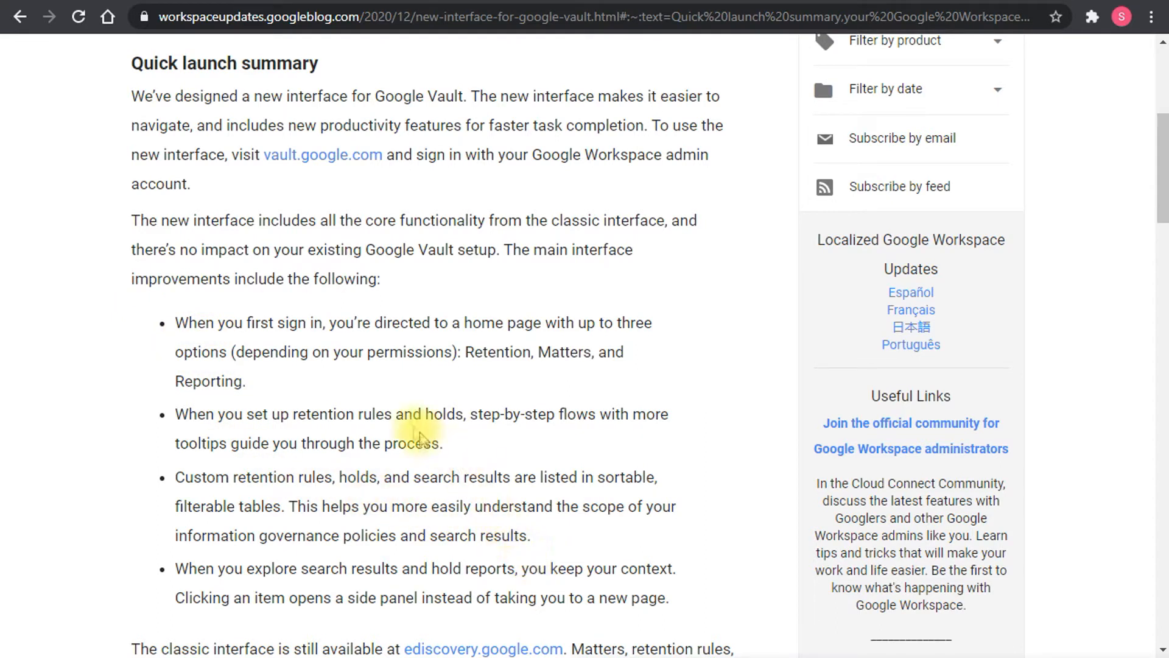
mouse_move(264, 387)
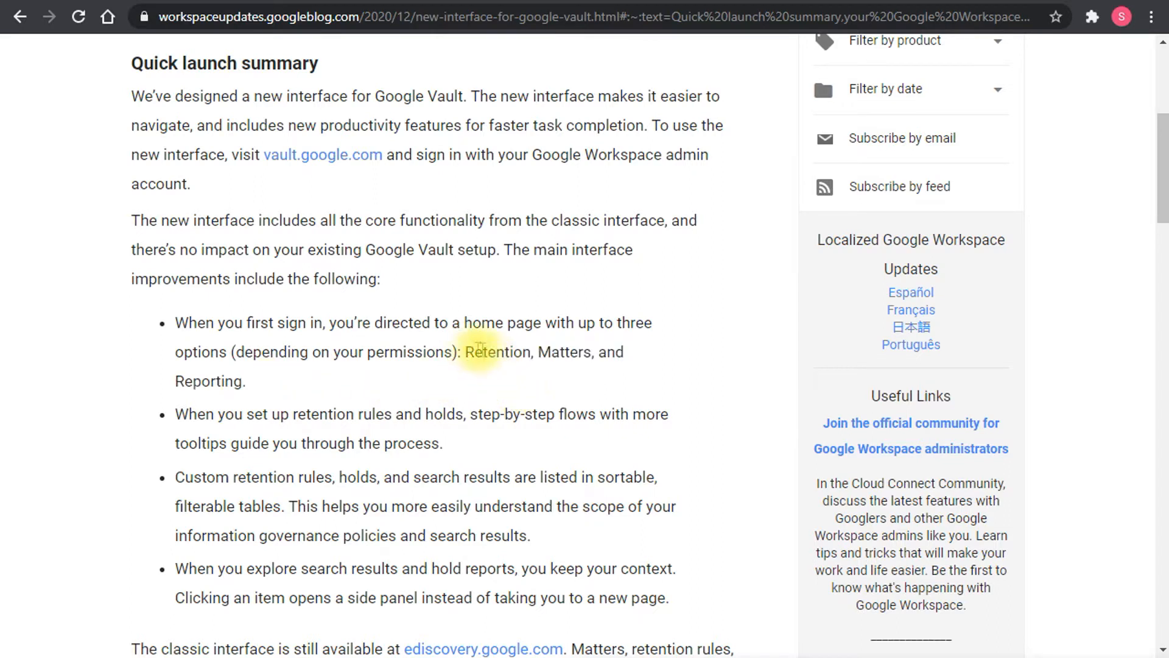
mouse_move(407, 386)
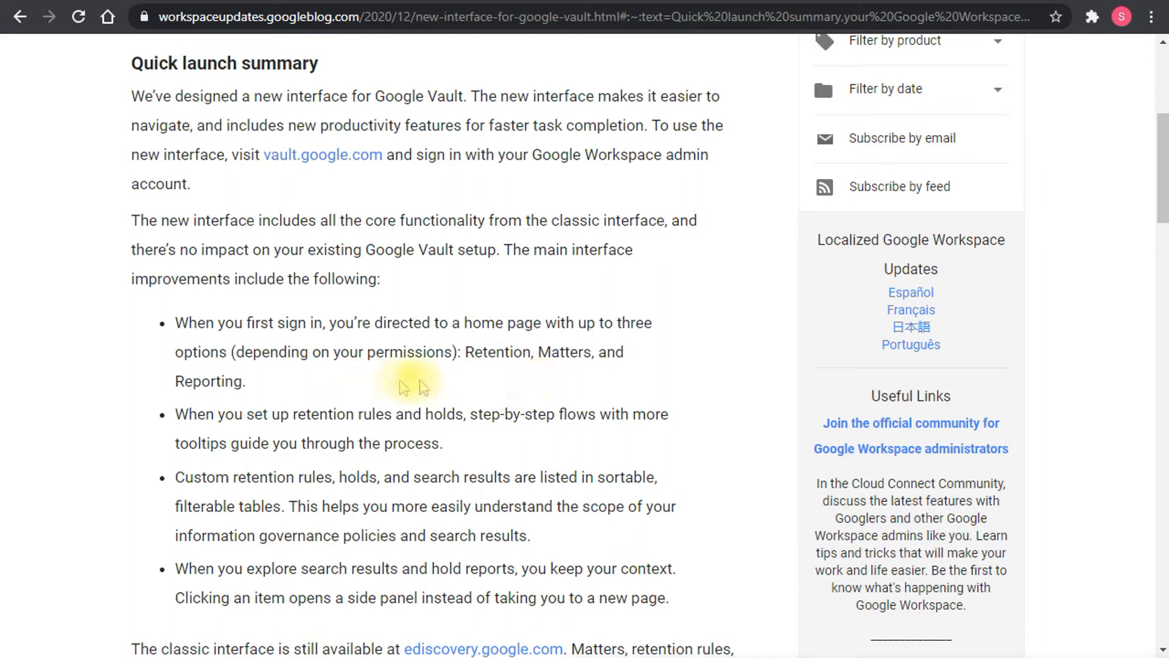
mouse_move(533, 371)
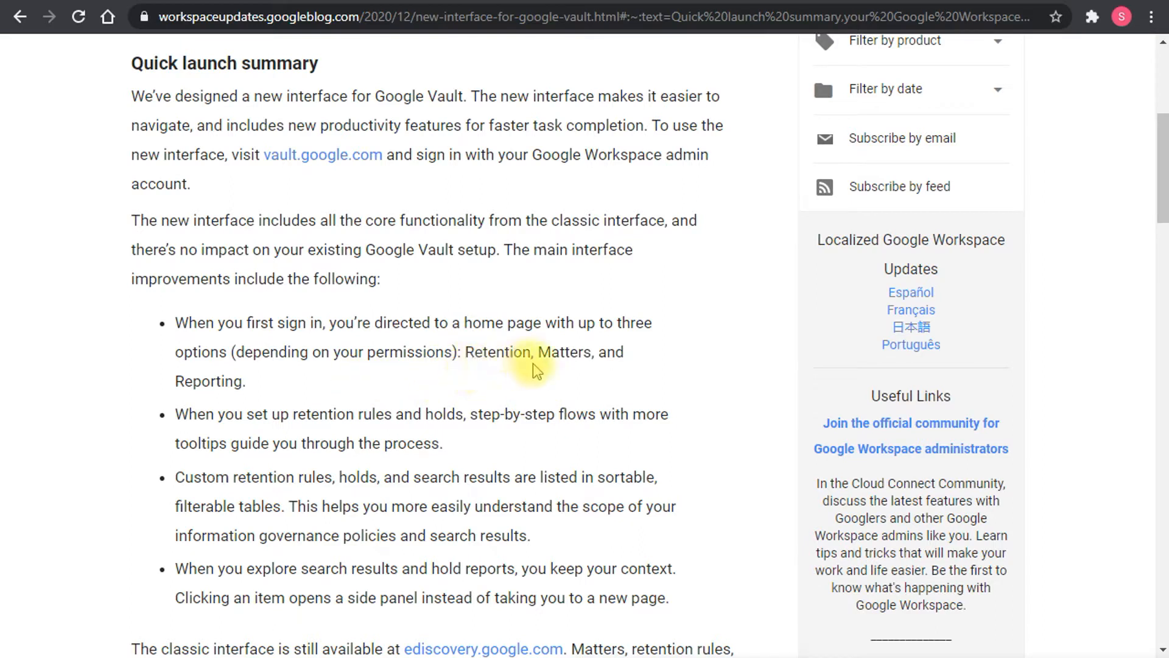
mouse_move(385, 413)
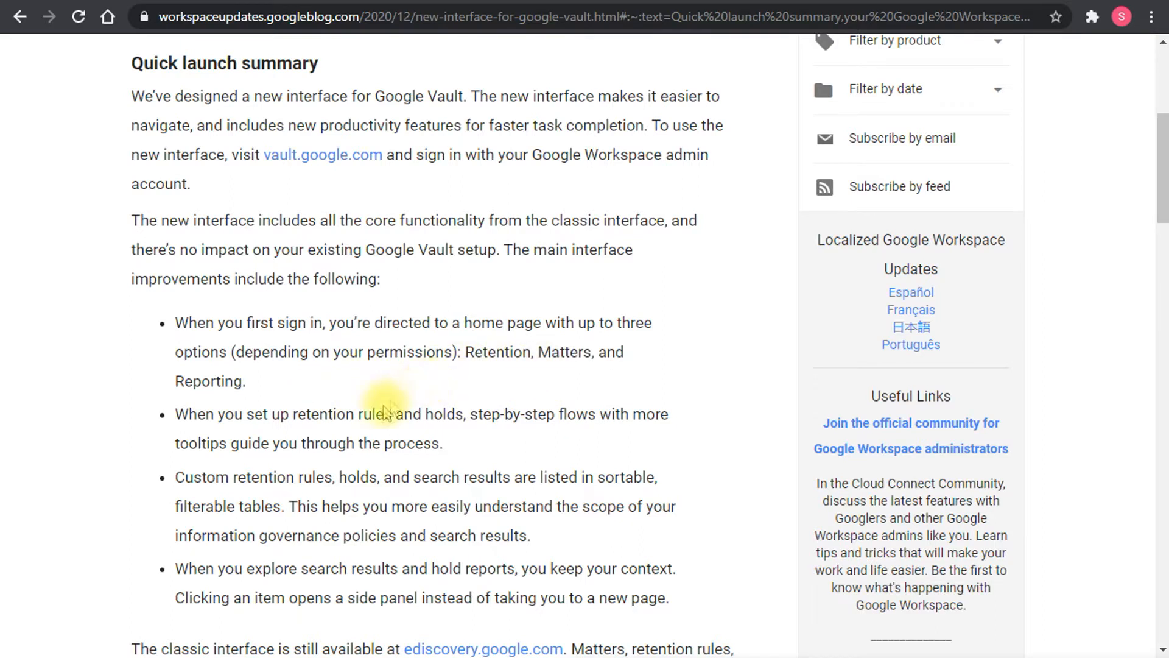
mouse_move(227, 436)
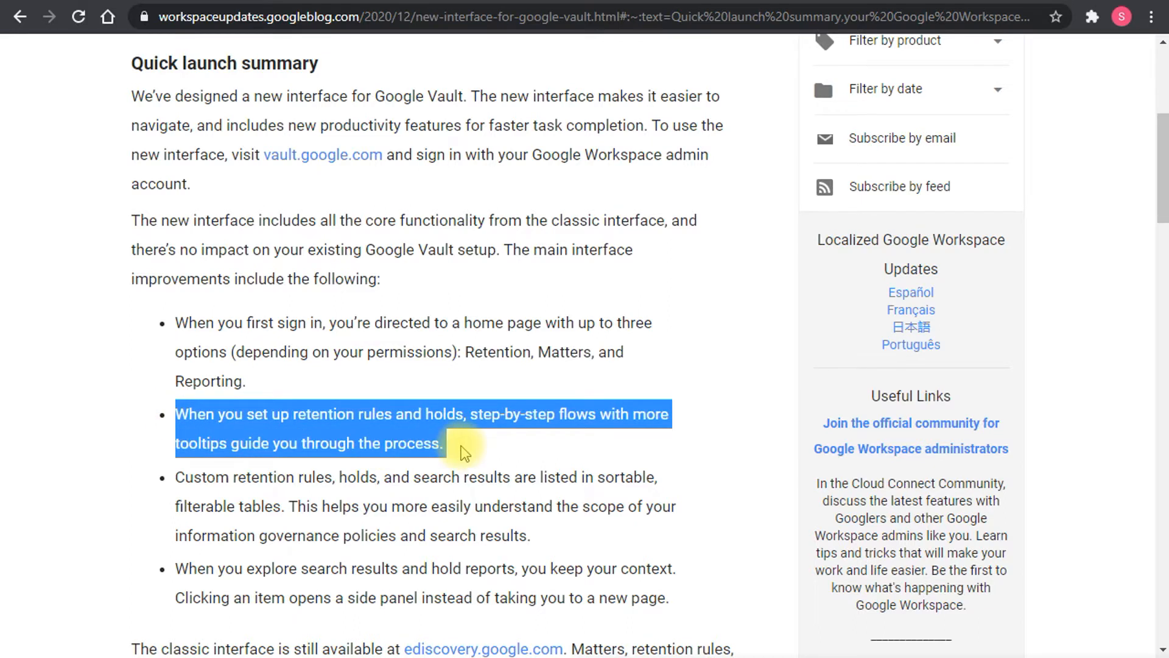
click(463, 451)
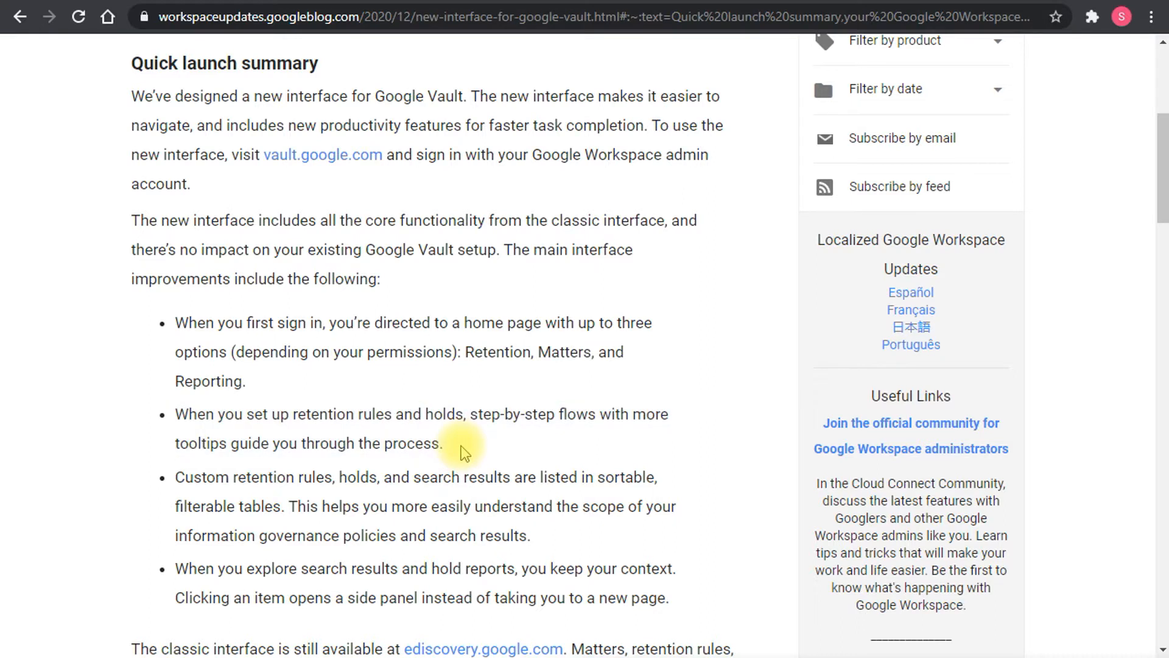
mouse_move(465, 458)
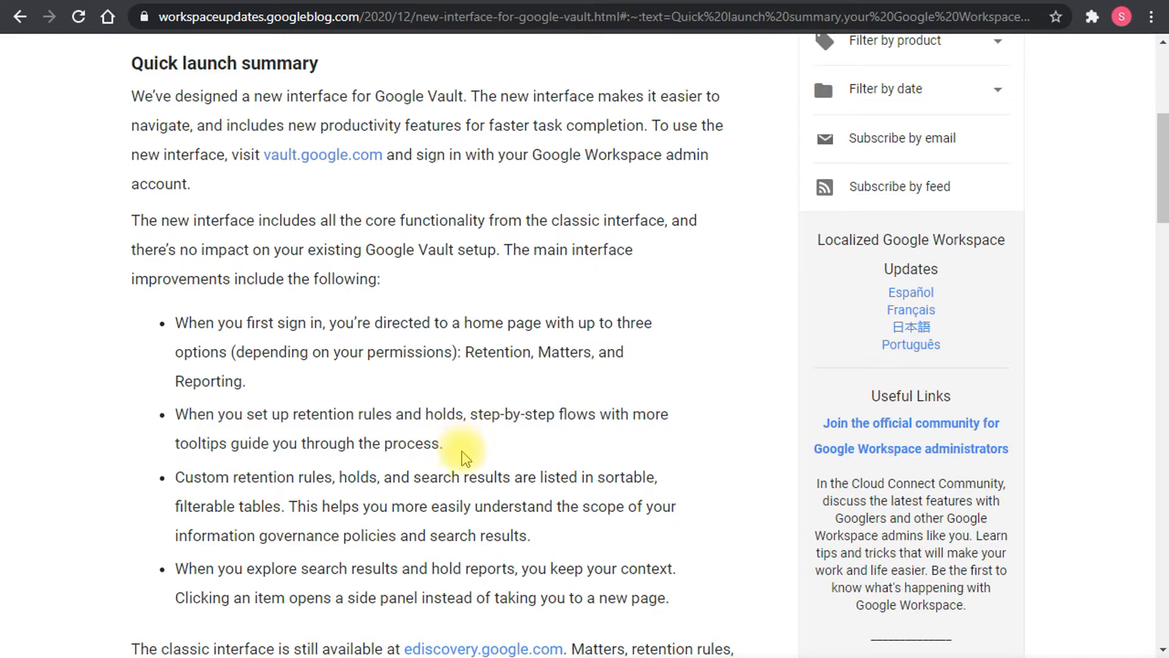
scroll(down, 3)
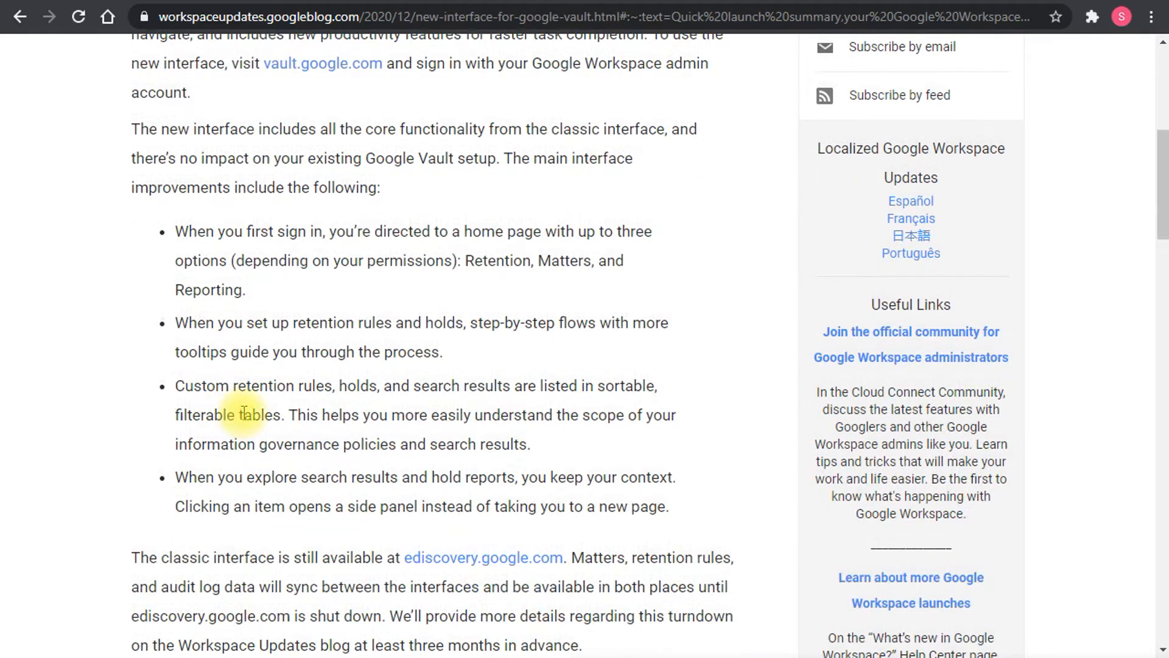
scroll(down, 3)
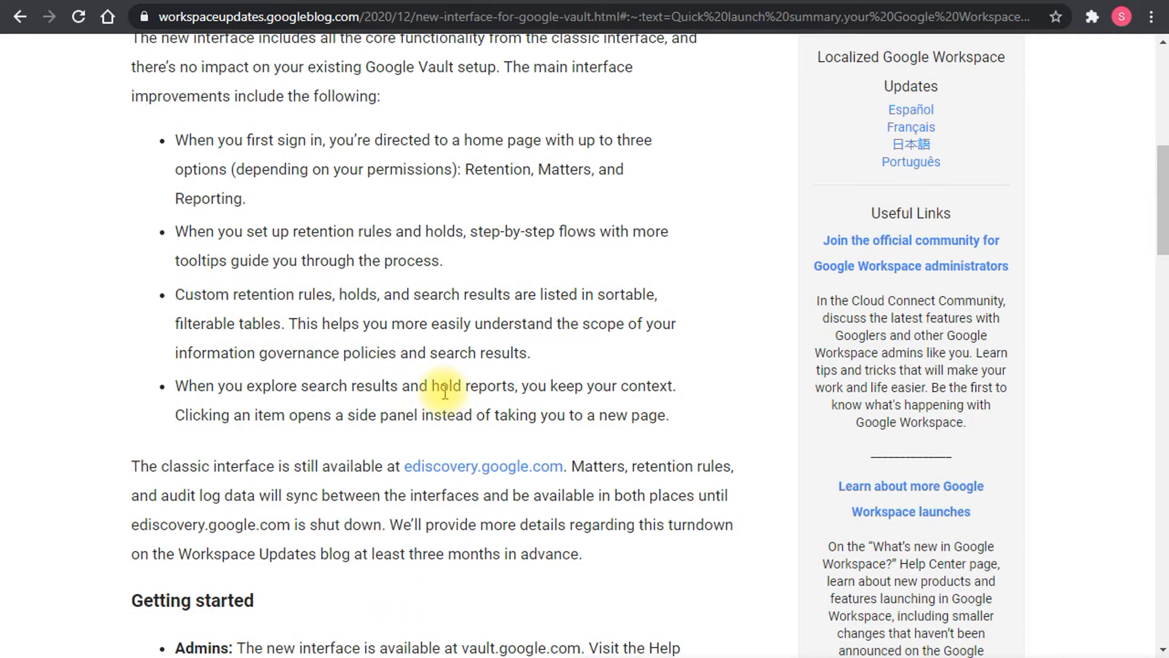
mouse_move(363, 164)
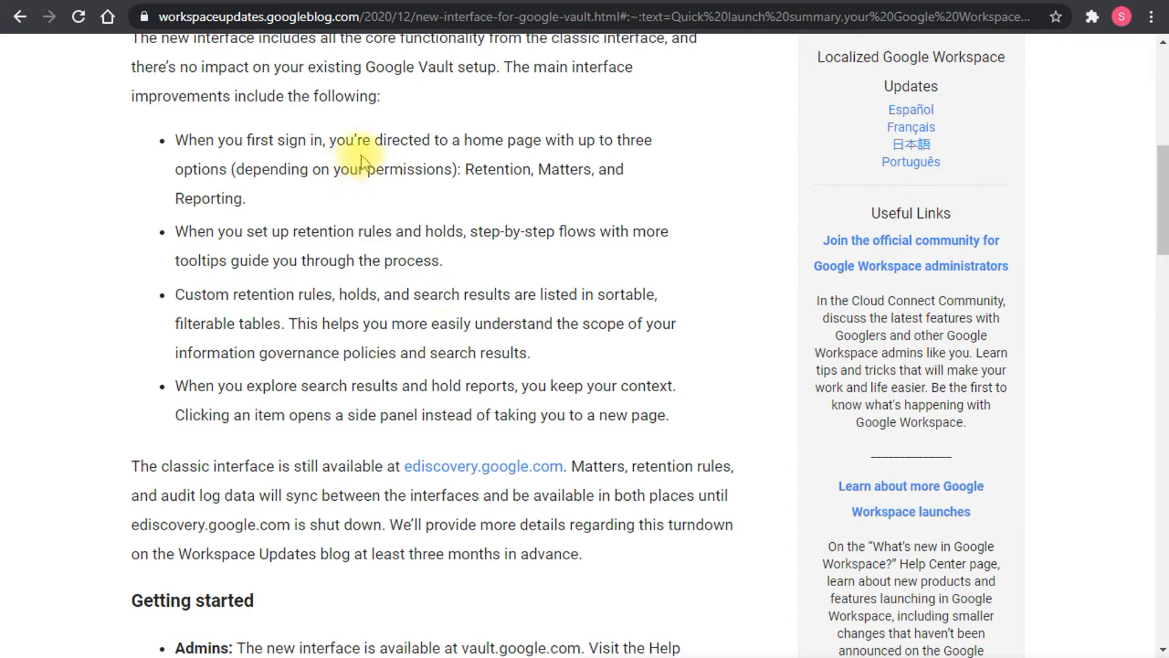
mouse_move(368, 157)
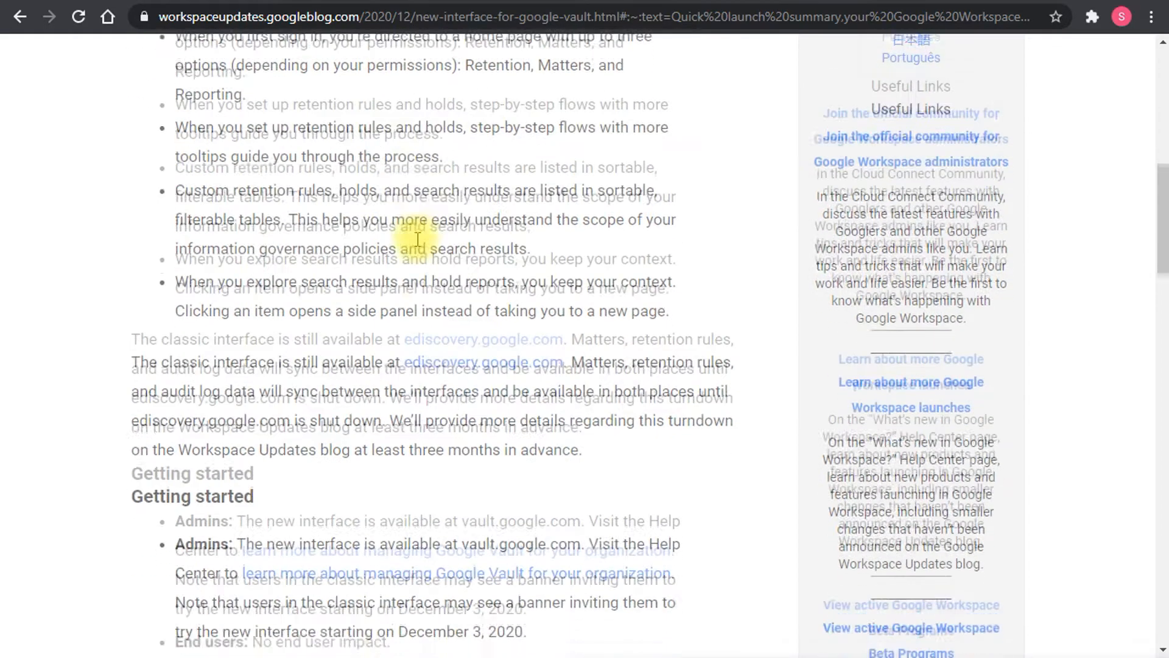
- Scroll through the post's screenshots of the new Vault home and custom rules table
scroll(down, 3)
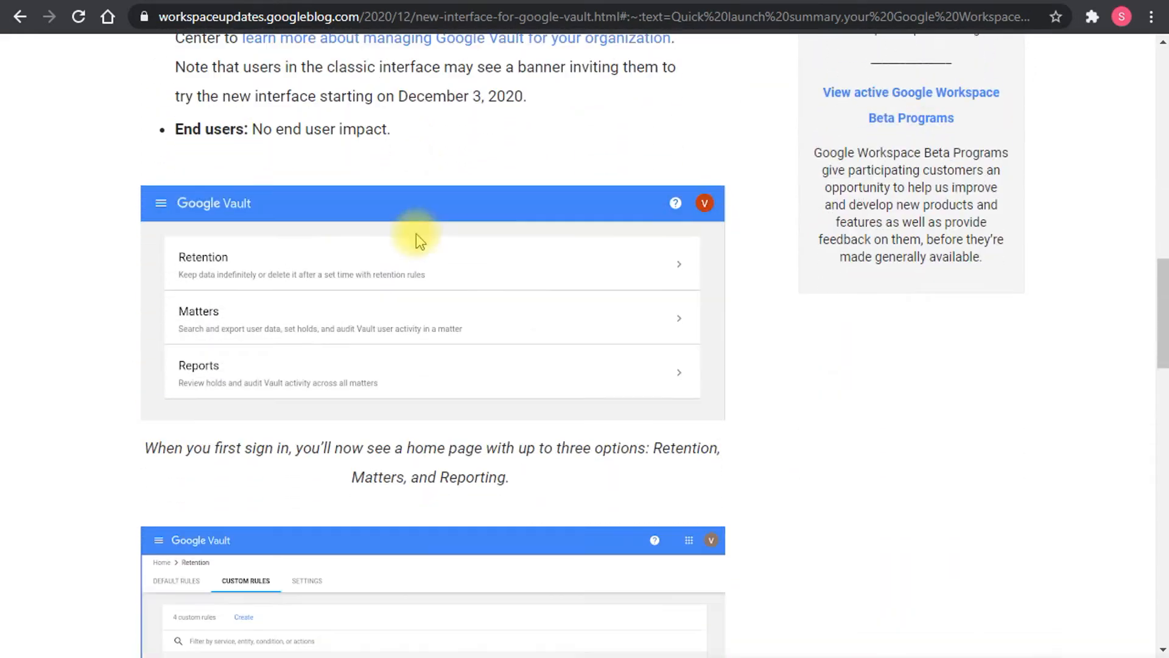
mouse_move(401, 314)
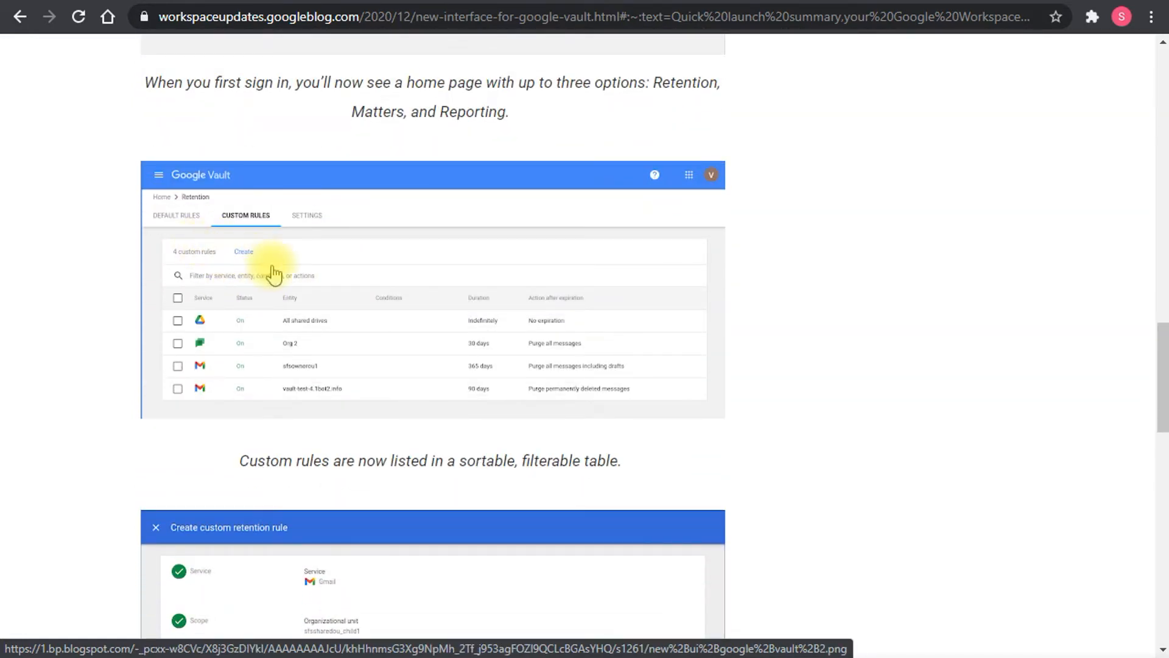
mouse_move(282, 351)
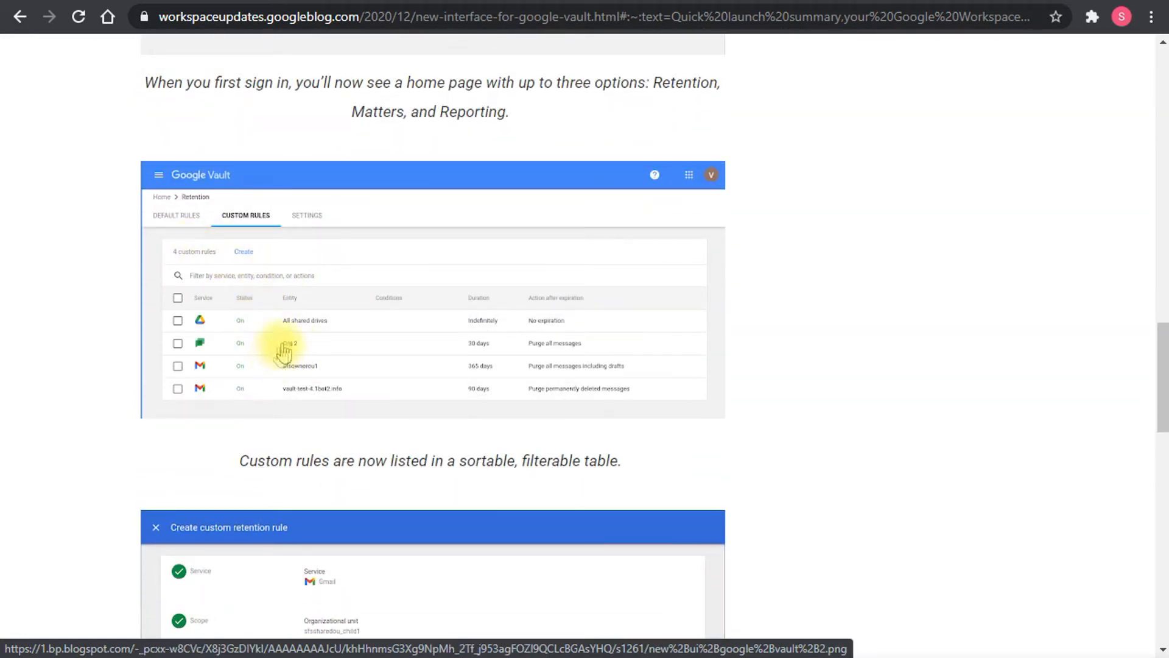
scroll(down, 3)
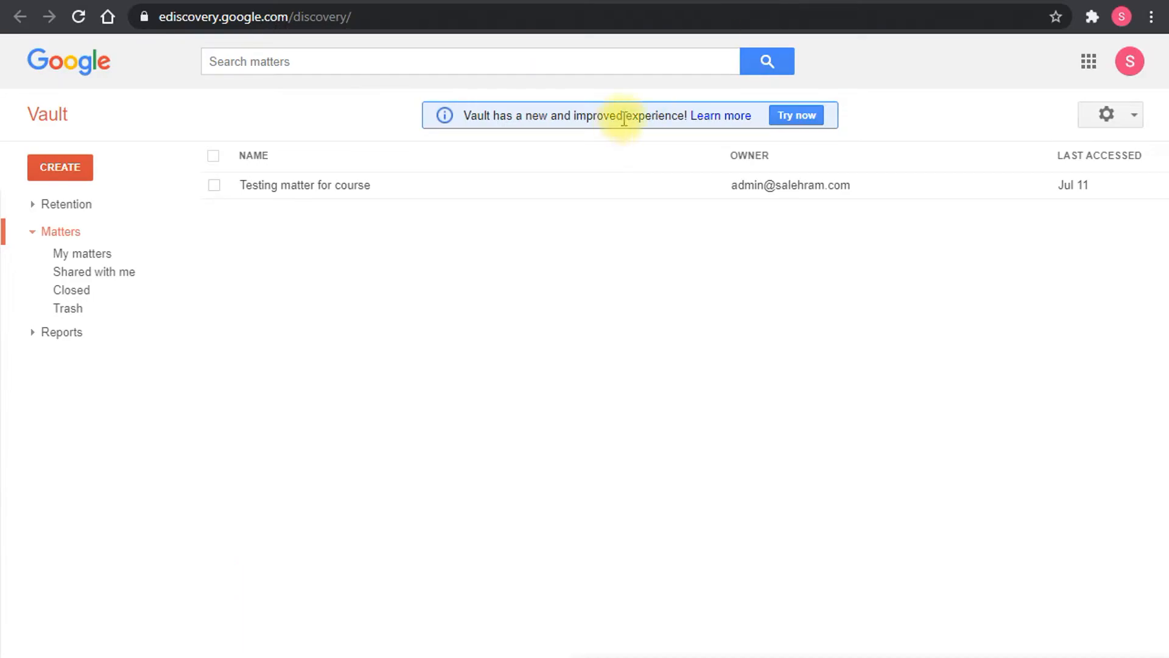
- Switch to the new Vault experience and show its navigation menu of sections
click(795, 114)
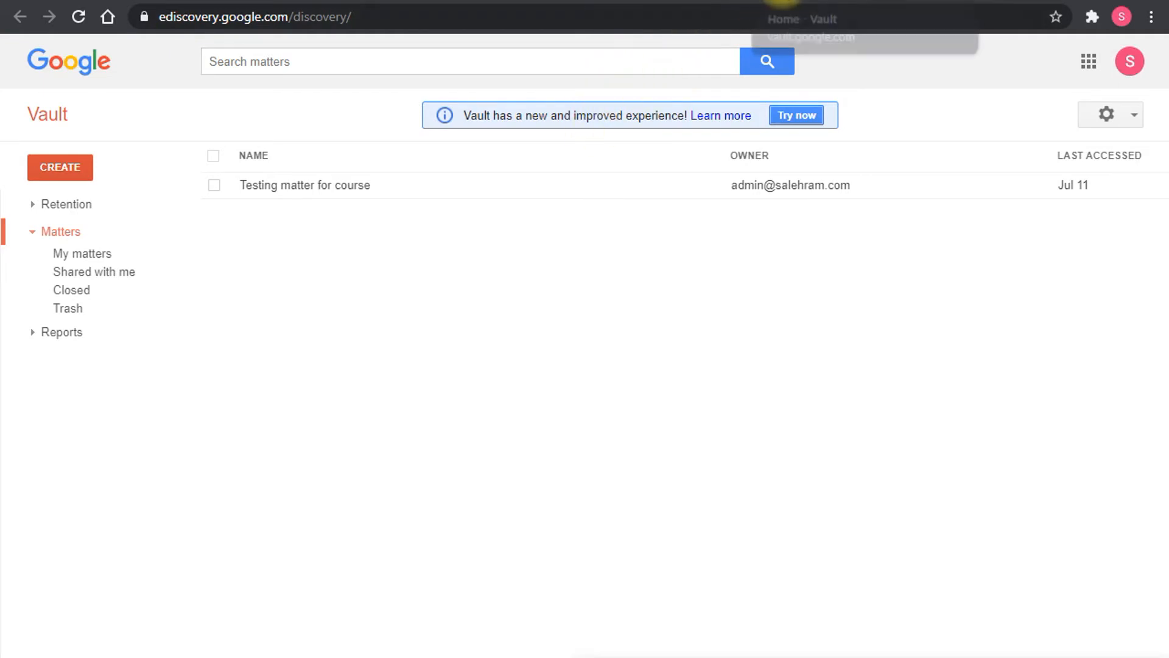
click(795, 116)
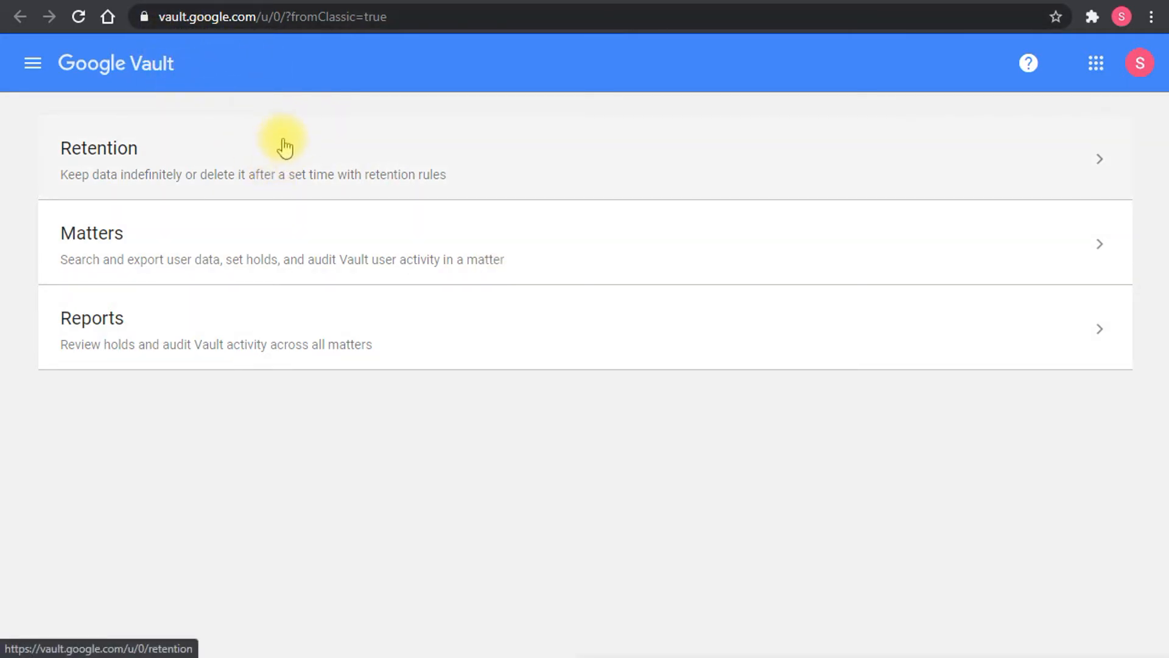
mouse_move(297, 239)
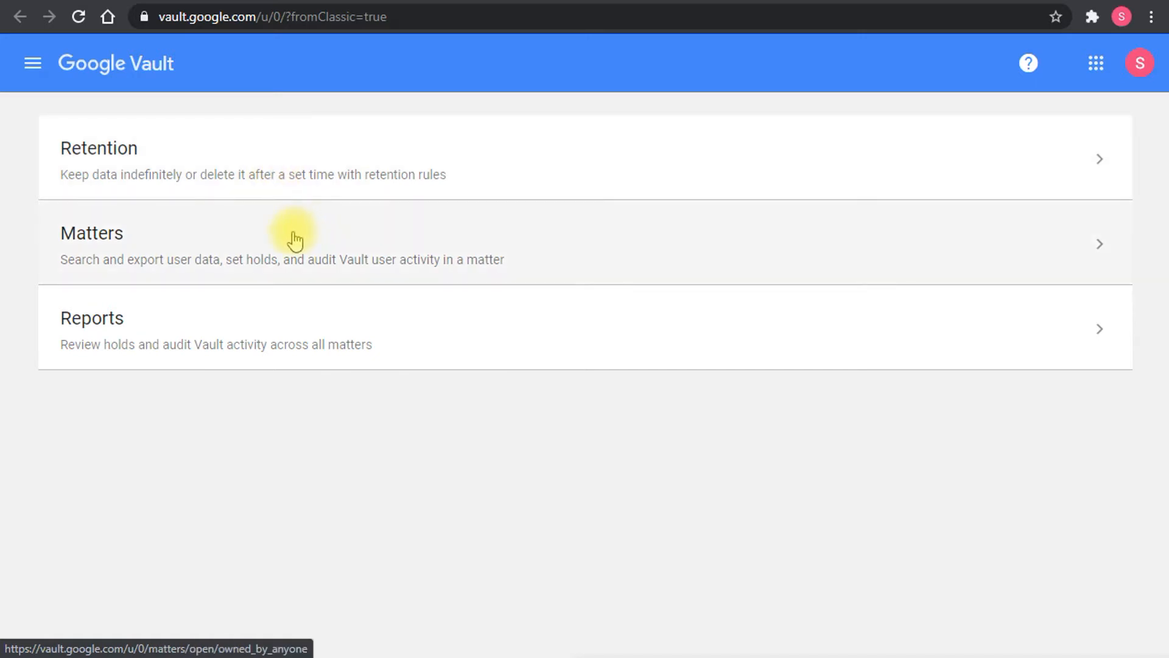
mouse_move(274, 446)
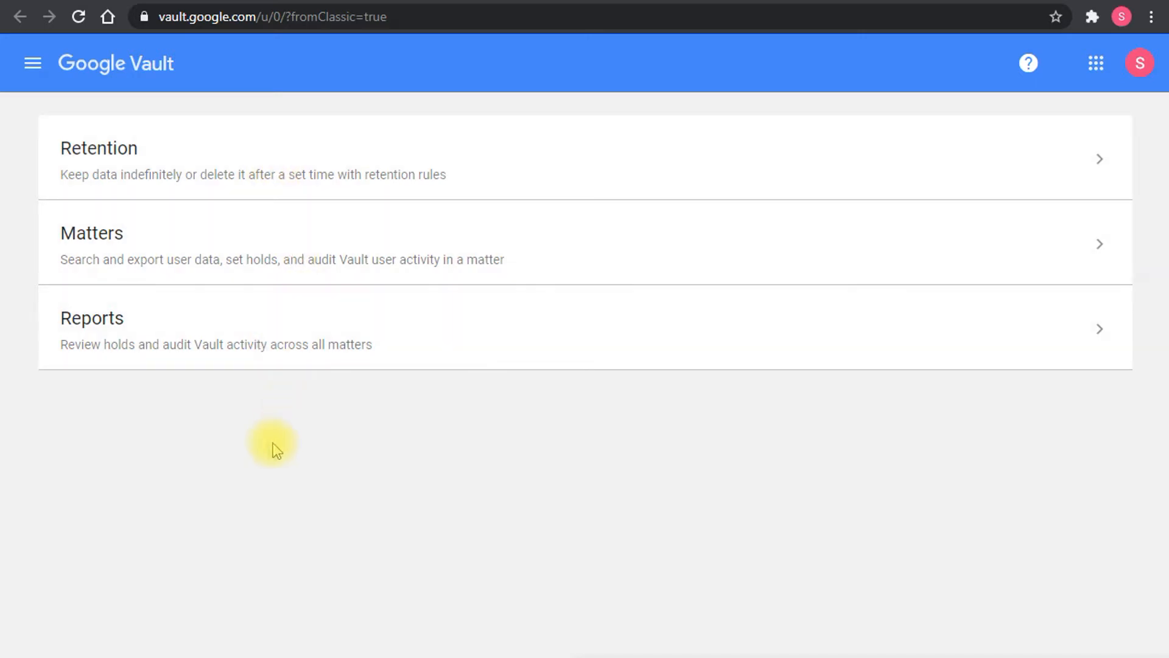
mouse_move(290, 443)
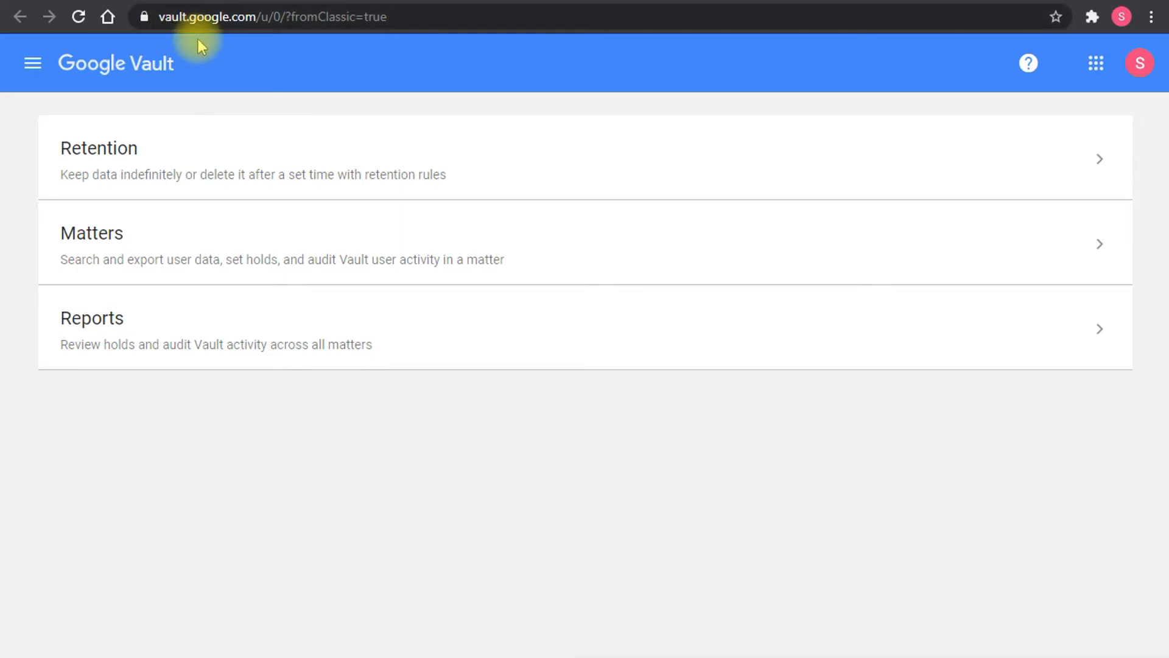
mouse_move(251, 231)
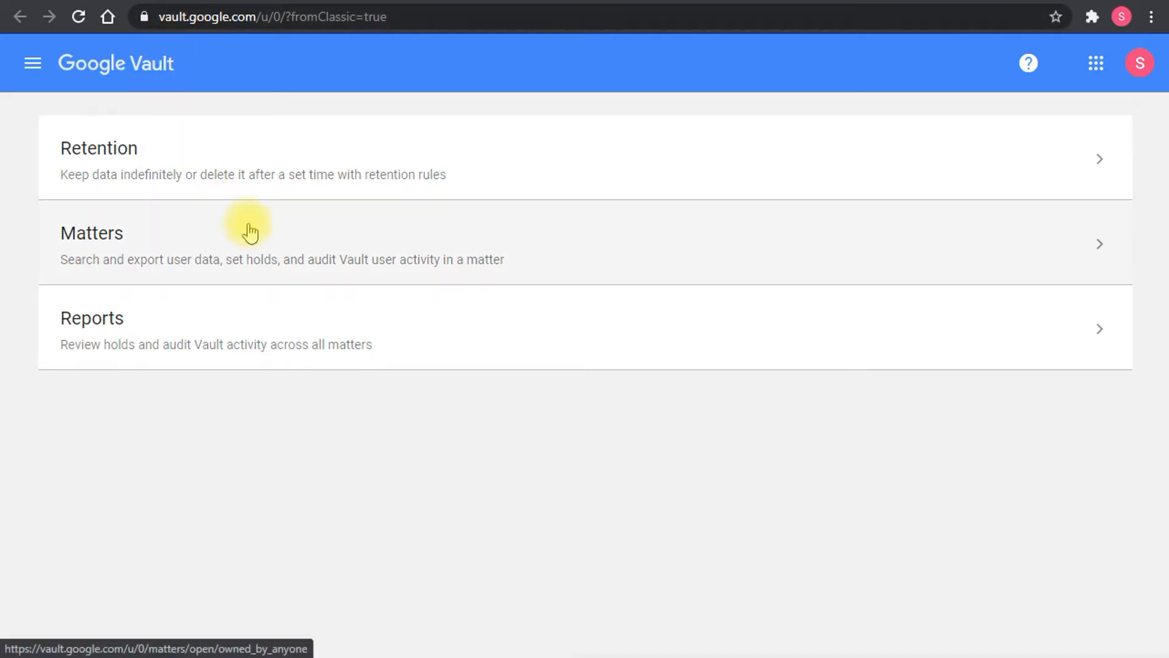
mouse_move(169, 182)
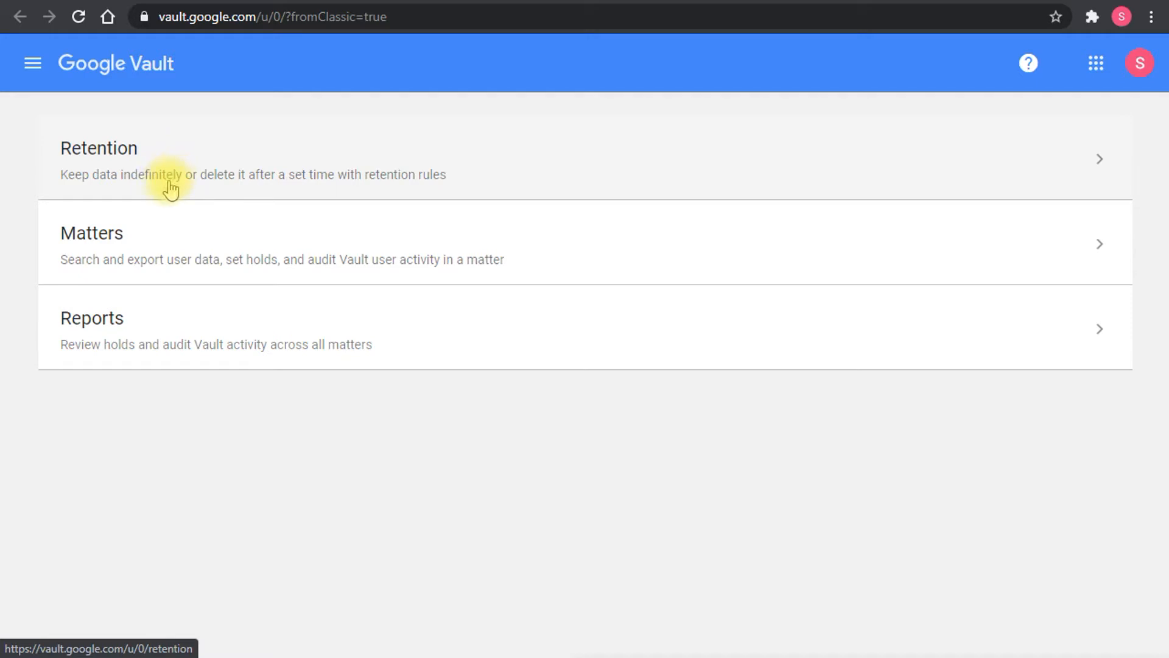
click(31, 62)
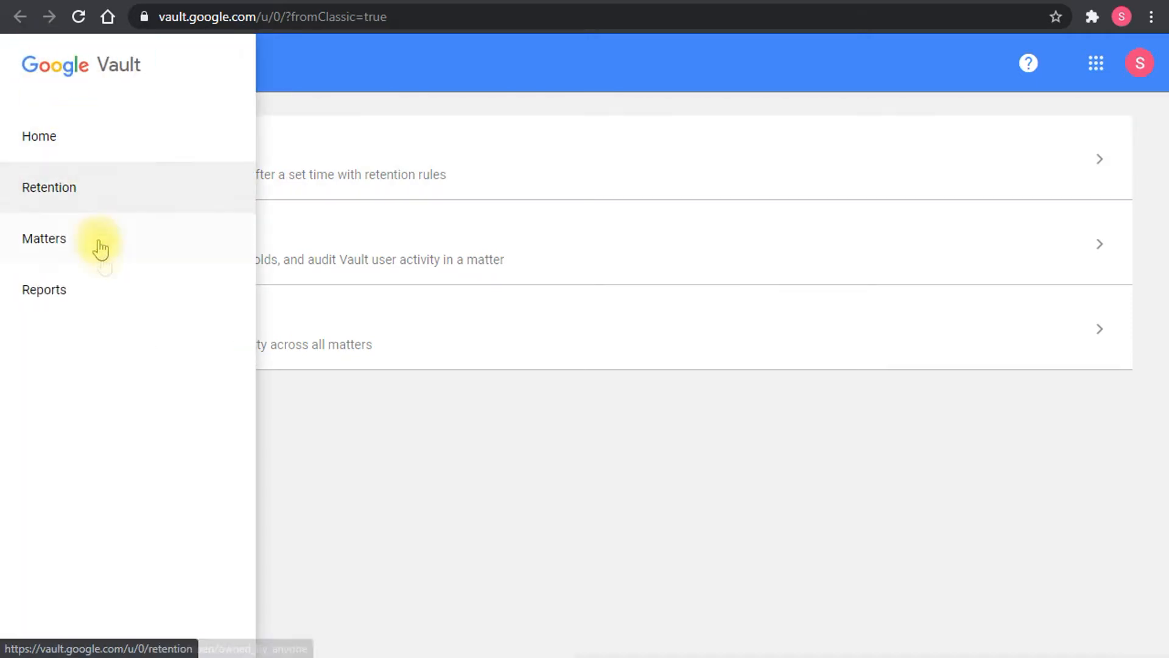
mouse_move(391, 453)
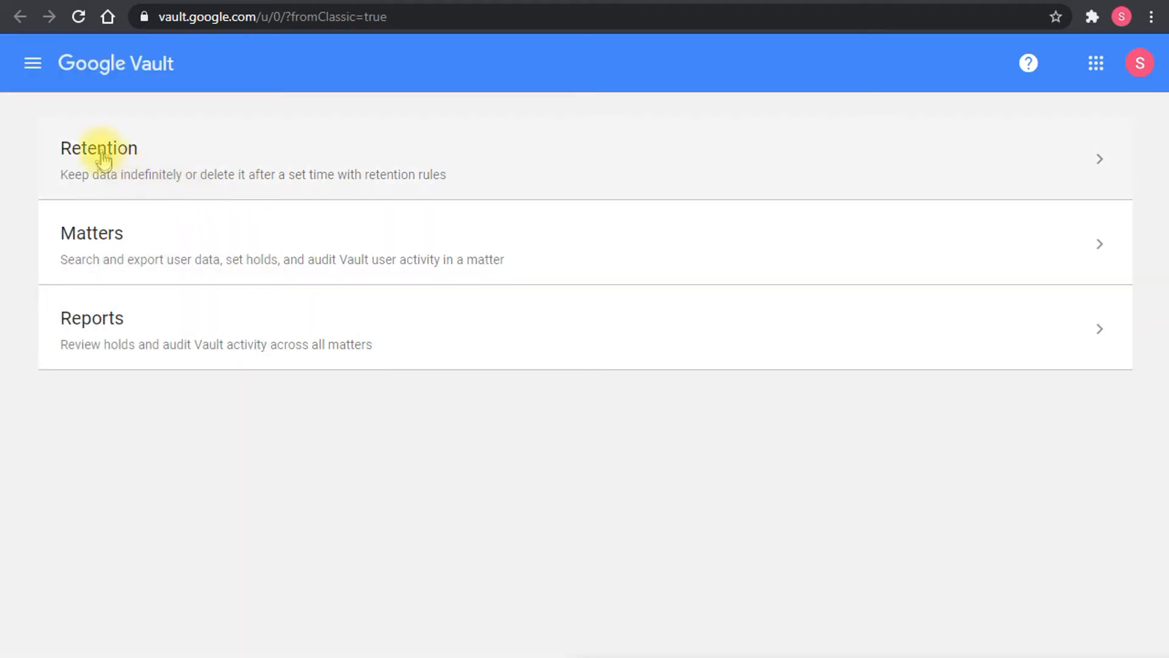
- Delete the Drive default retention rule and start a new default rule for Drive
click(99, 147)
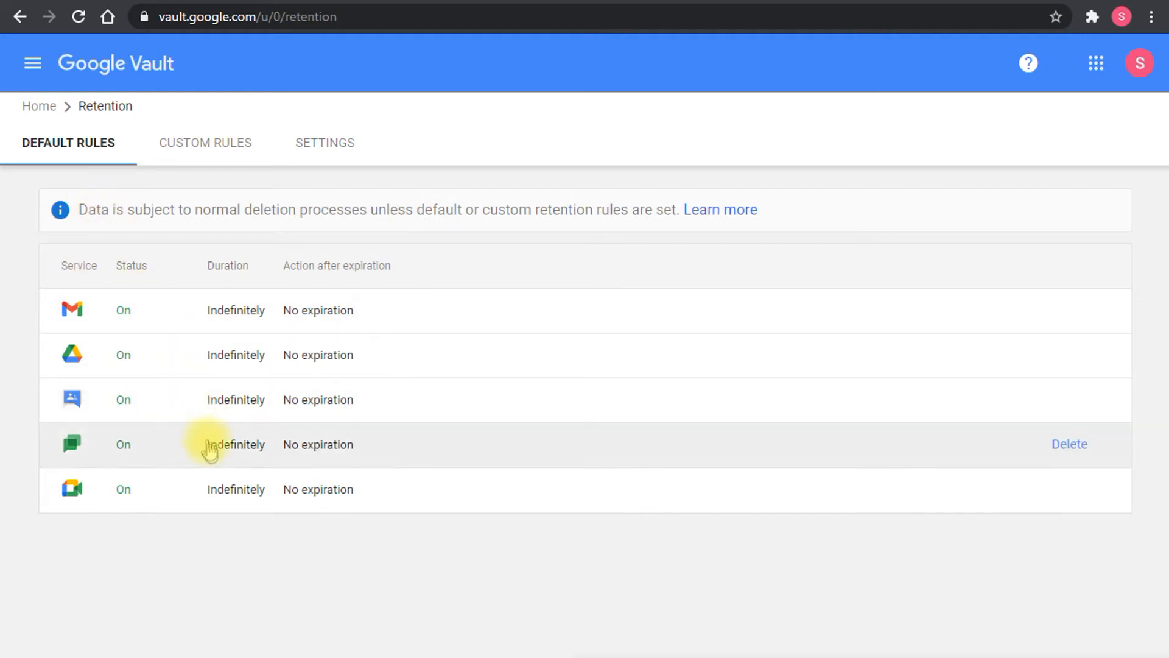
mouse_move(476, 451)
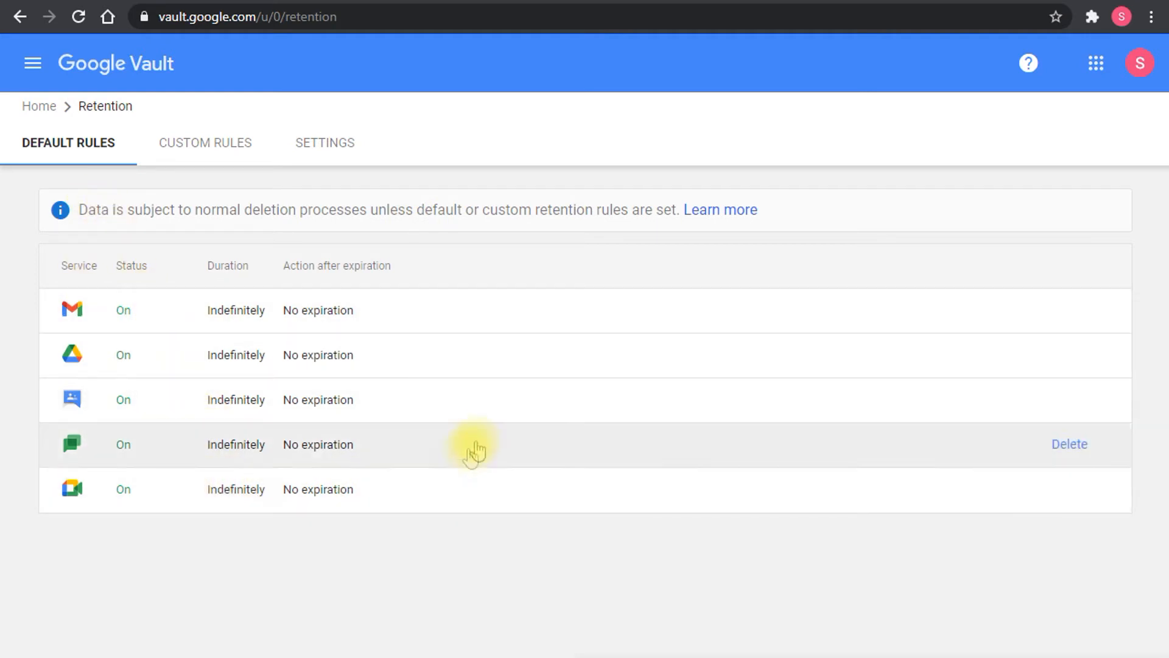
mouse_move(1049, 315)
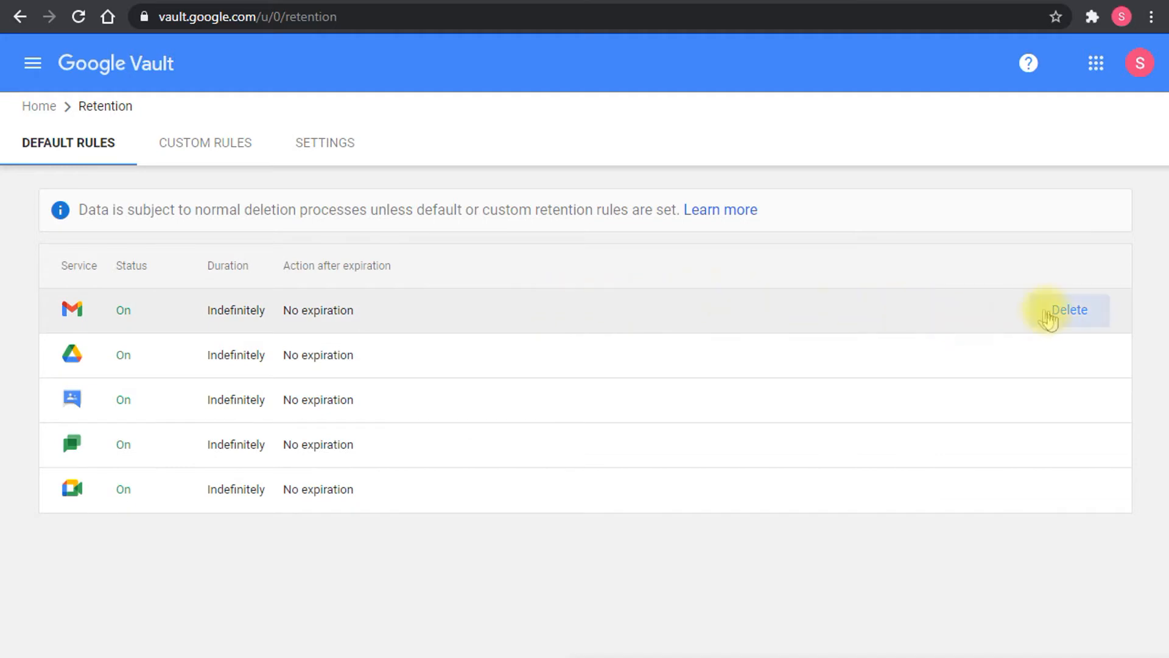
click(1068, 310)
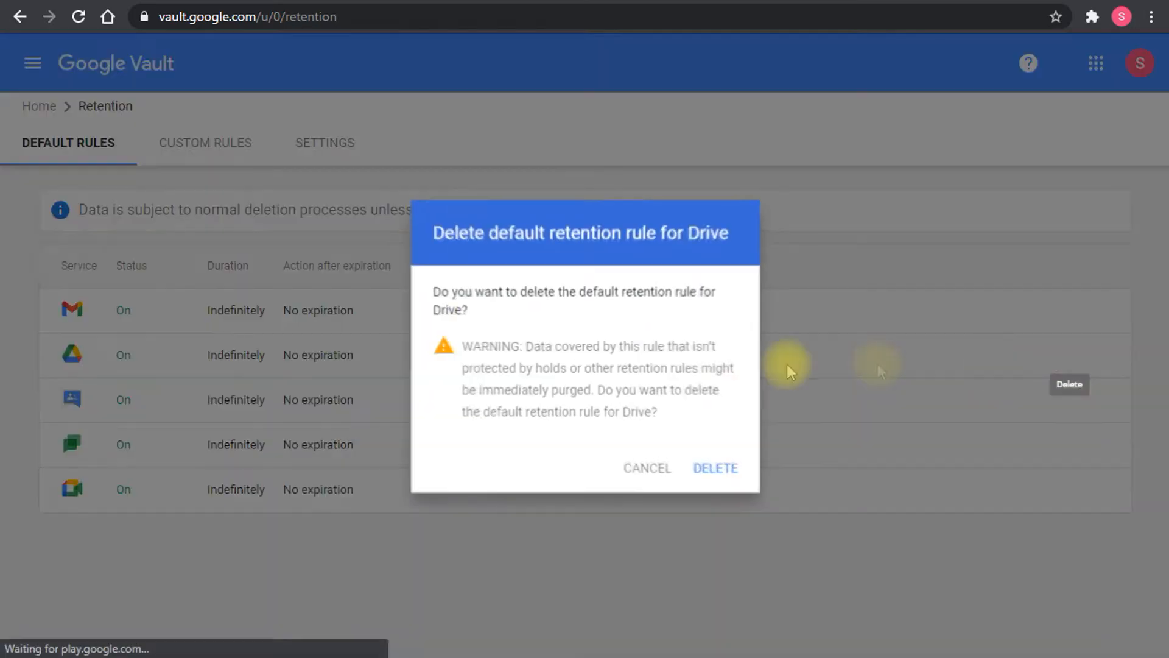
click(714, 468)
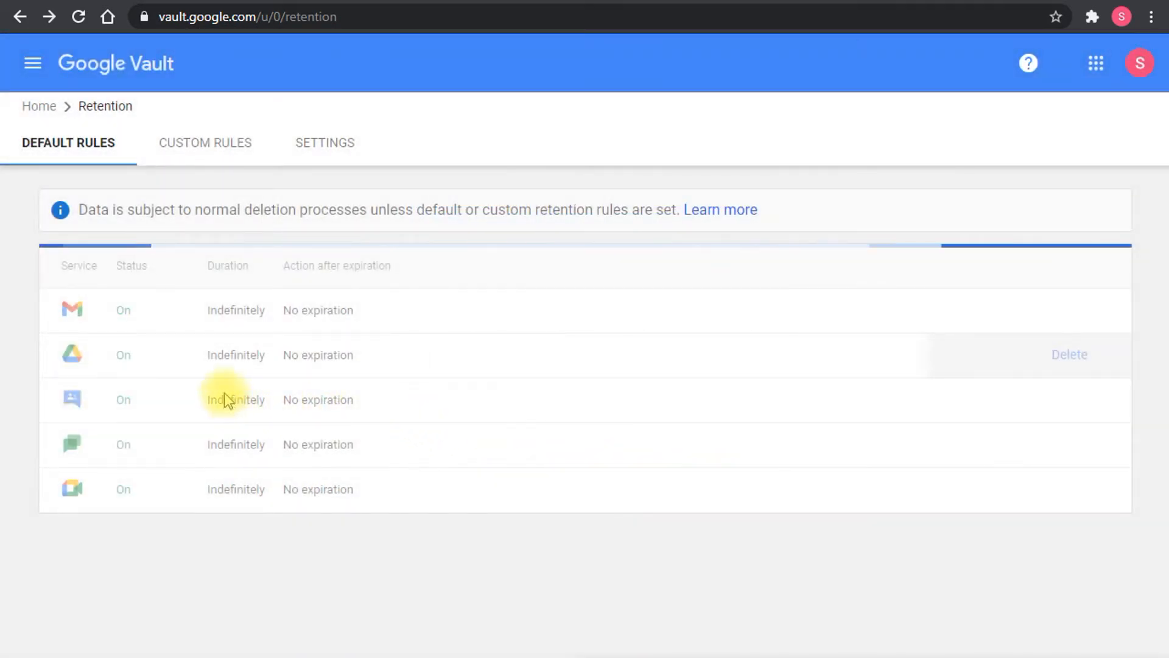
click(1068, 354)
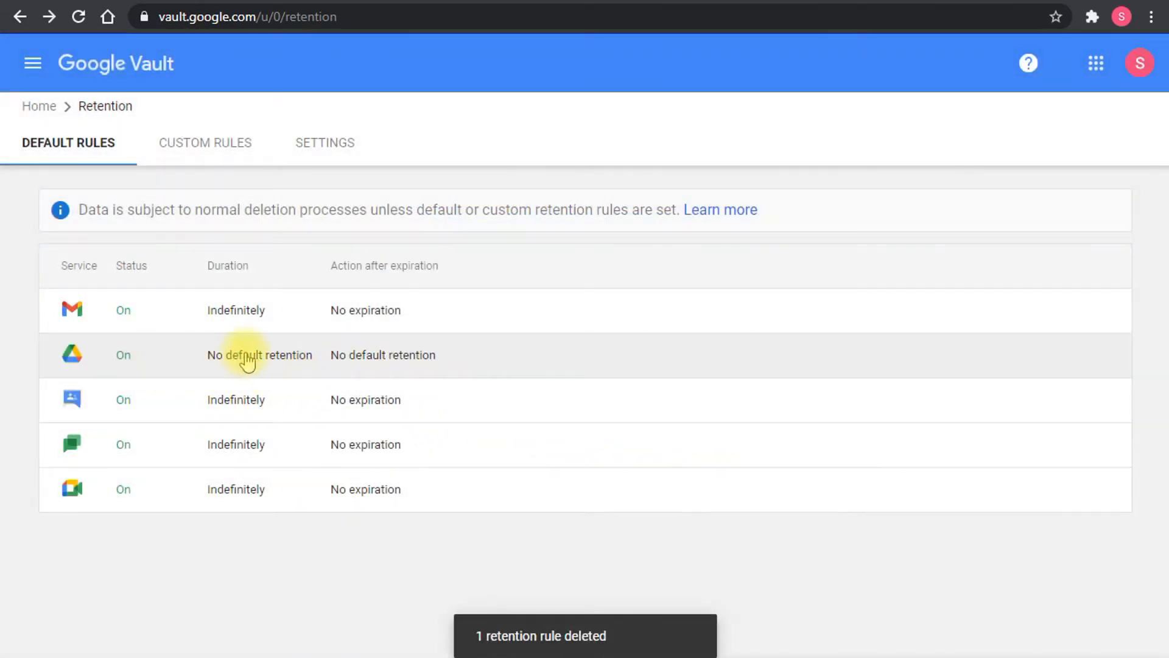
click(259, 354)
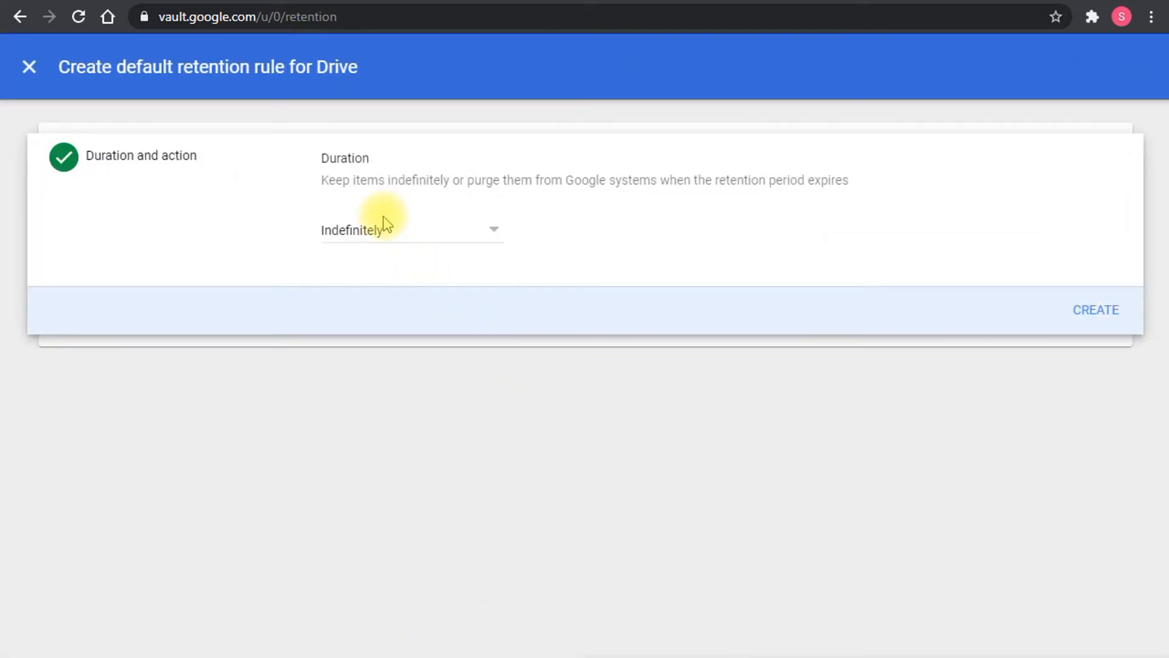
click(411, 229)
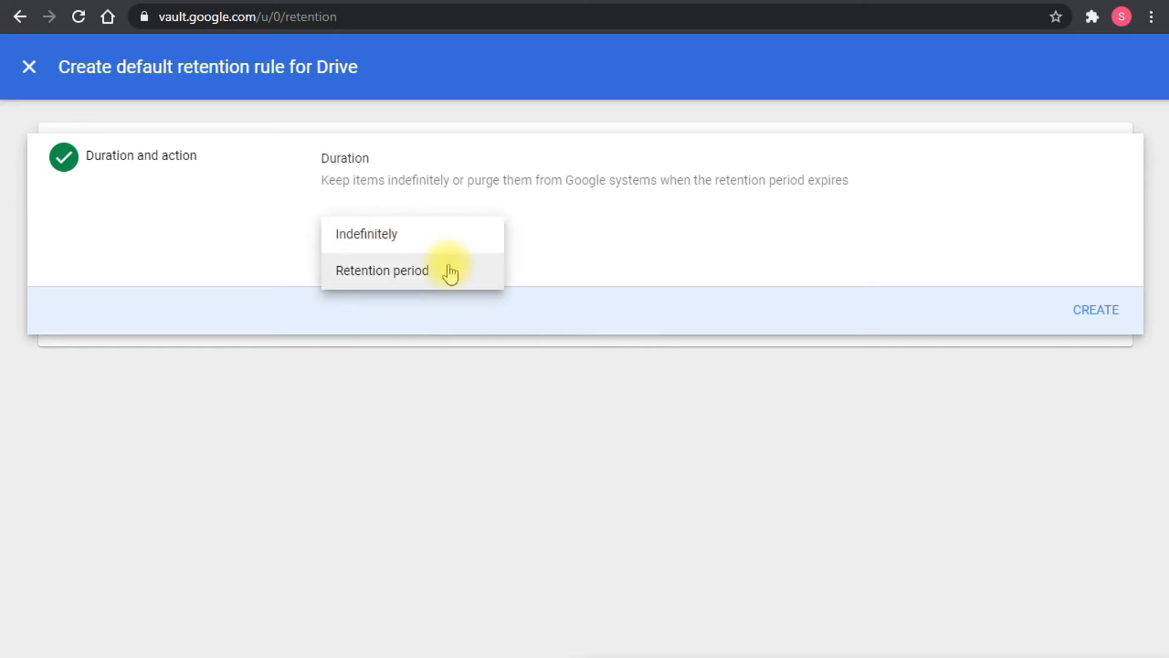
click(381, 271)
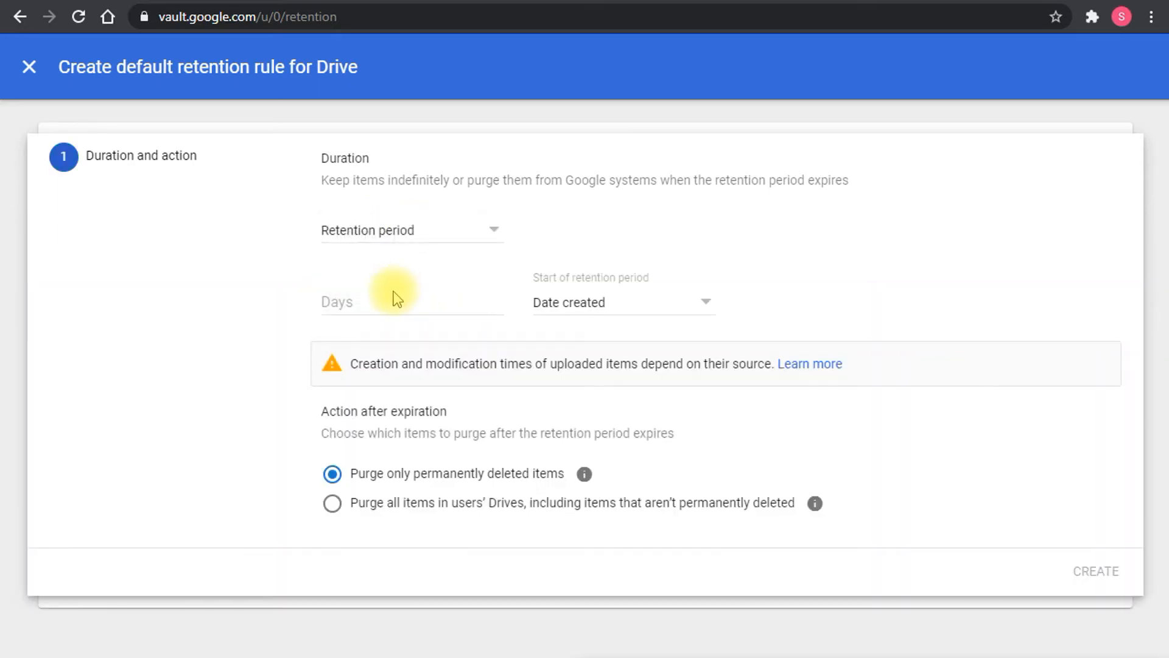
text(10)
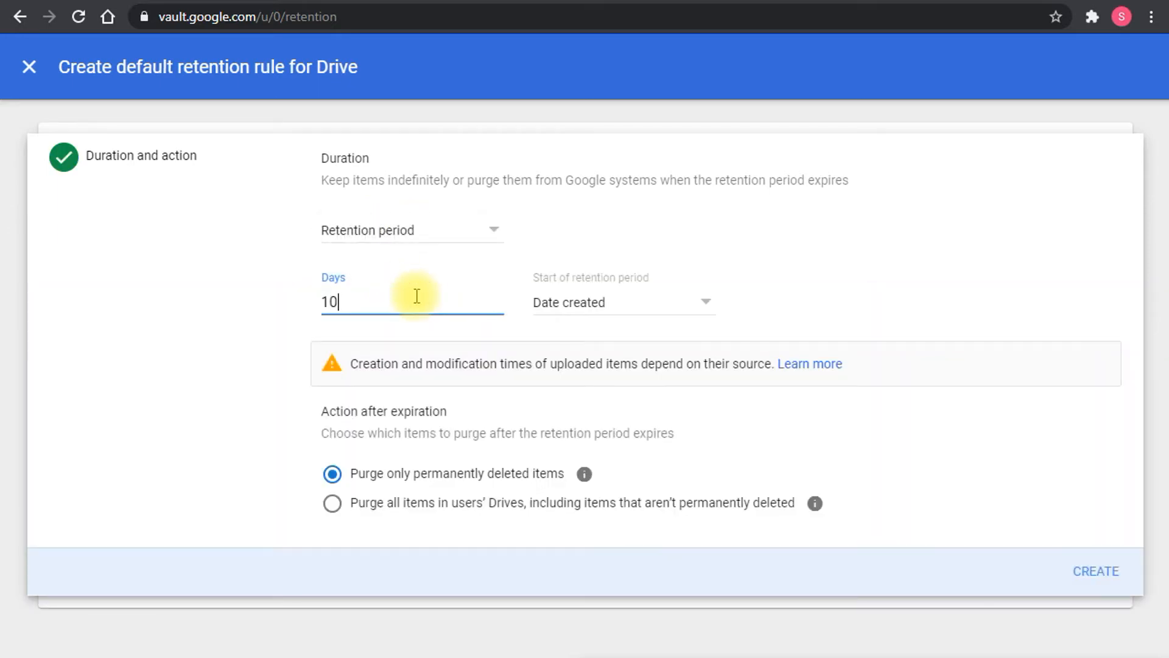
click(623, 302)
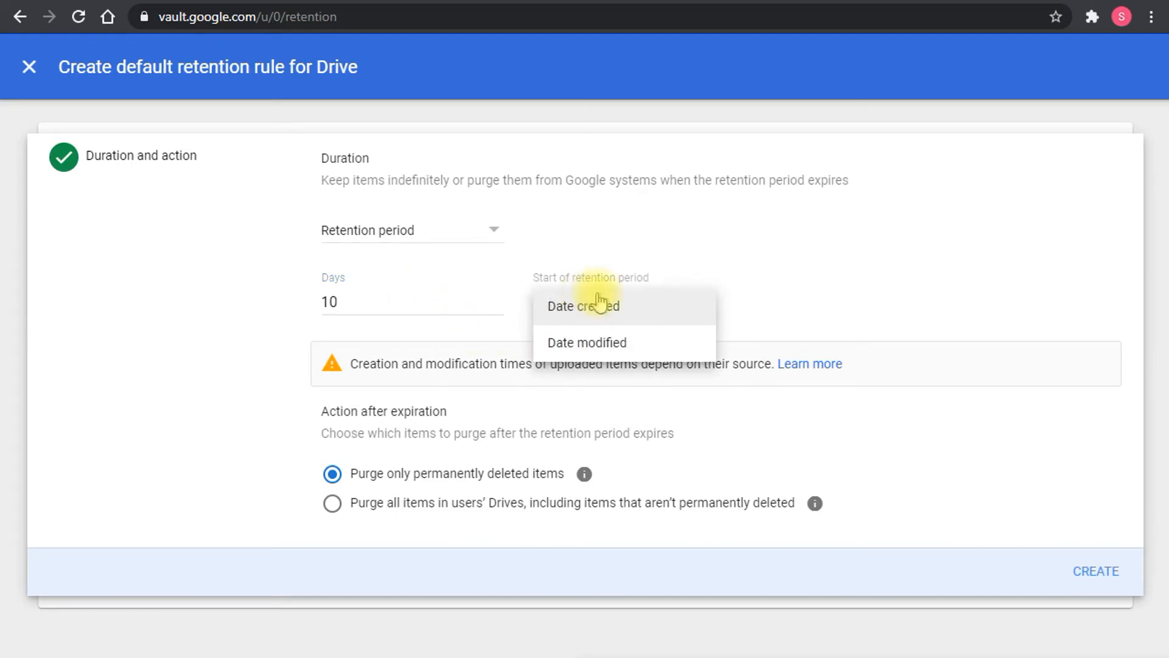
click(587, 342)
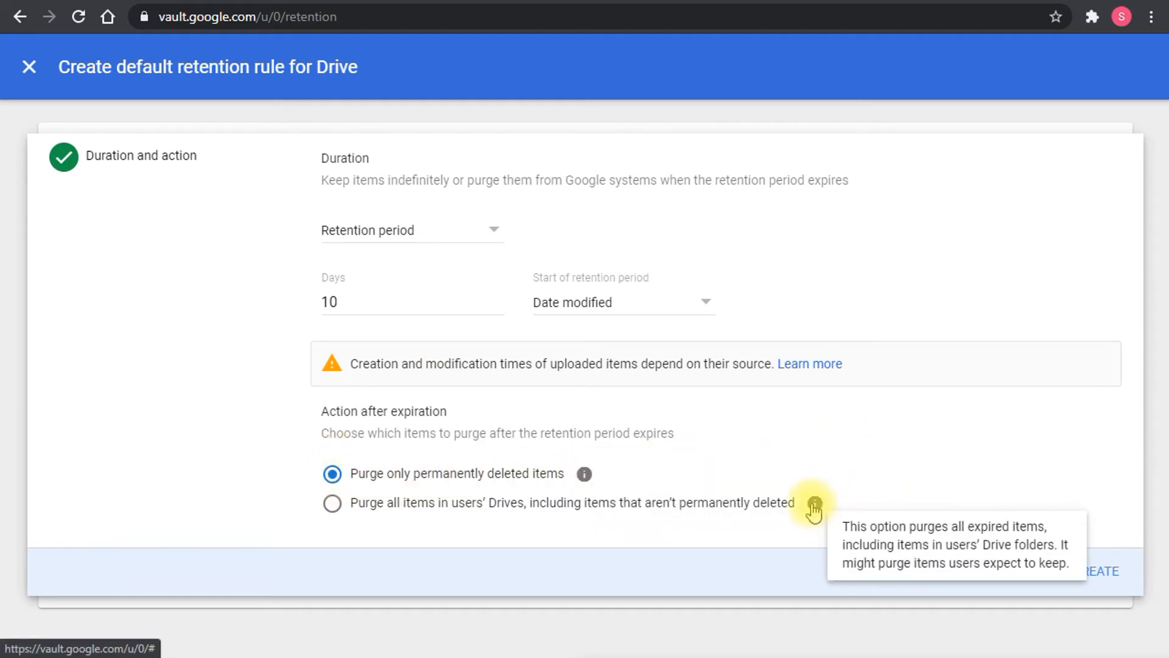
mouse_move(836, 473)
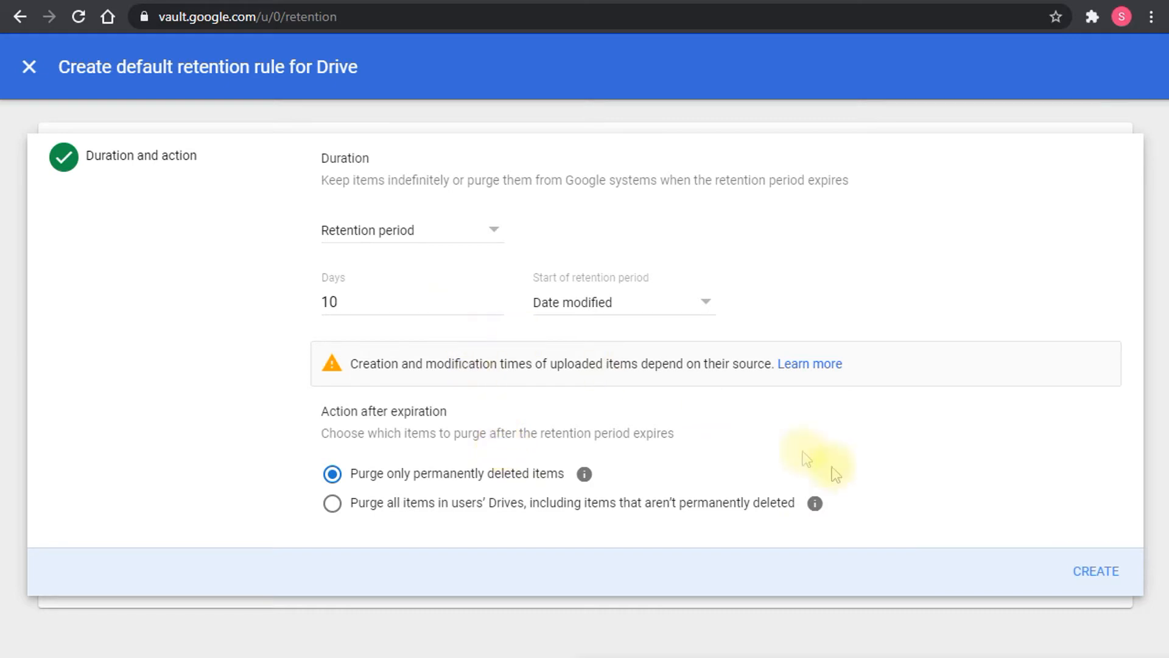
mouse_move(459, 343)
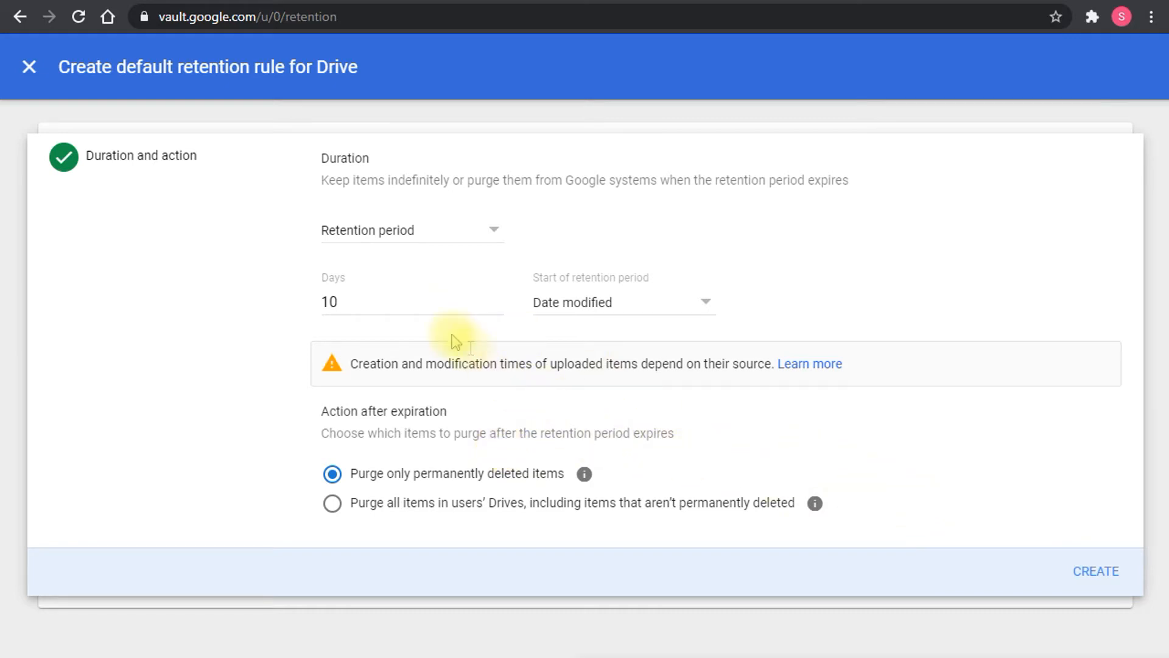
click(410, 230)
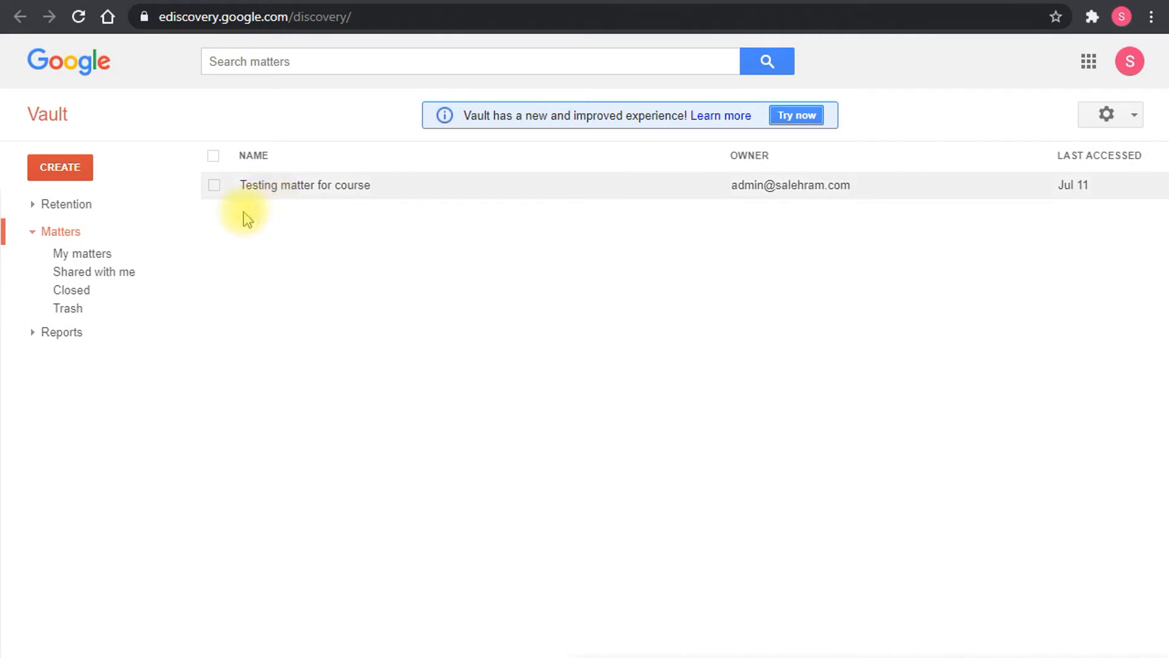
click(66, 203)
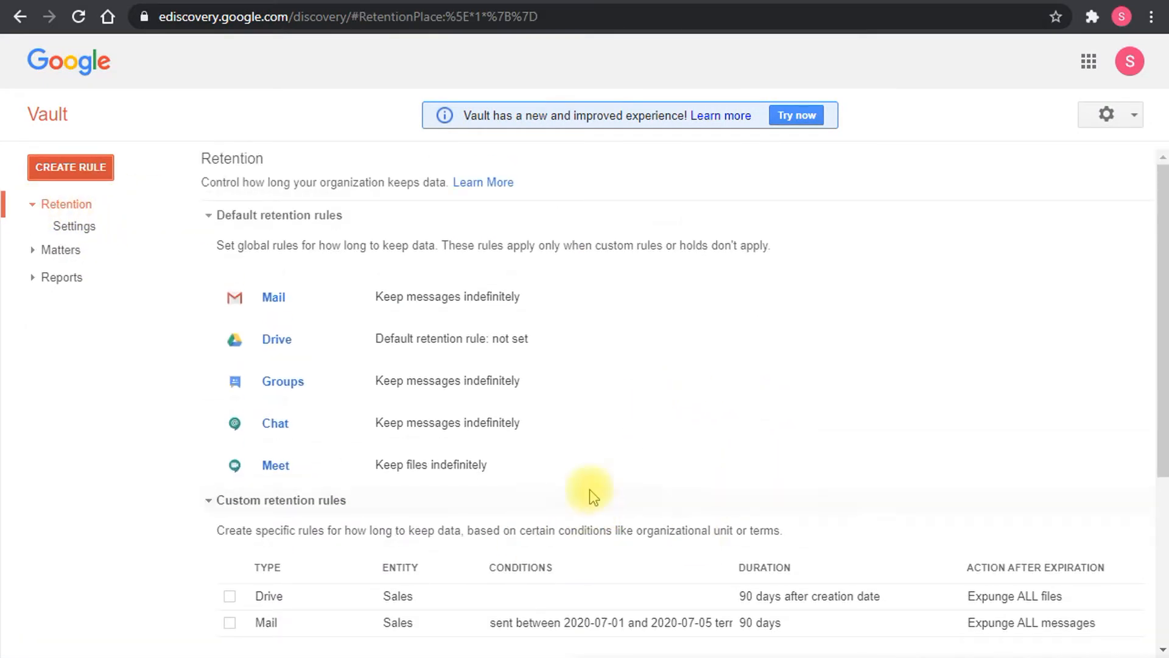
click(277, 339)
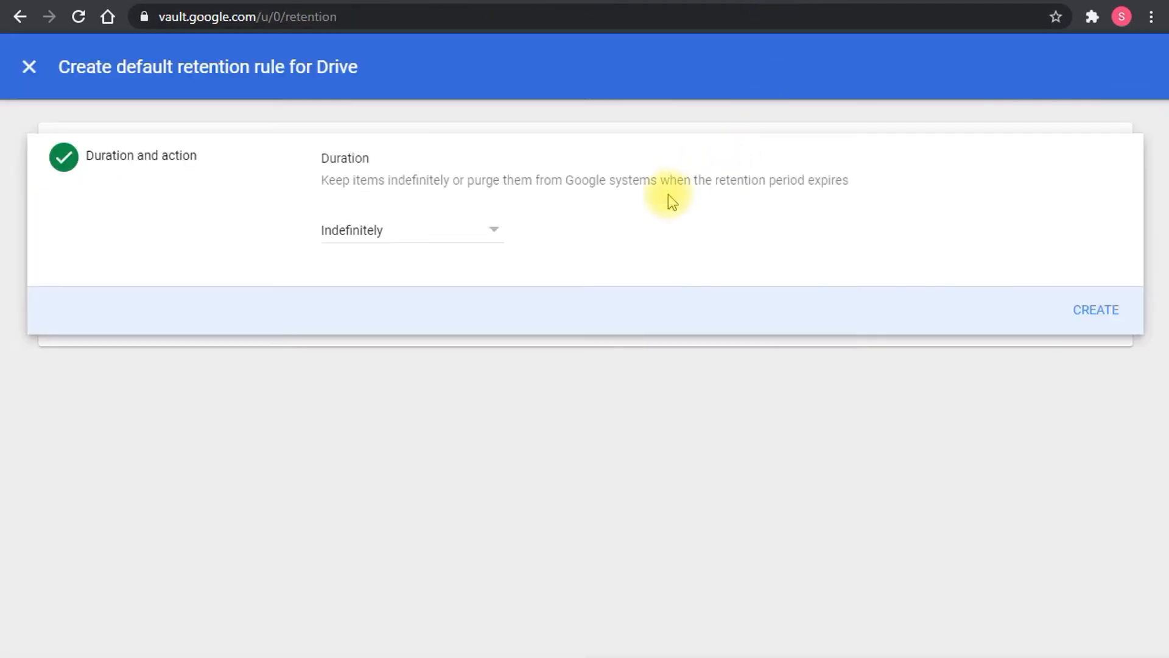
mouse_move(926, 306)
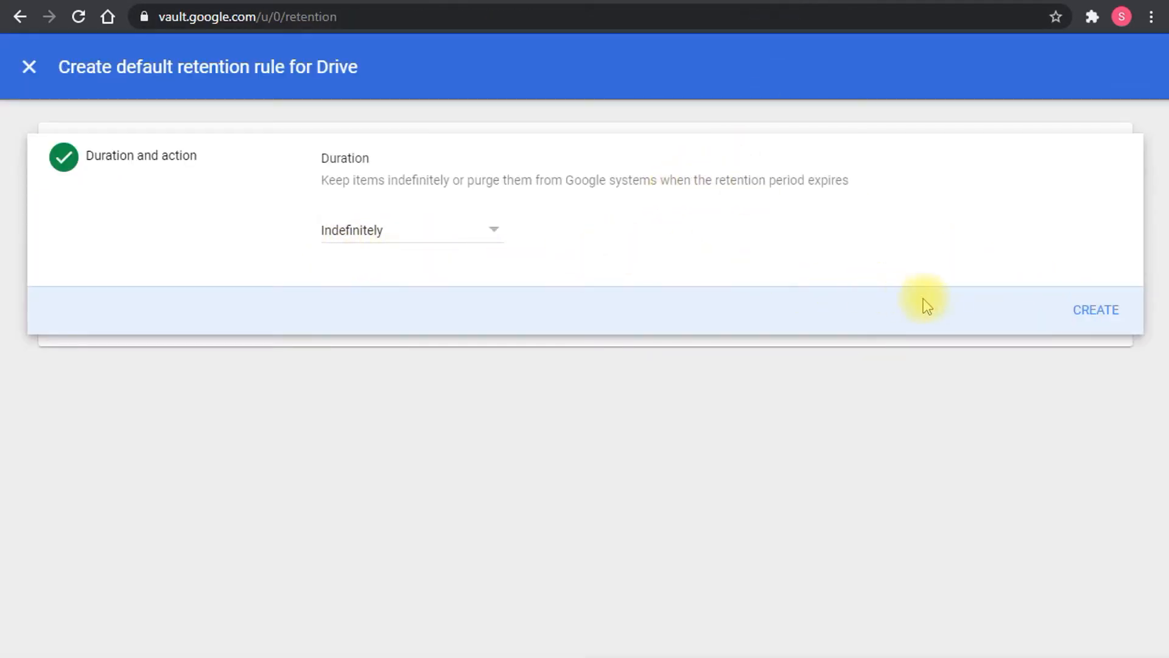
- Create the default Drive retention rule with duration Indefinitely
click(1094, 310)
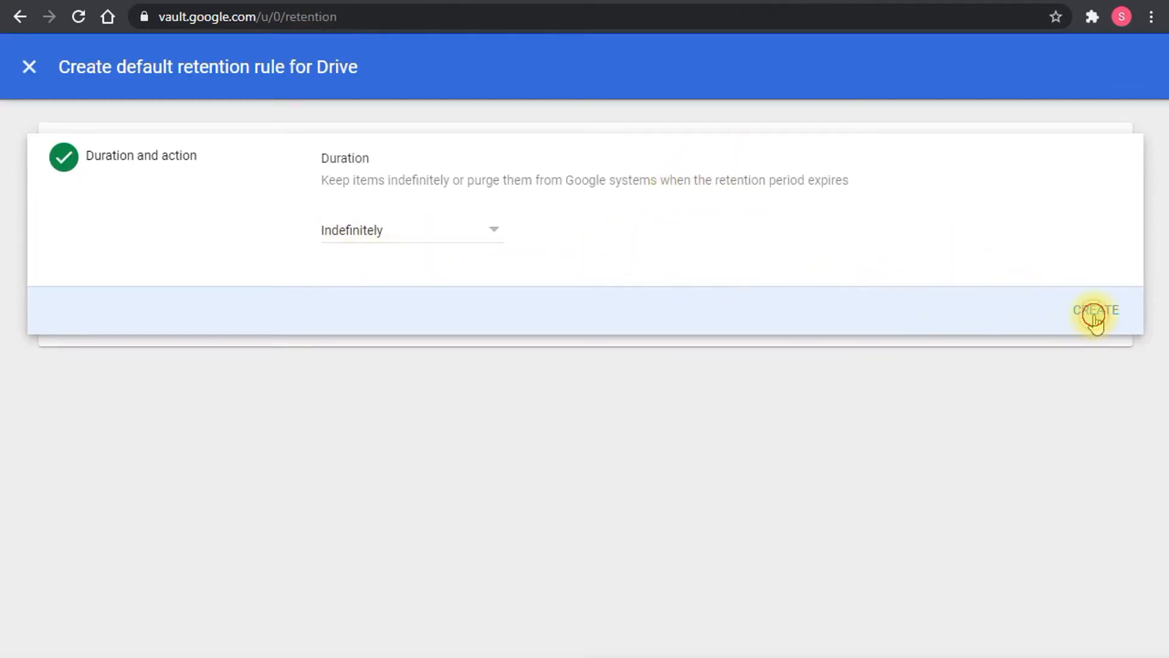
click(1095, 309)
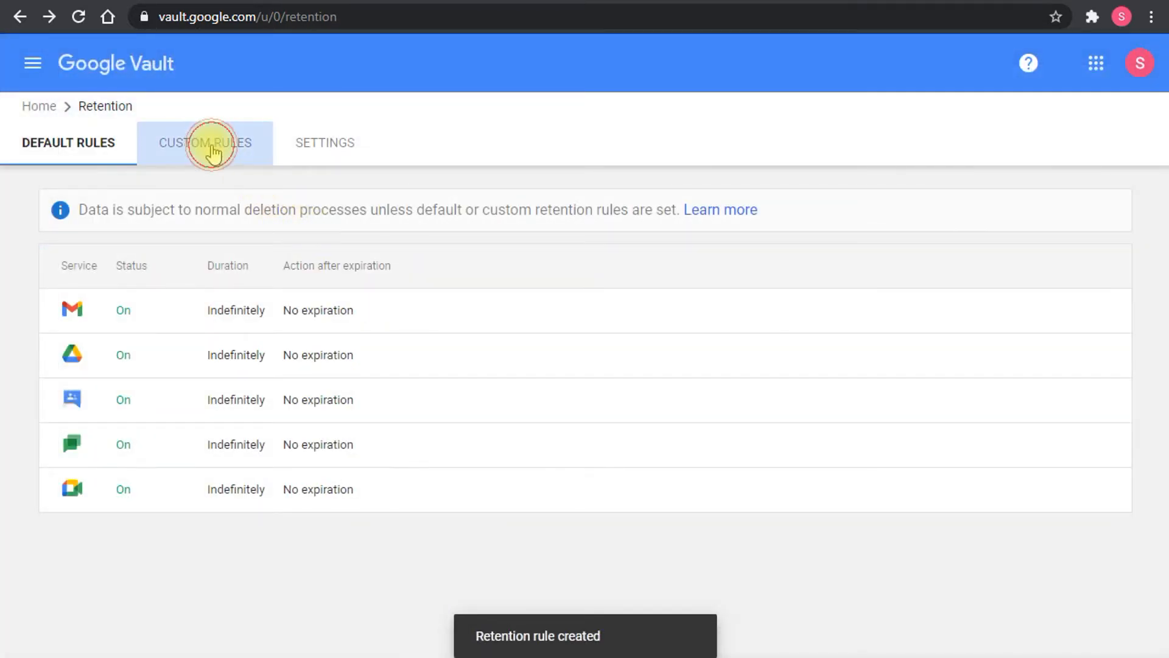
- Begin a custom retention rule with Gmail as its service and continue to scope
click(204, 143)
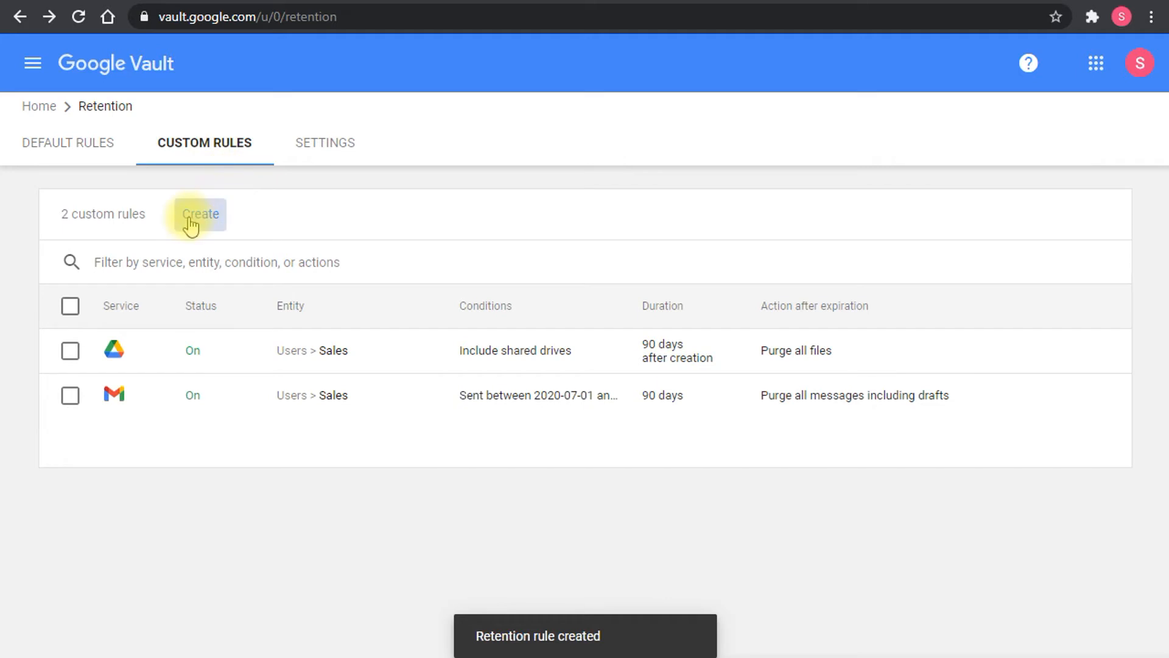
click(200, 214)
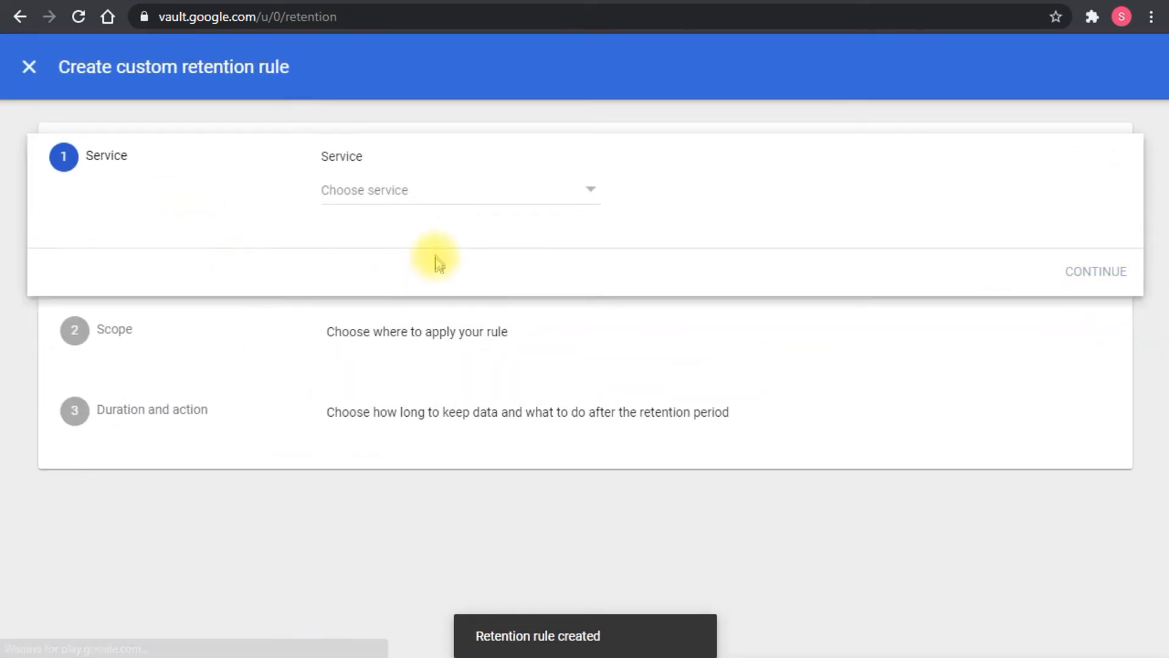
click(460, 190)
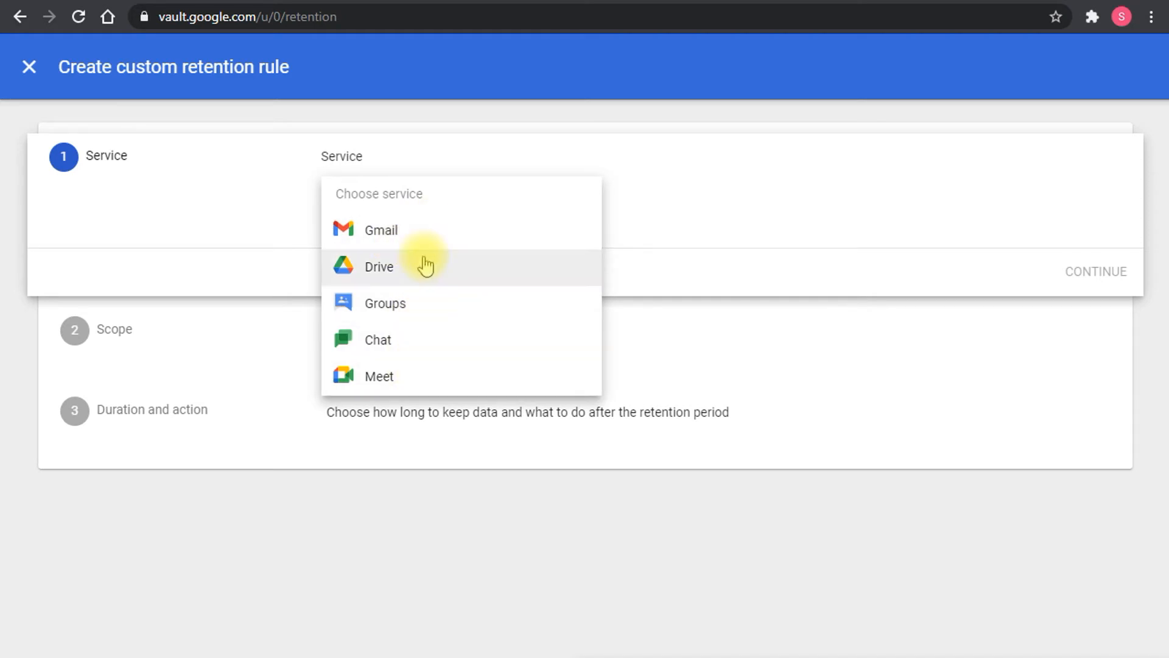
click(380, 230)
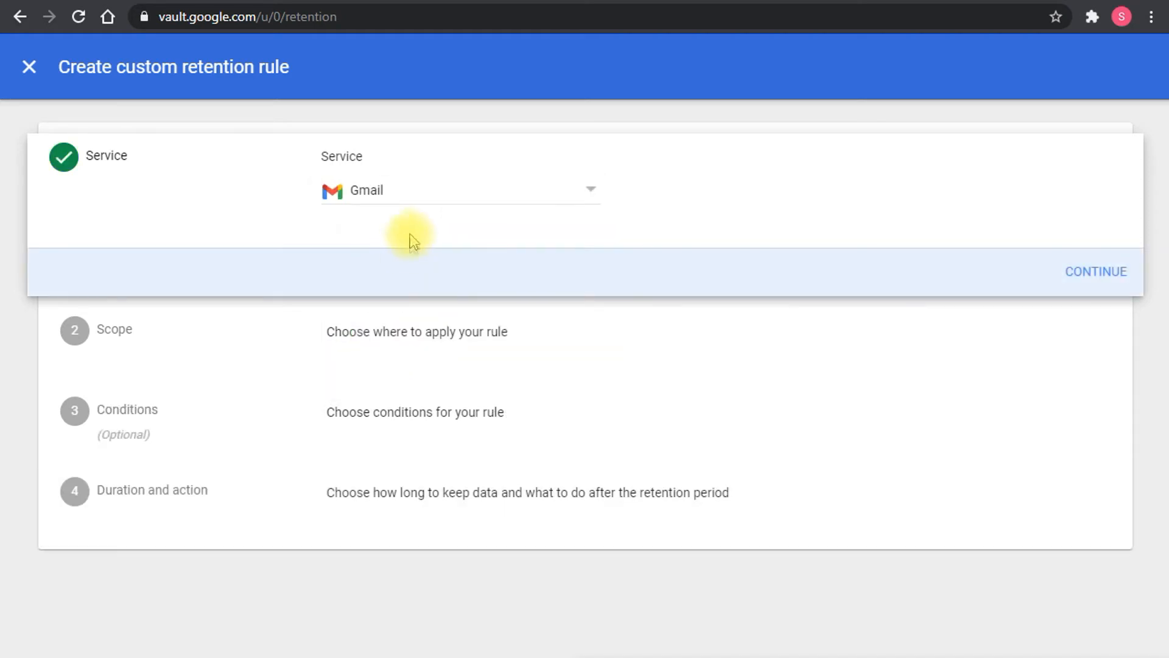
click(1095, 270)
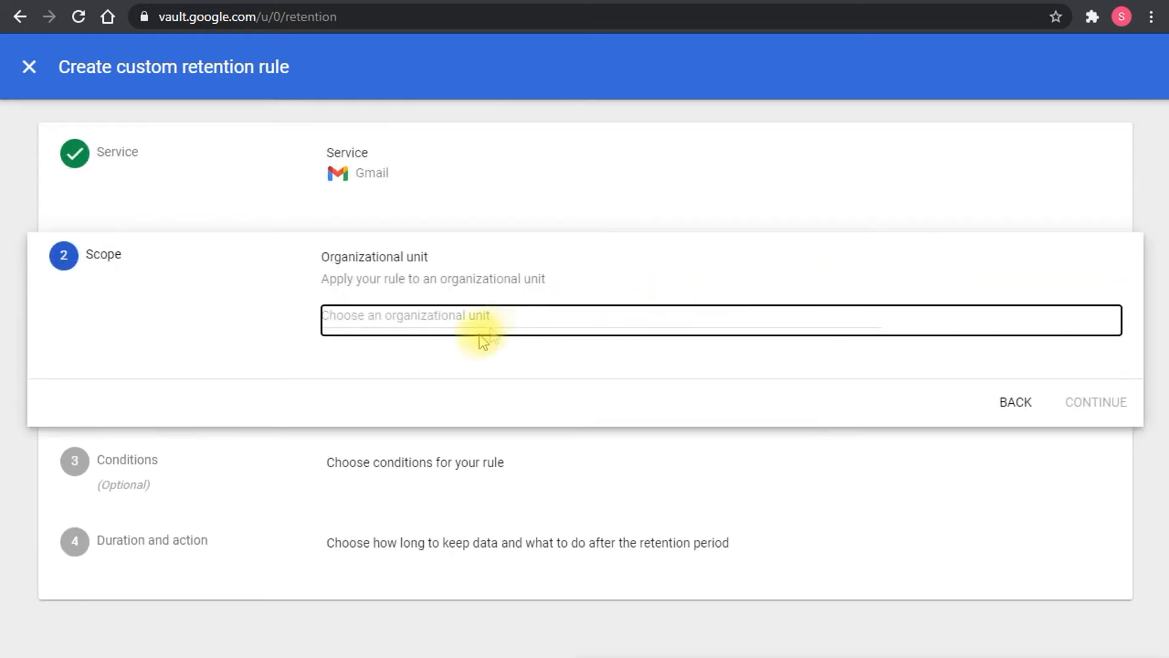
- Scope the Gmail rule to the Users > CEO Office organizational unit and continue to conditions
click(485, 320)
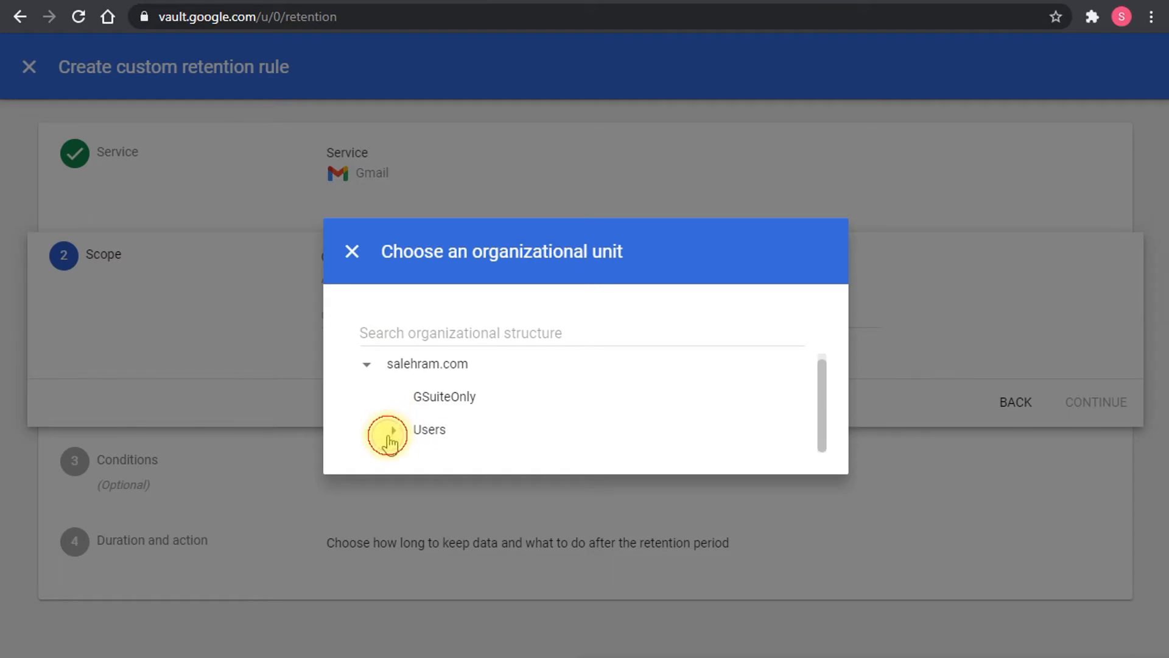
click(391, 430)
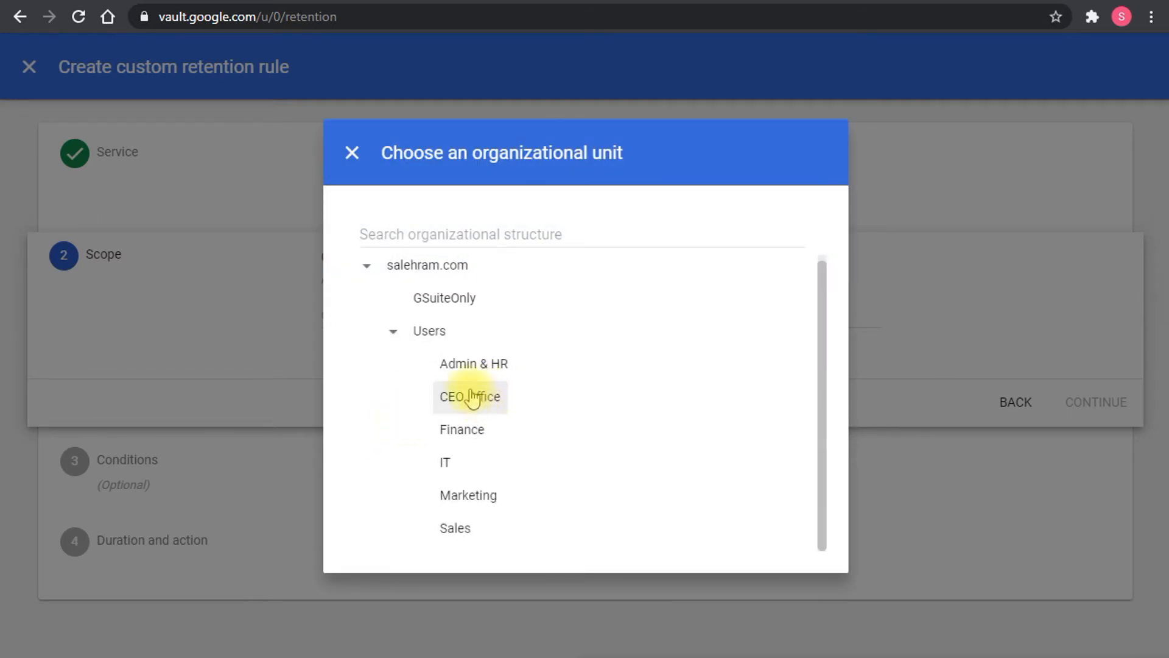
click(469, 395)
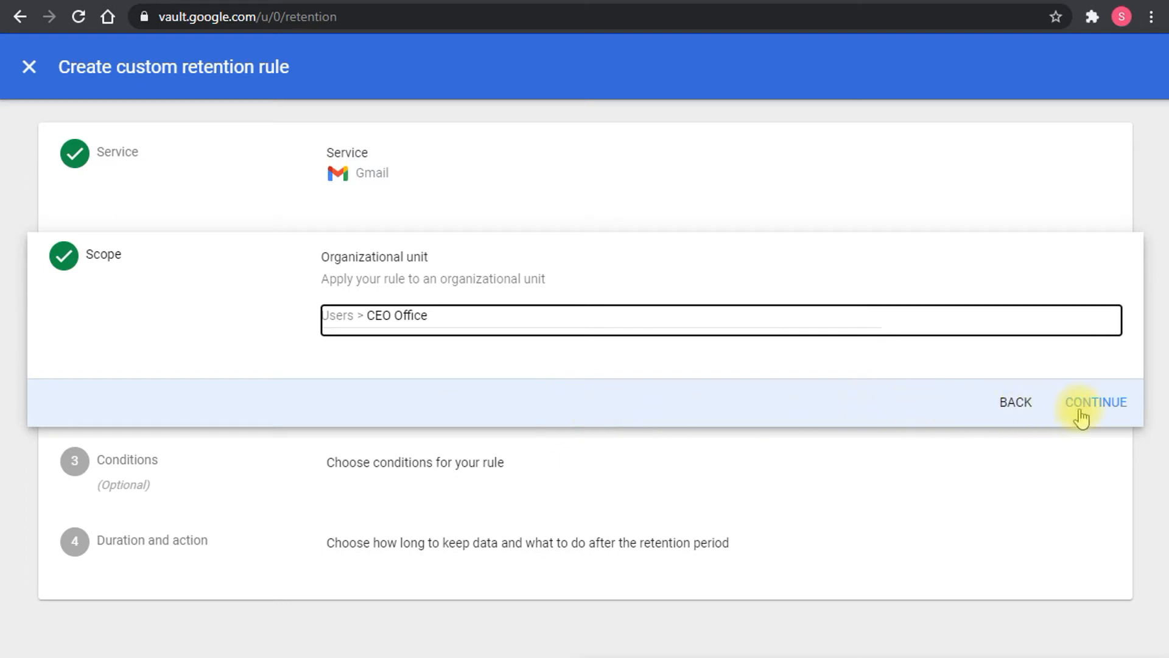
click(1094, 402)
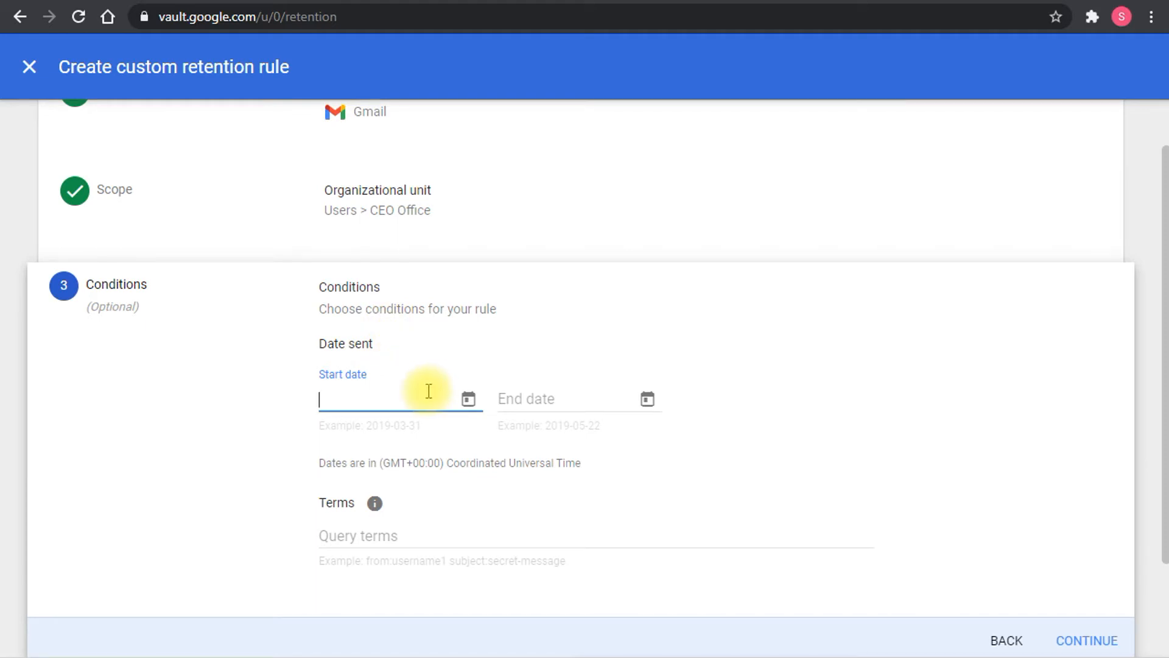
mouse_move(401, 394)
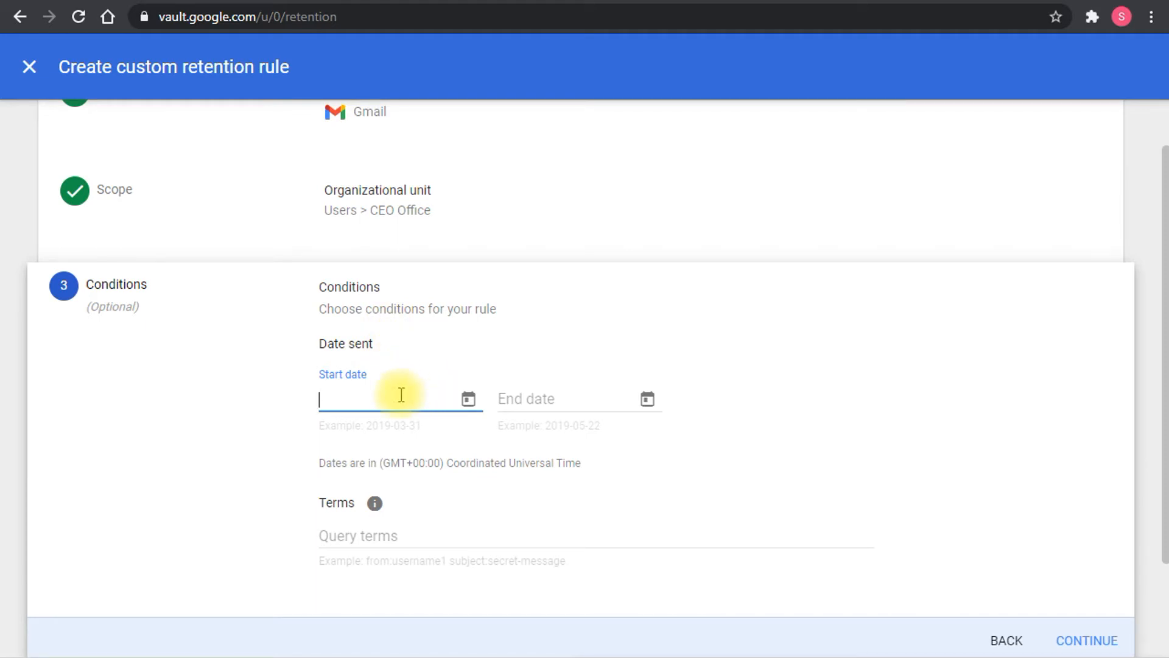
mouse_move(563, 393)
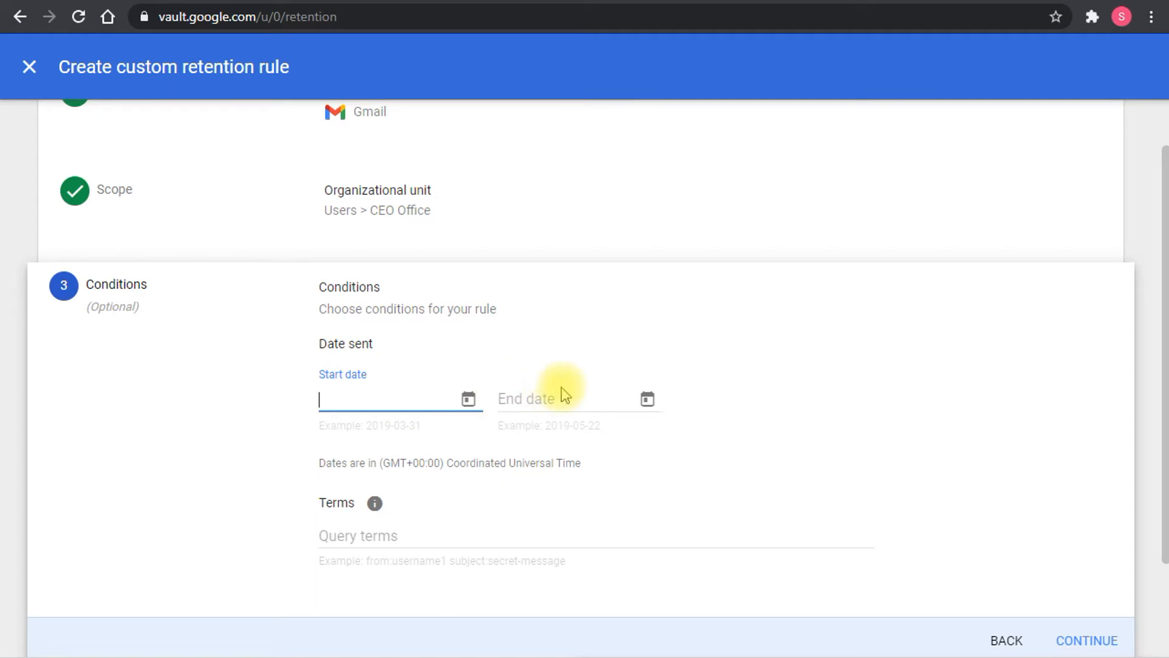
mouse_move(468, 400)
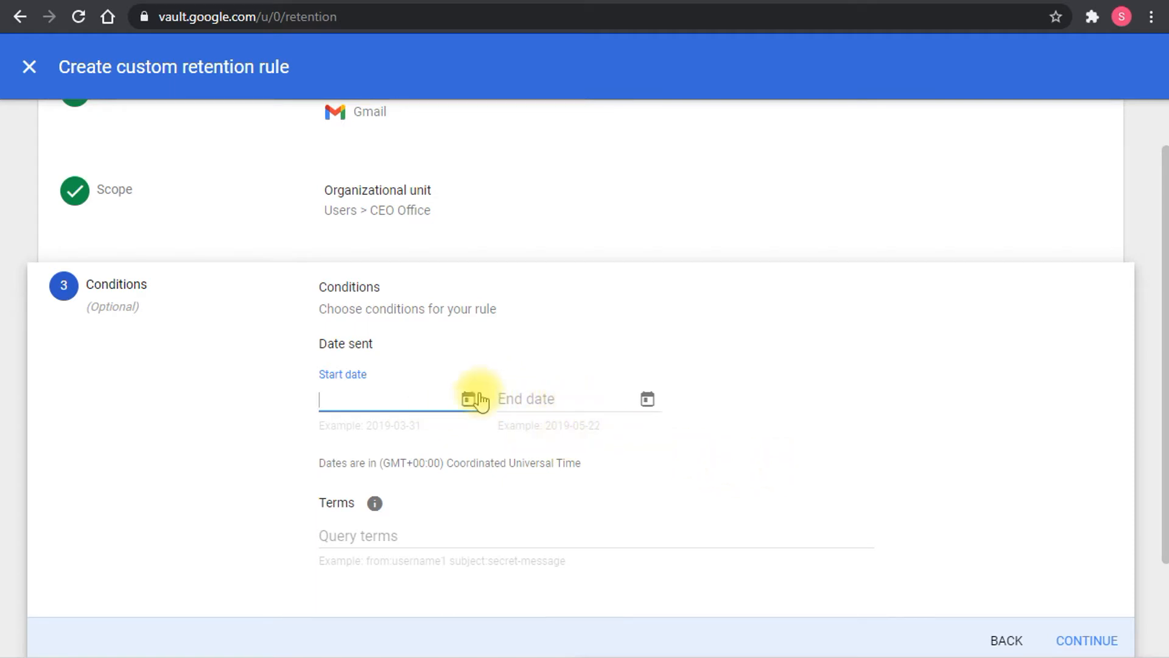
click(468, 399)
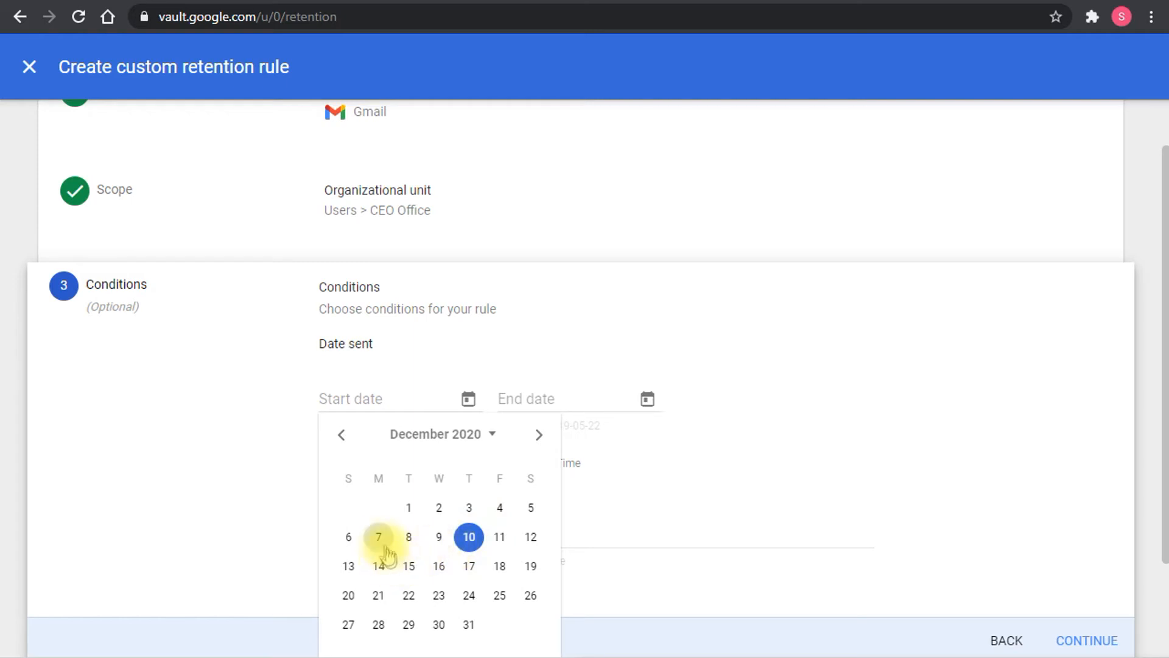
click(378, 537)
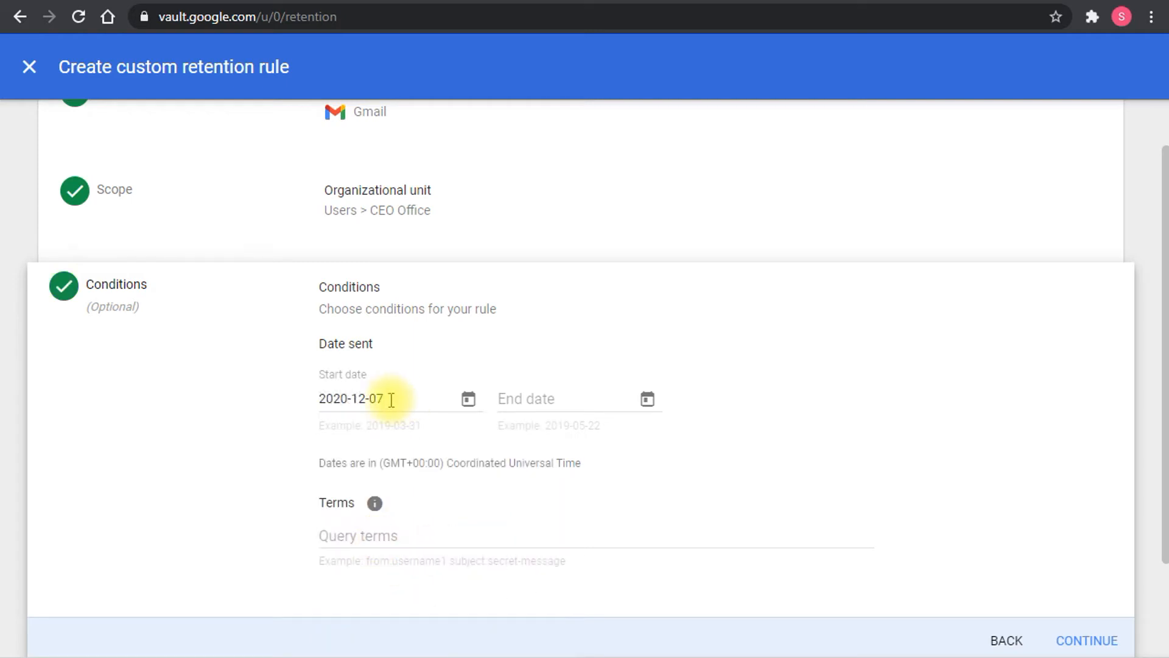
mouse_move(468, 406)
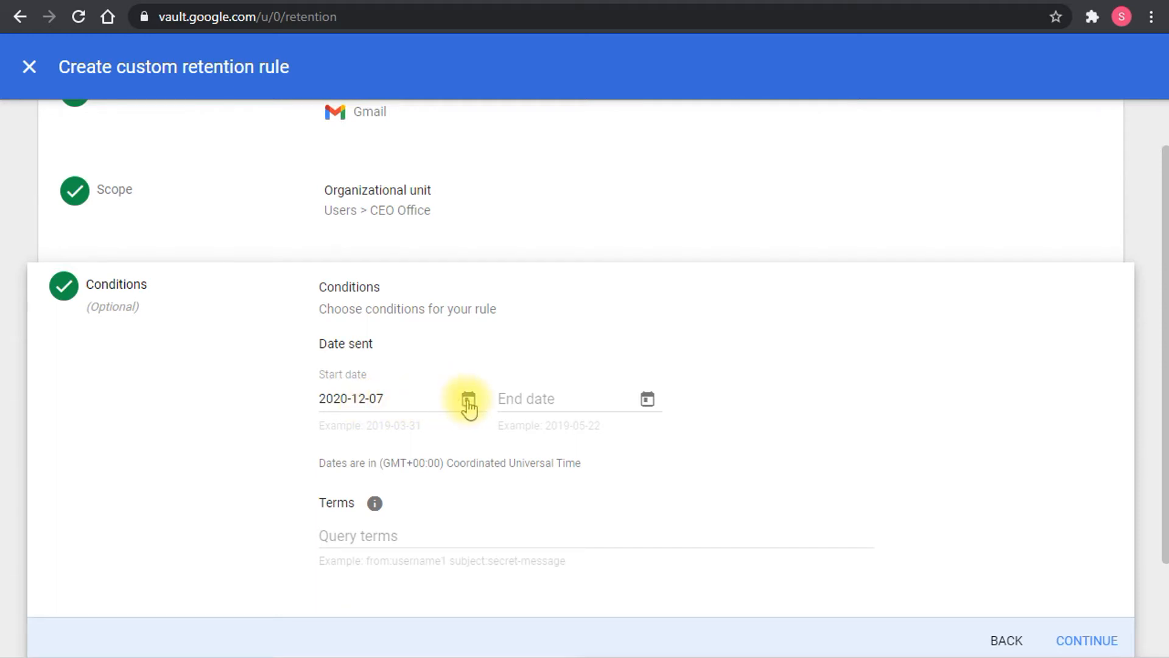
click(468, 398)
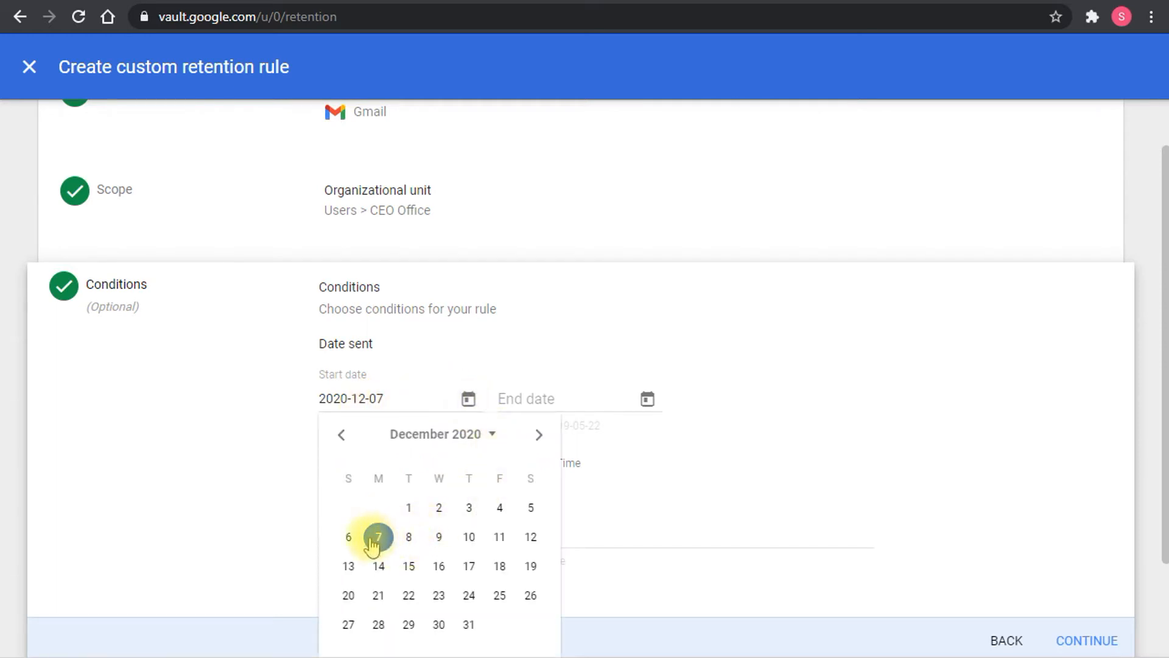
click(378, 537)
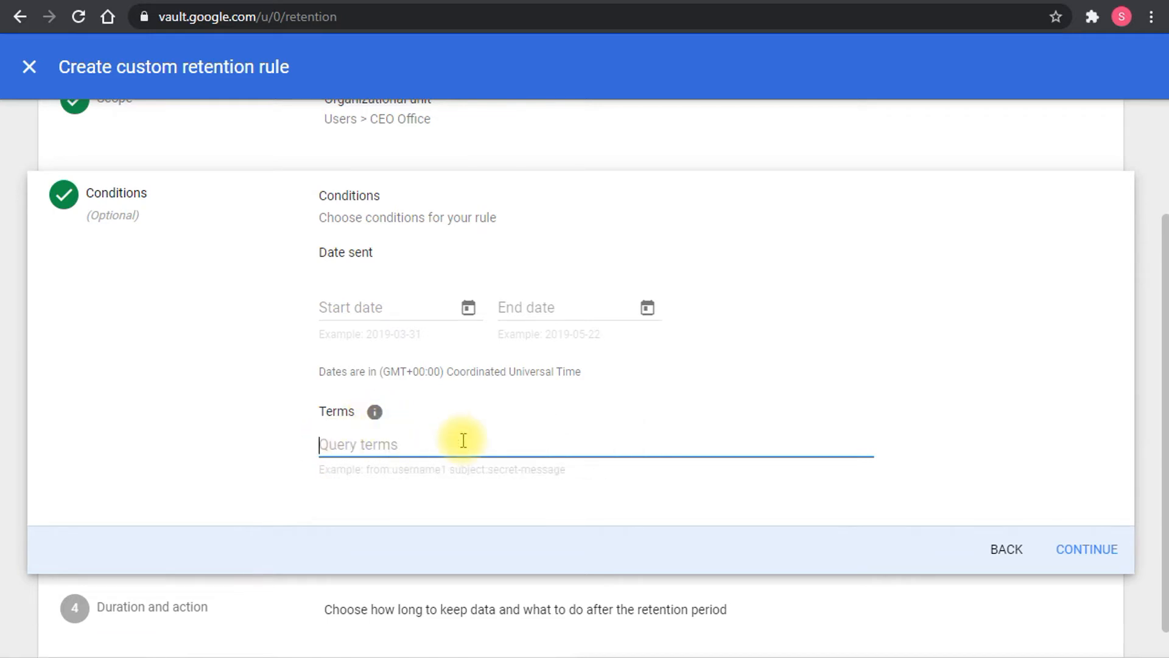
- Try 'has:attachments' and 'label' as query terms, leave the field empty, and continue to duration
text(h)
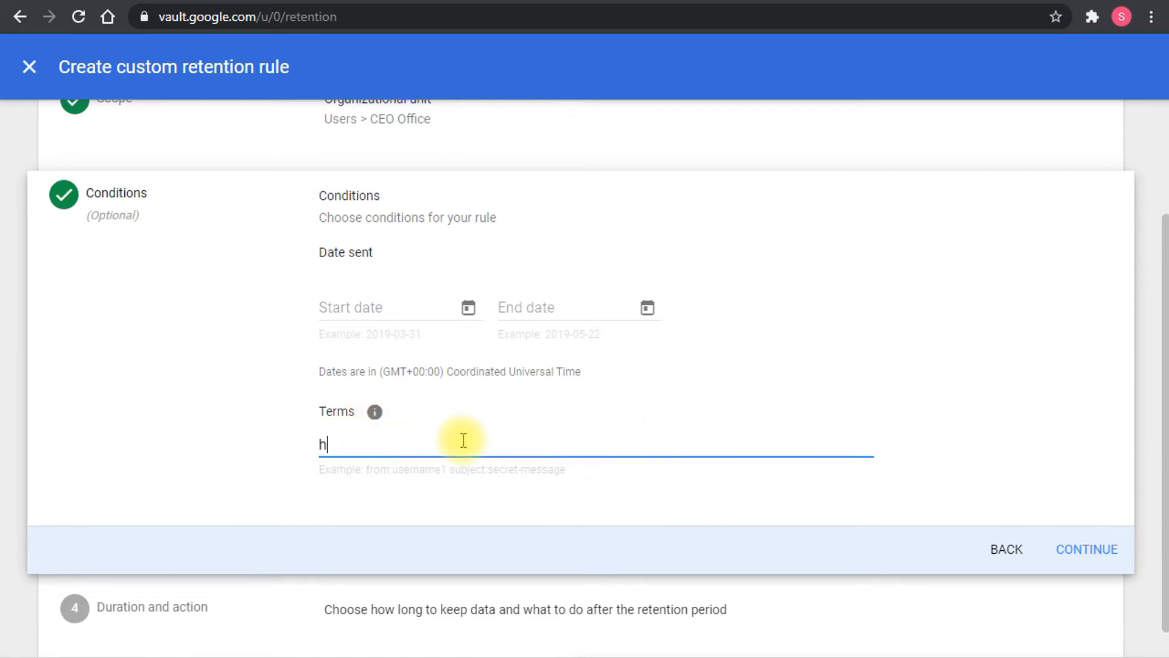
text(as:attachments)
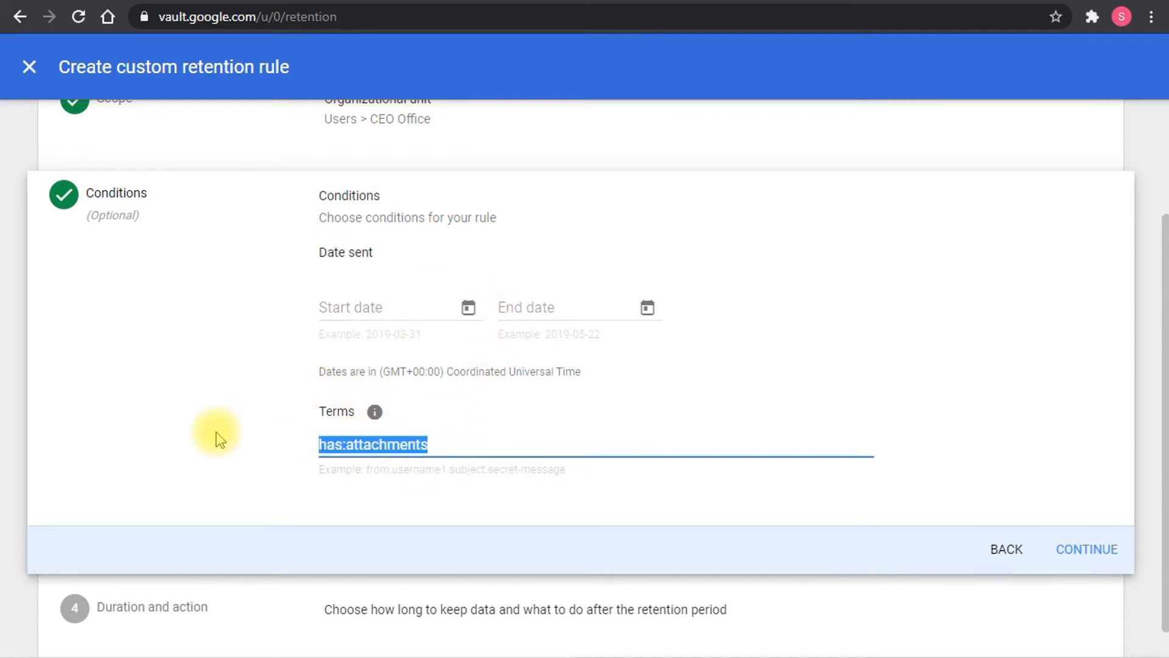
text(label)
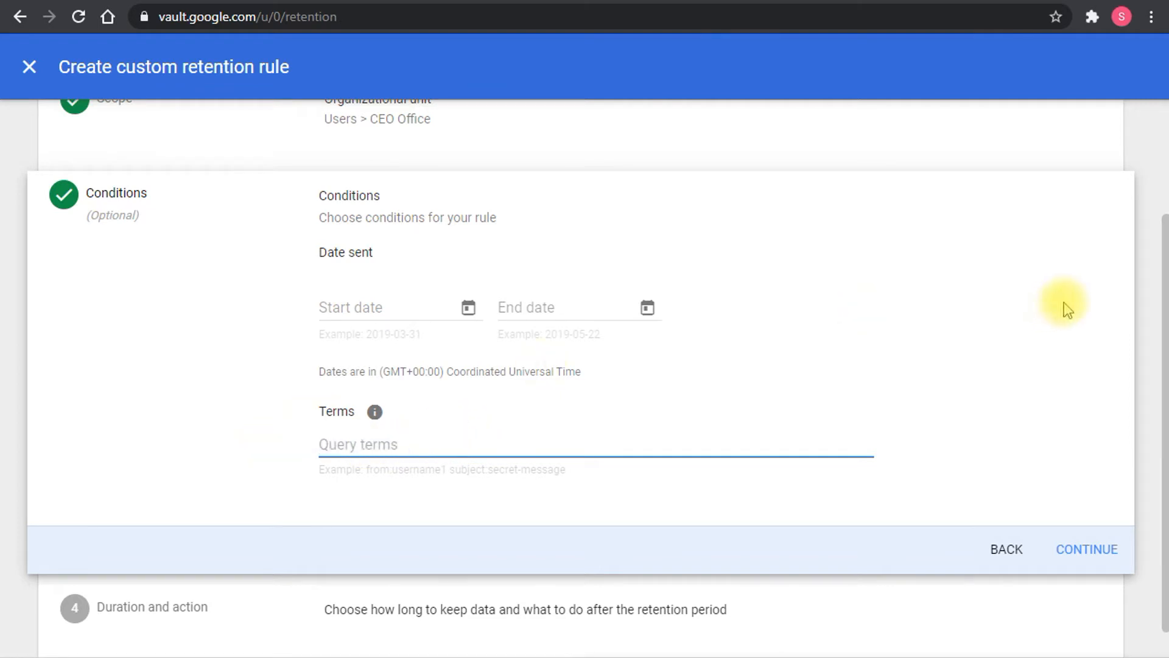
click(1085, 549)
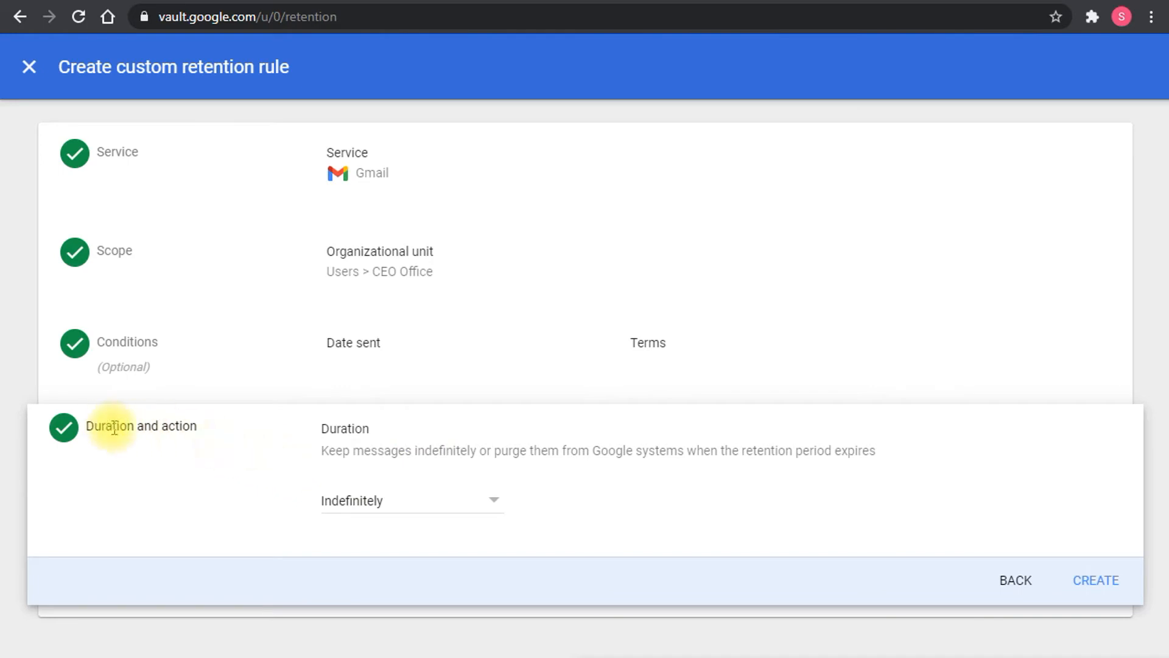
- Set the Gmail rule's duration to a retention period of 10 days
click(411, 499)
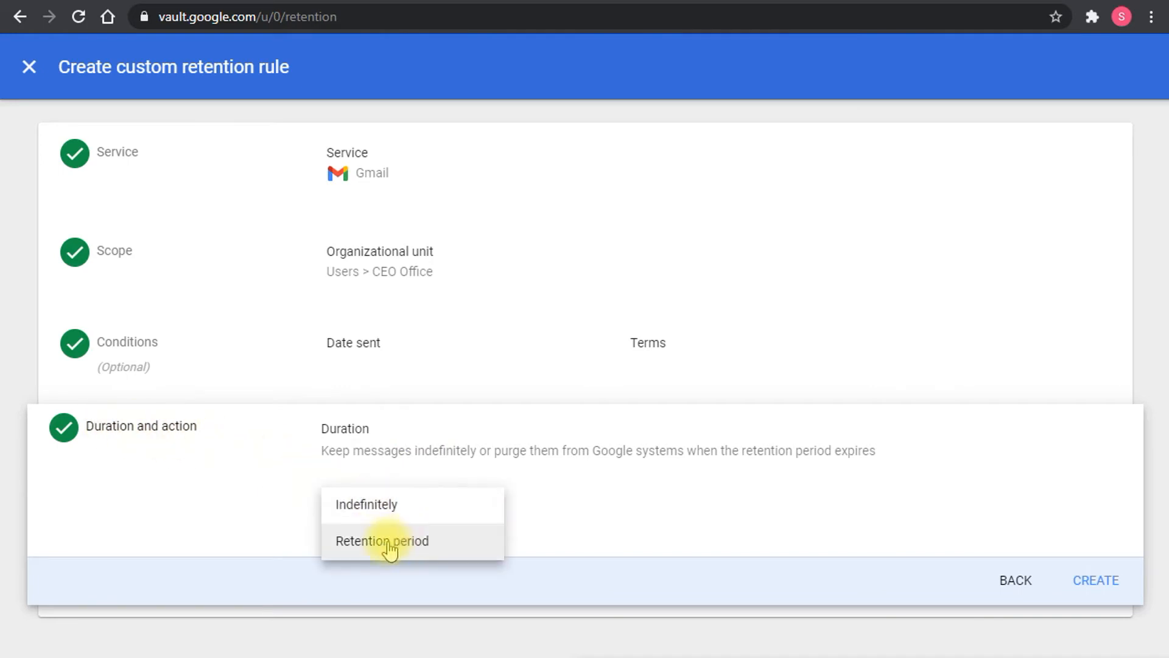
click(382, 540)
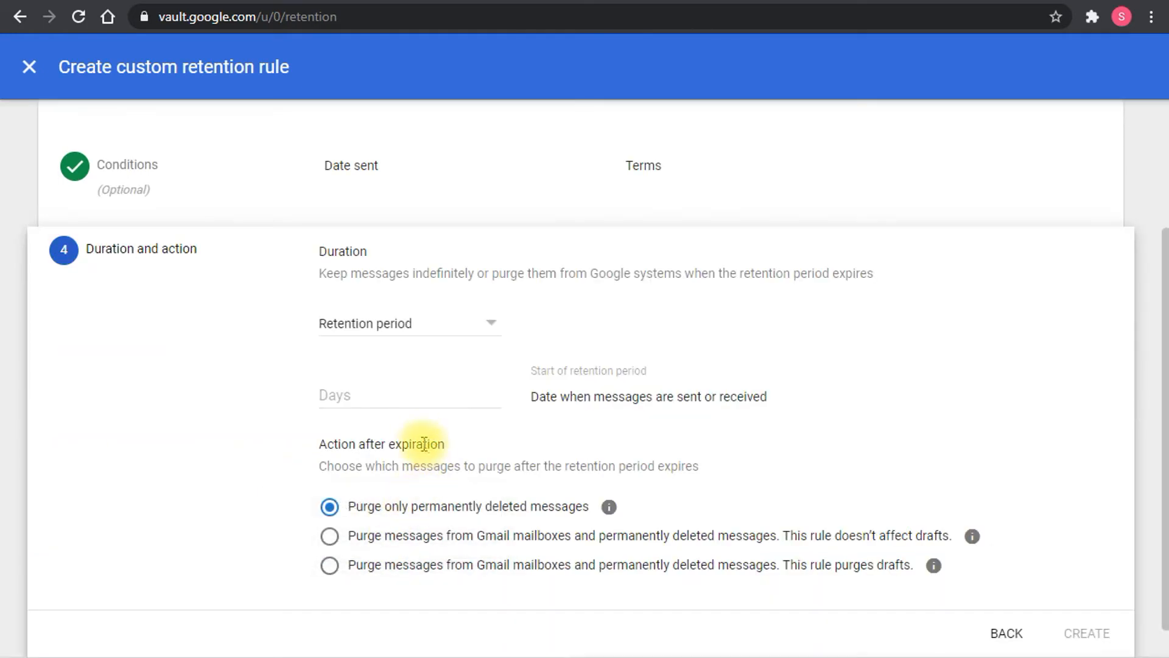
click(409, 393)
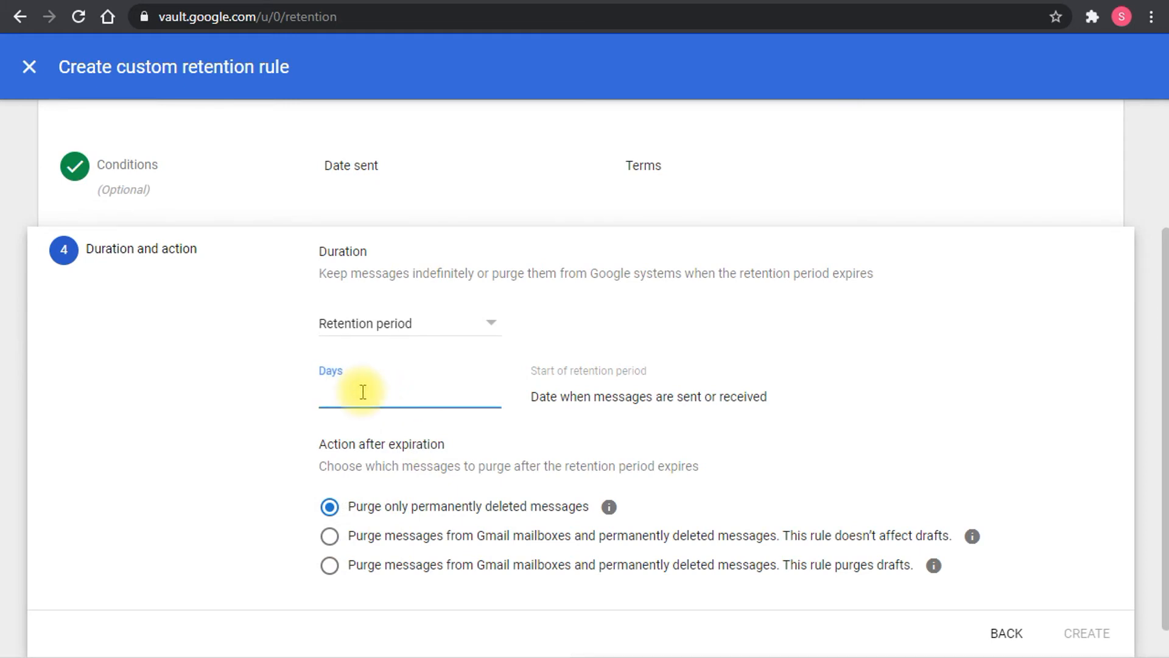
text(10)
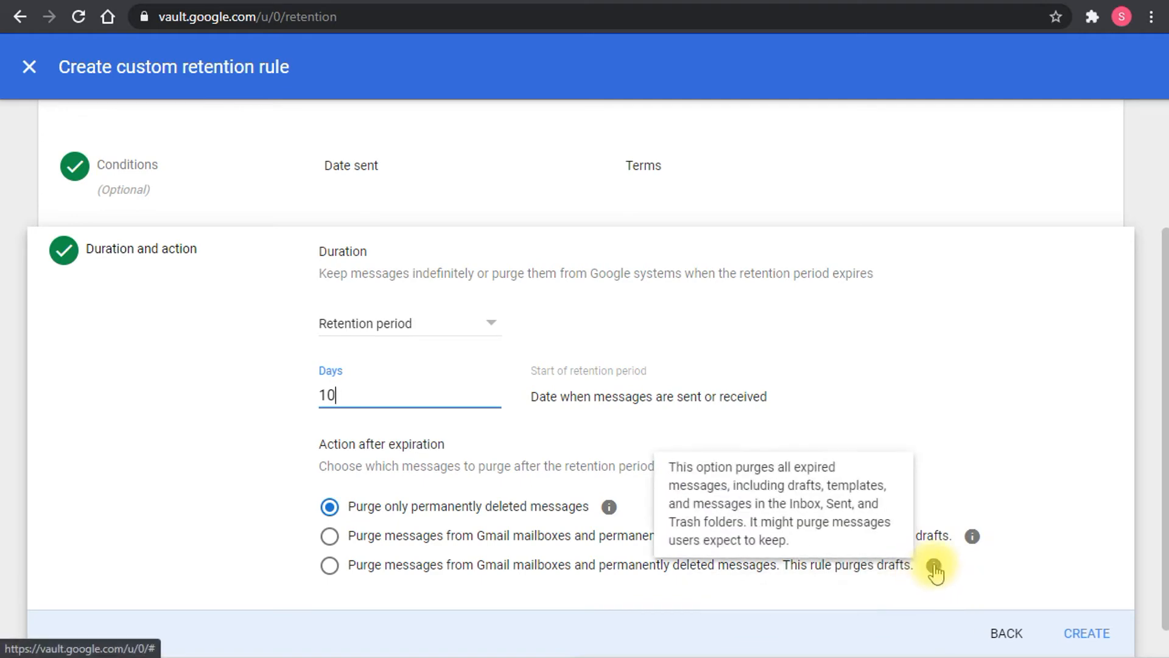
mouse_move(270, 485)
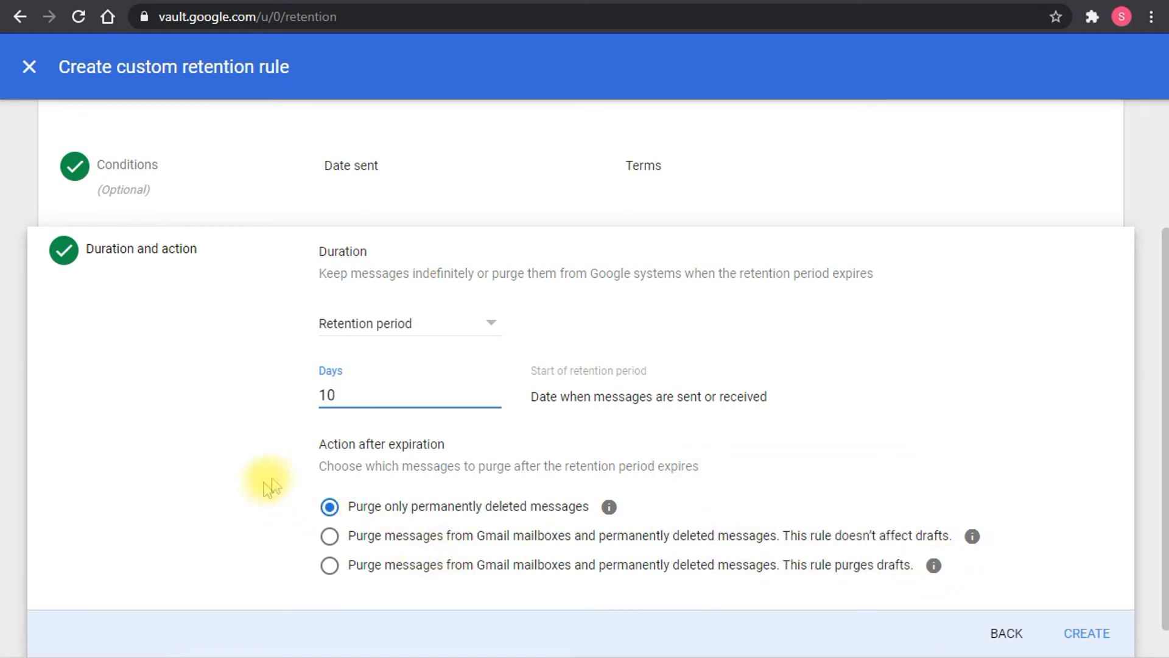
mouse_move(887, 612)
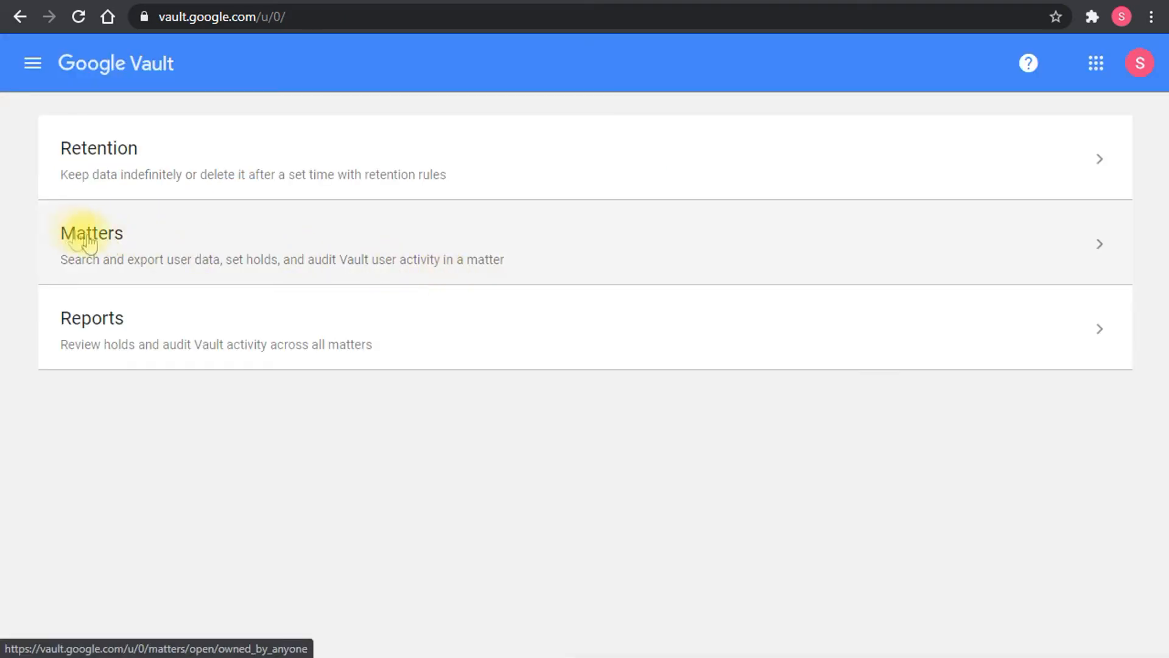
click(92, 232)
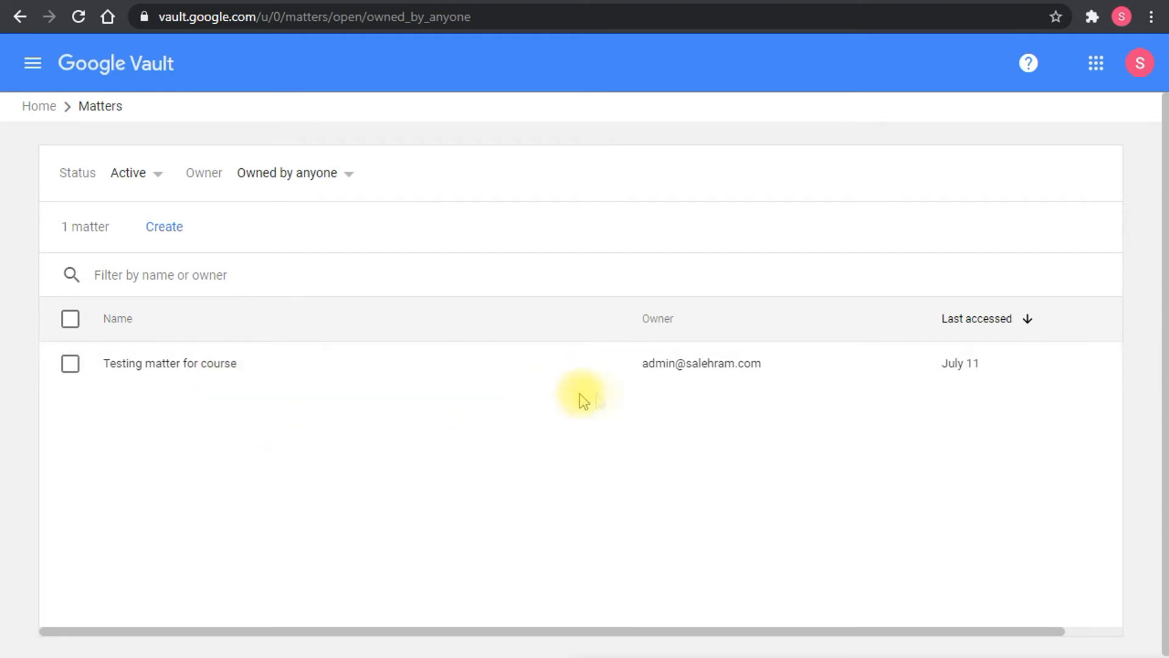
click(135, 172)
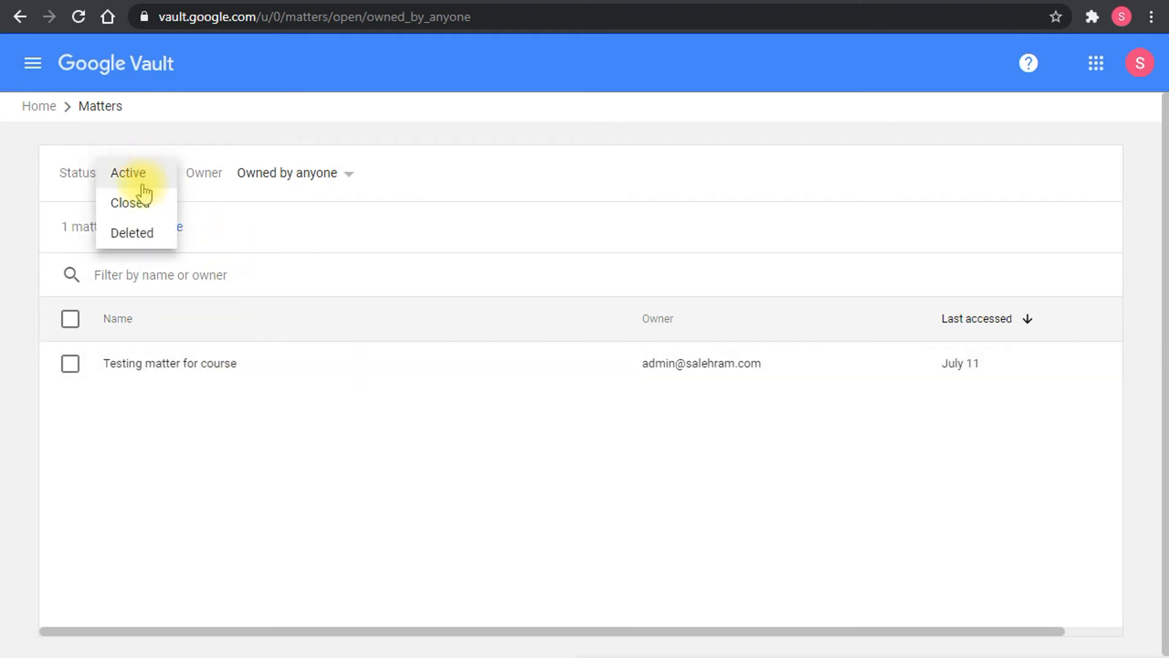
mouse_move(137, 207)
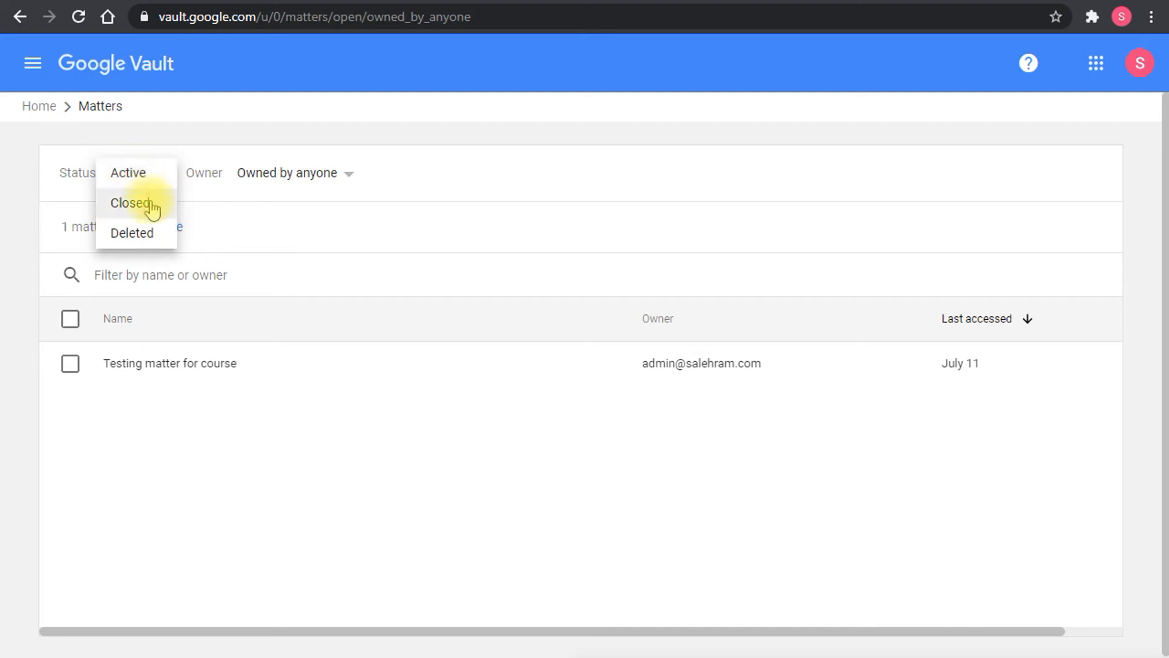
click(134, 203)
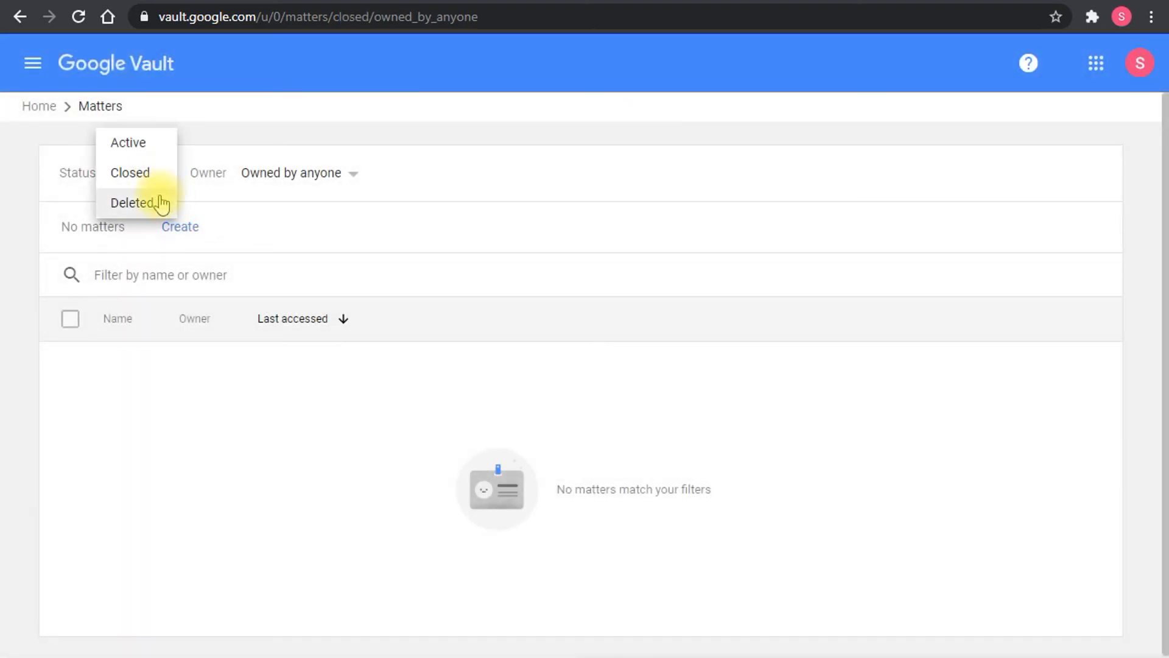
click(134, 202)
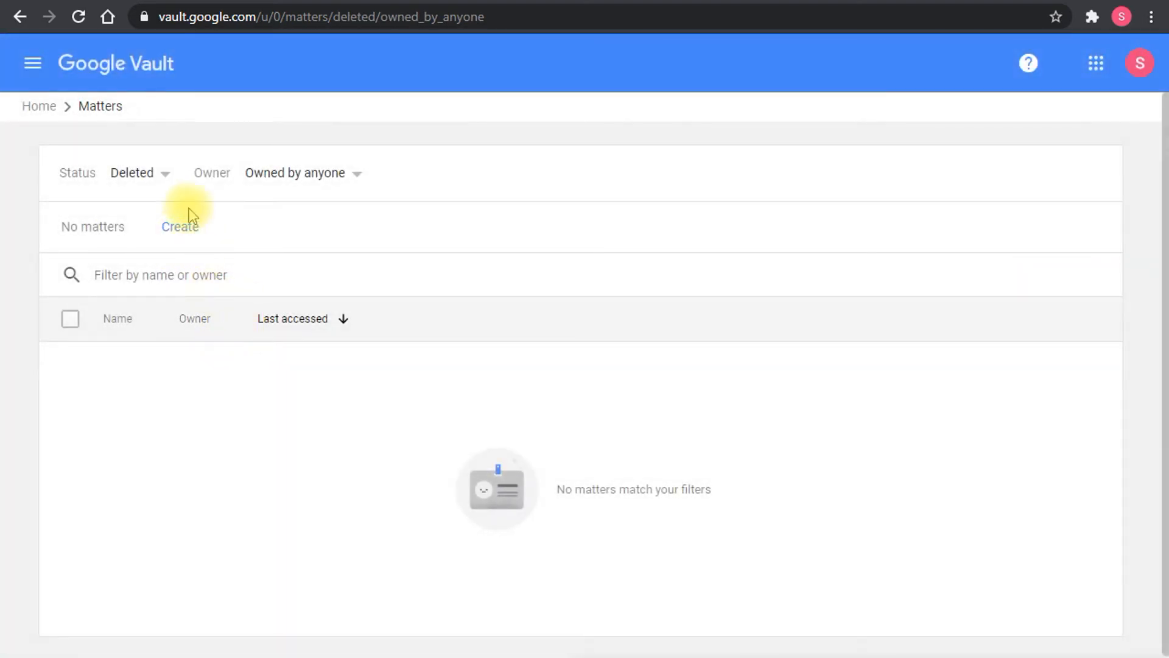
click(140, 172)
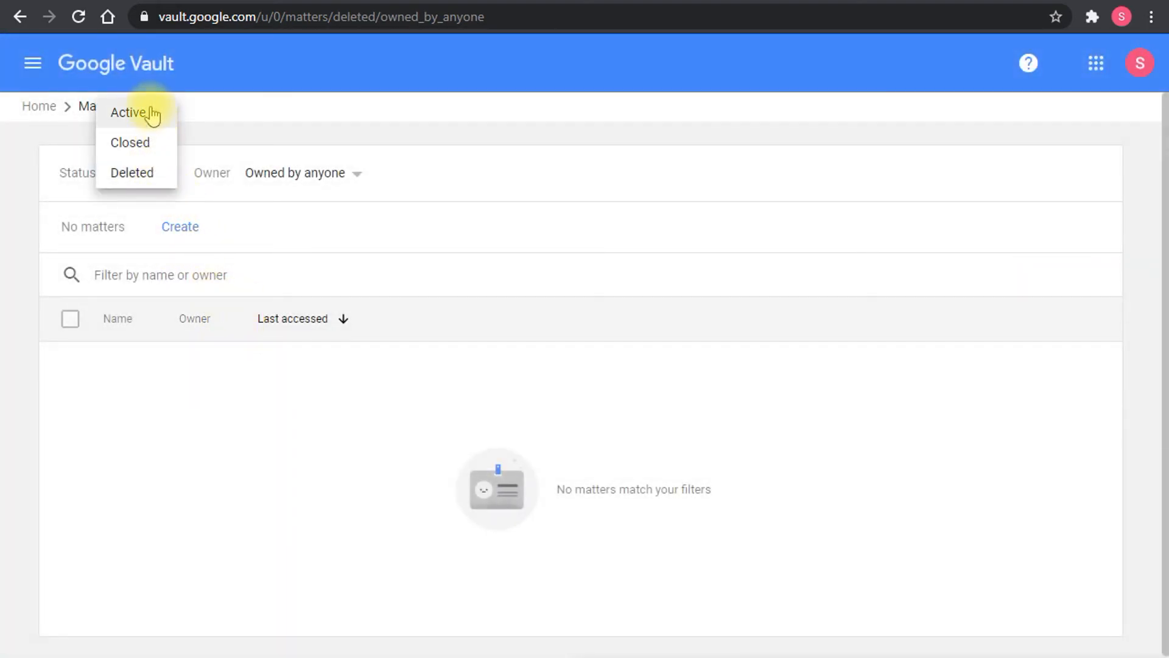
click(130, 112)
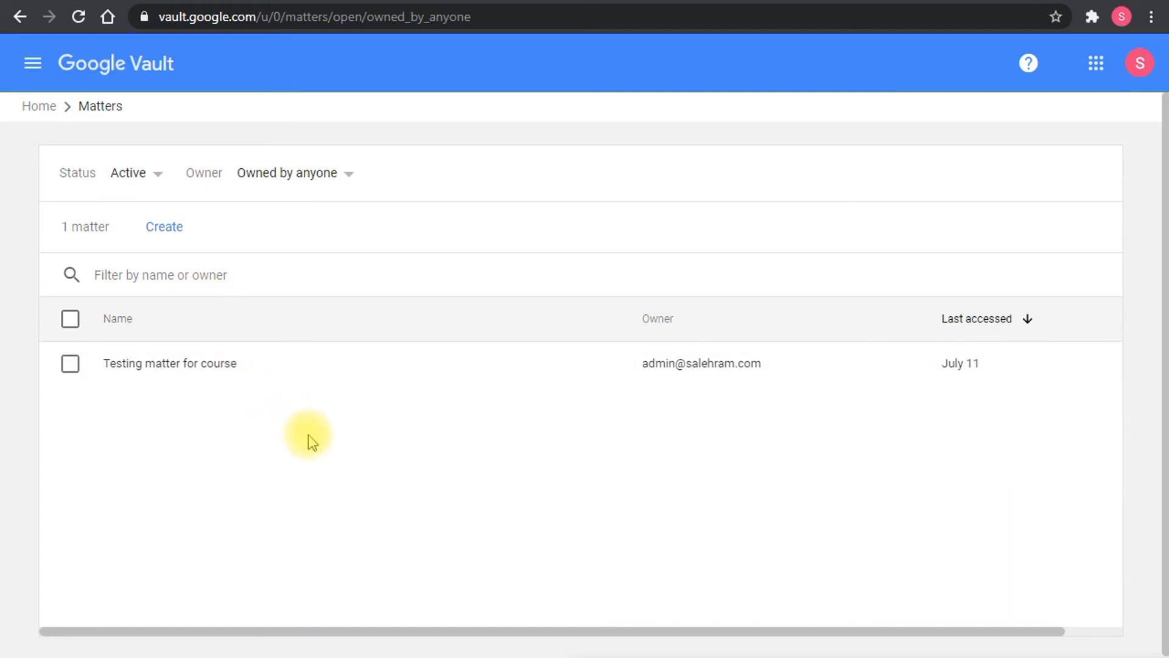
click(134, 172)
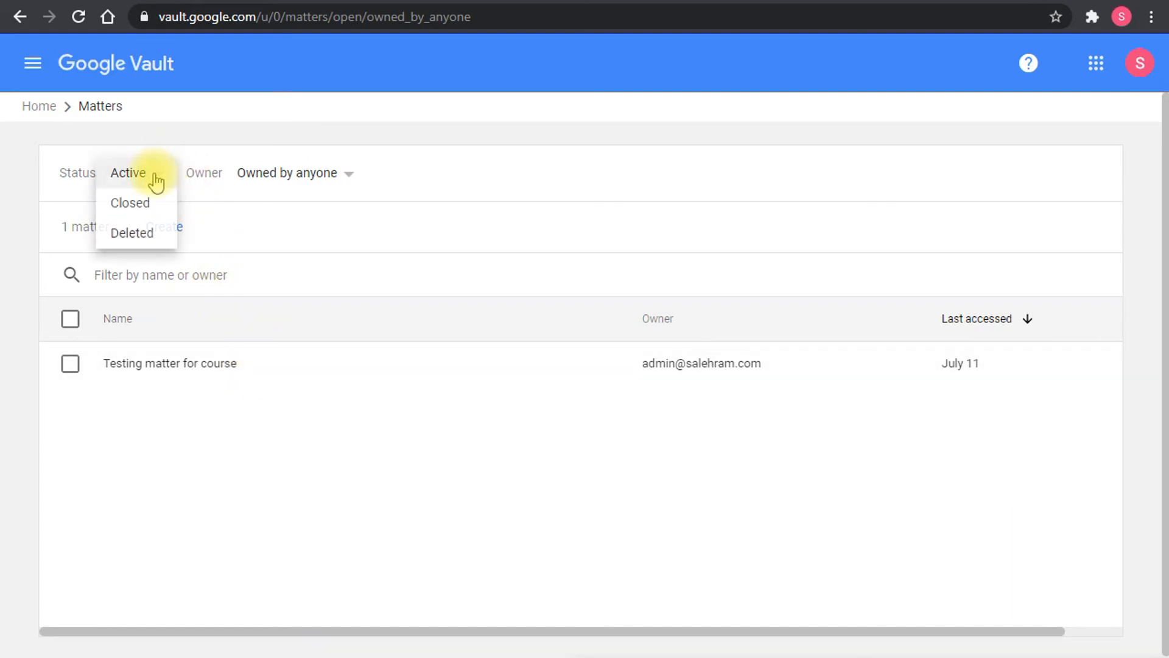
click(131, 232)
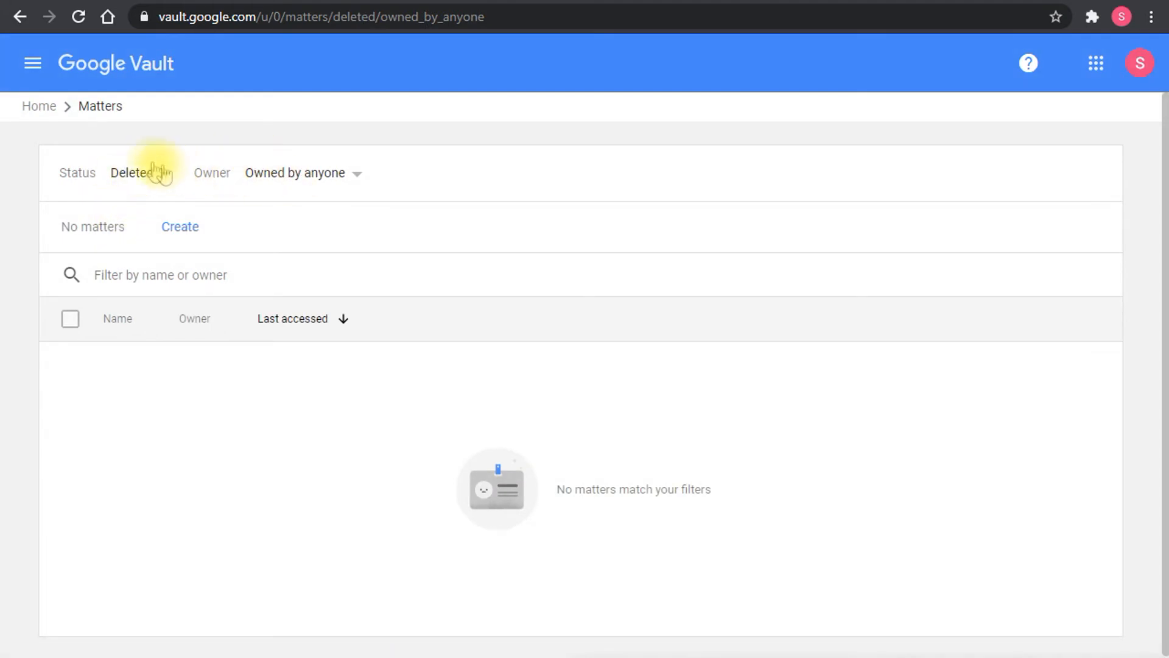
click(133, 172)
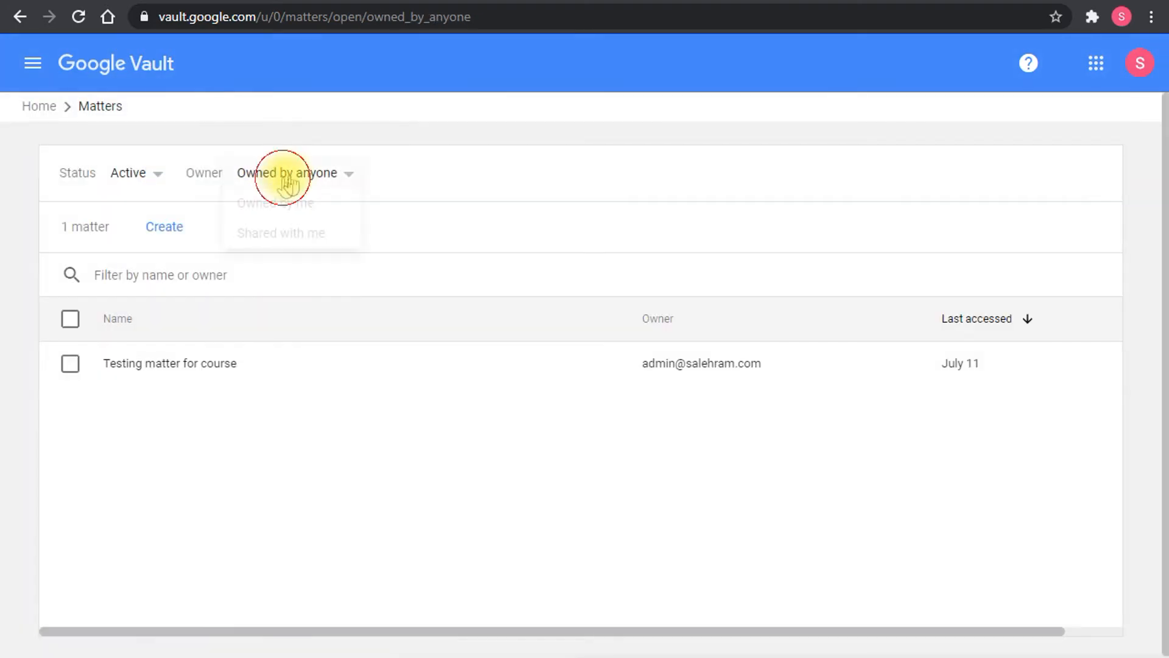
click(291, 172)
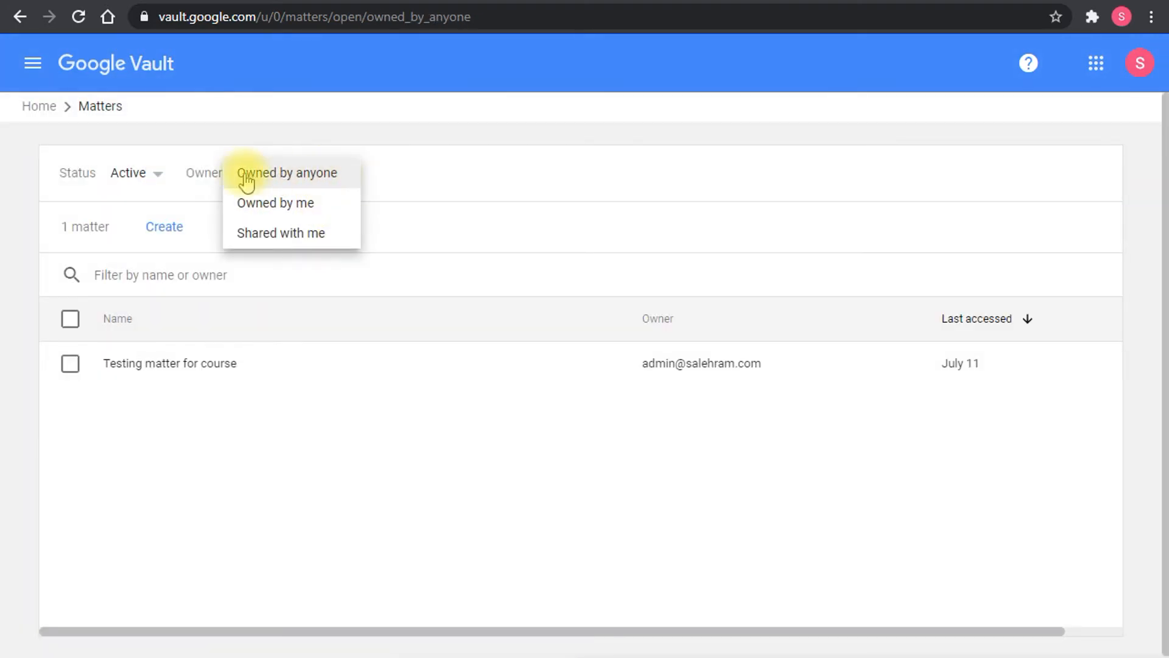
mouse_move(332, 207)
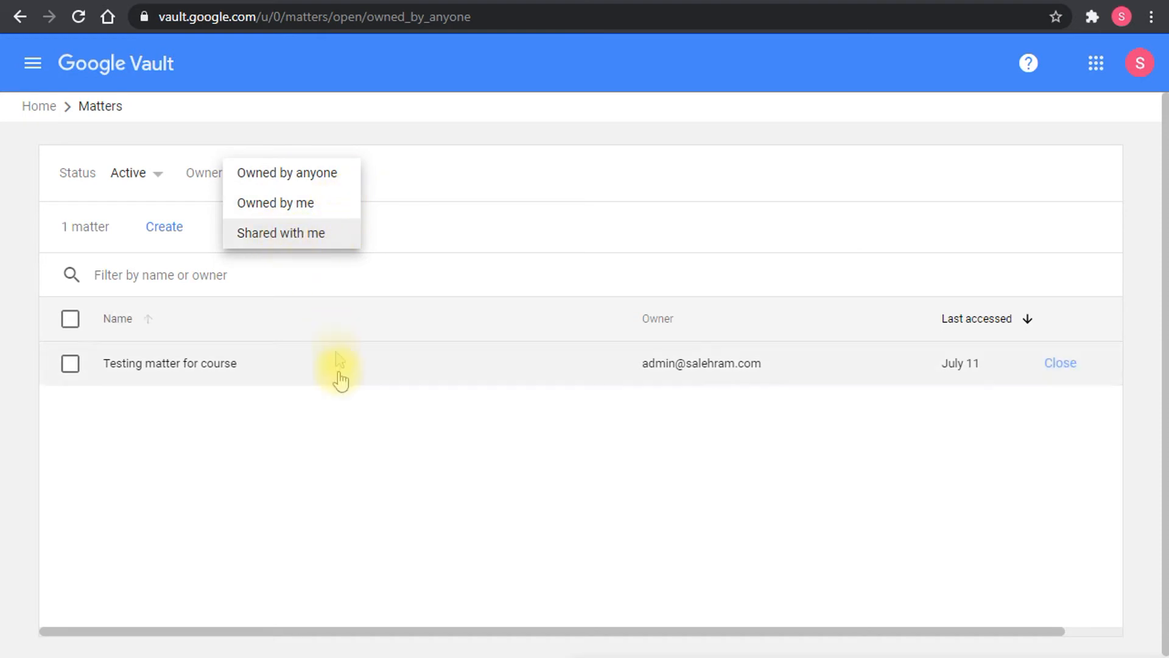
click(286, 171)
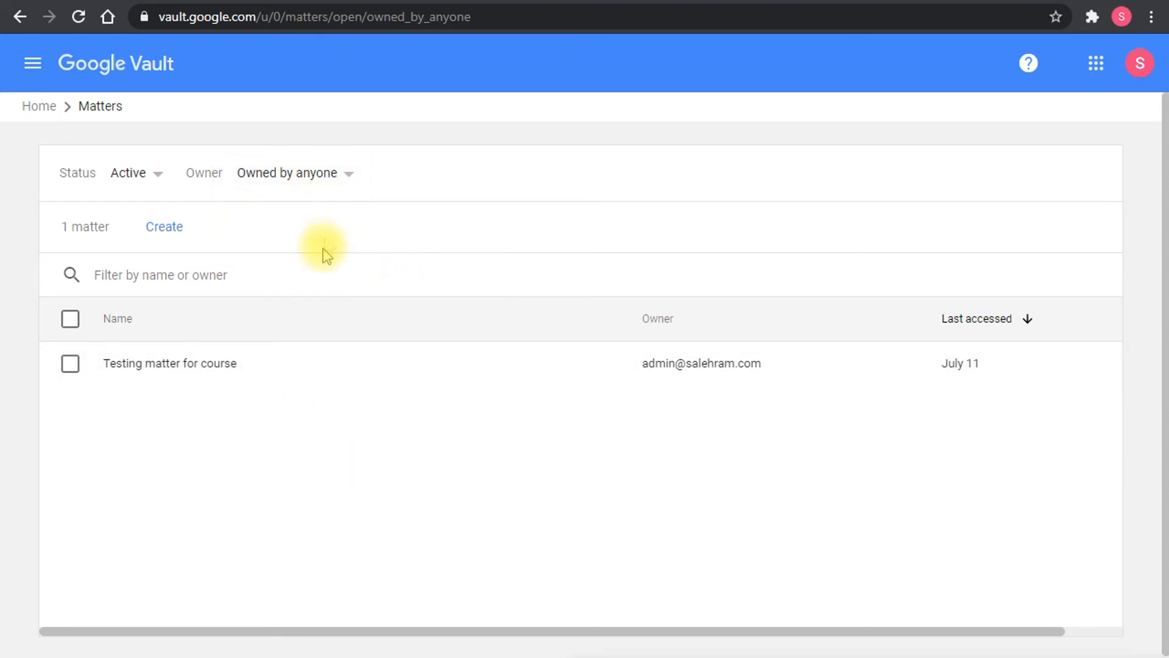
- Preview and cancel the Create matter dialog, then open 'Testing matter for course'
click(165, 227)
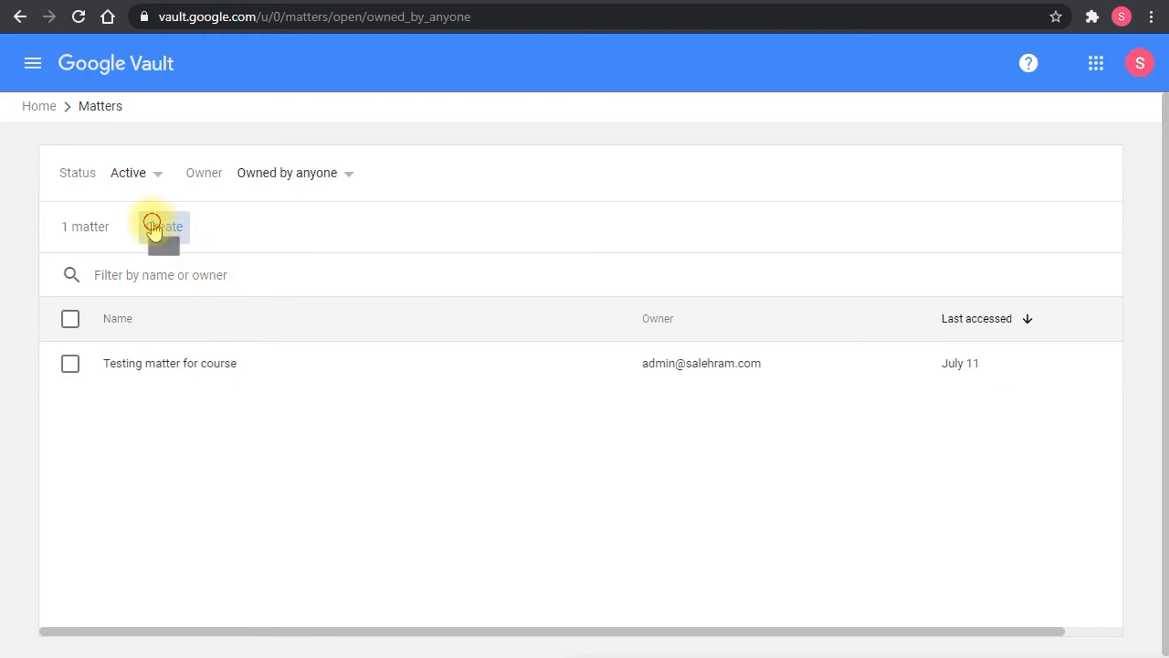
click(163, 226)
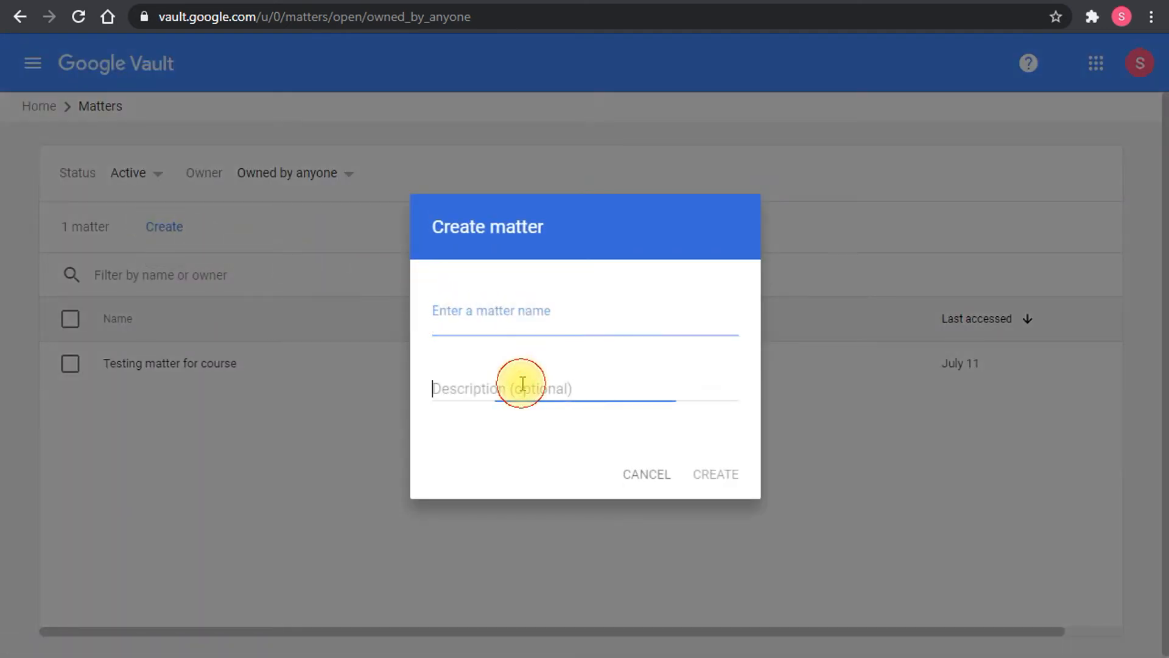
click(645, 474)
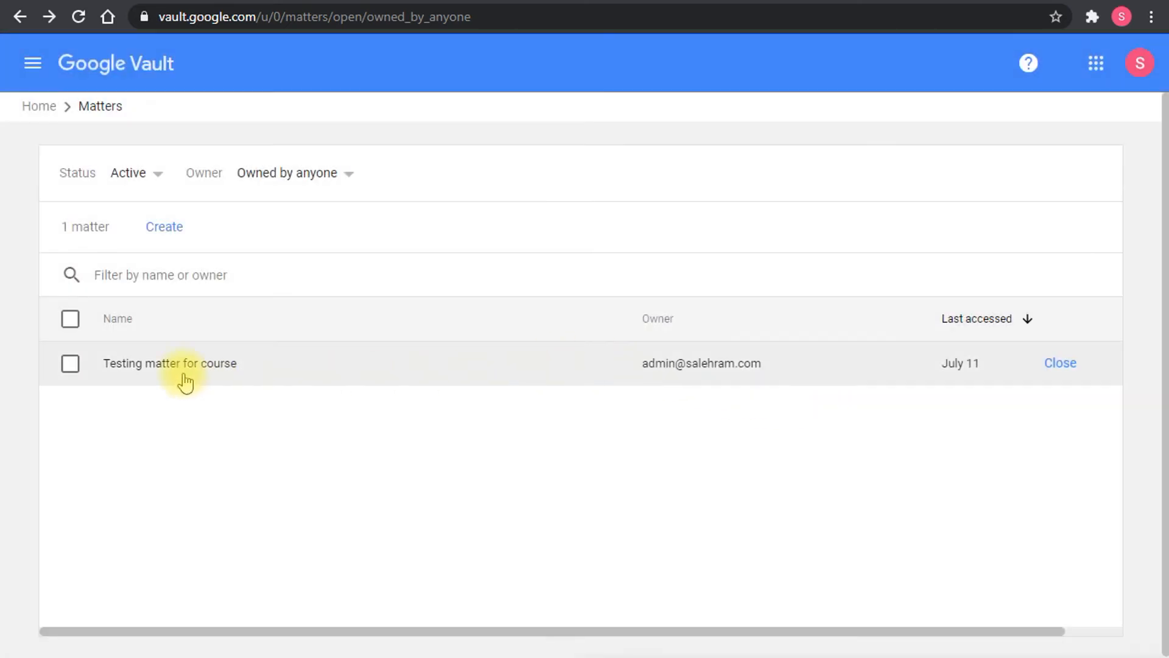
mouse_move(916, 379)
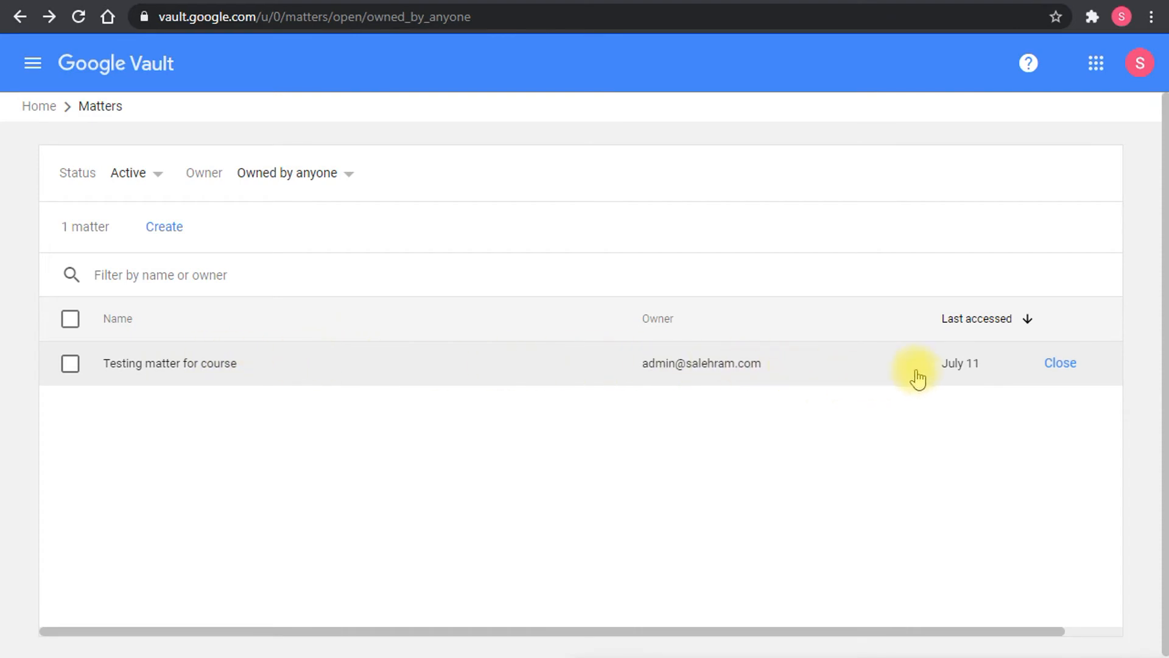
click(169, 363)
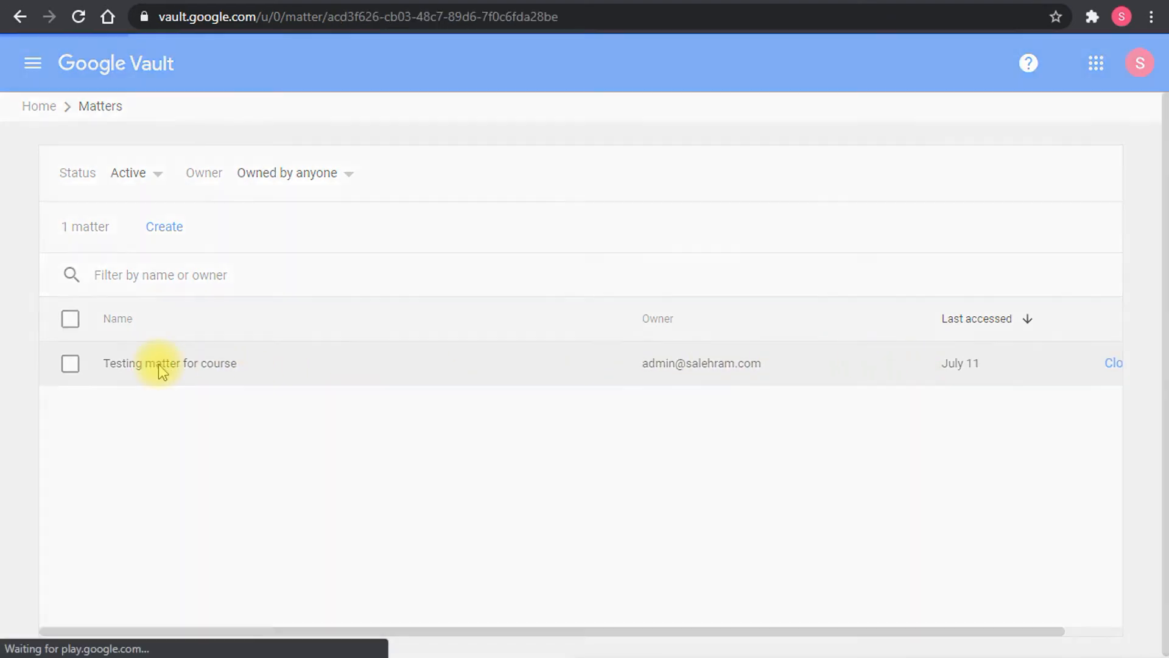
- Set the matter search to Gmail, All data, Specific accounts, entering the account 'ceo' 'gm'
click(169, 363)
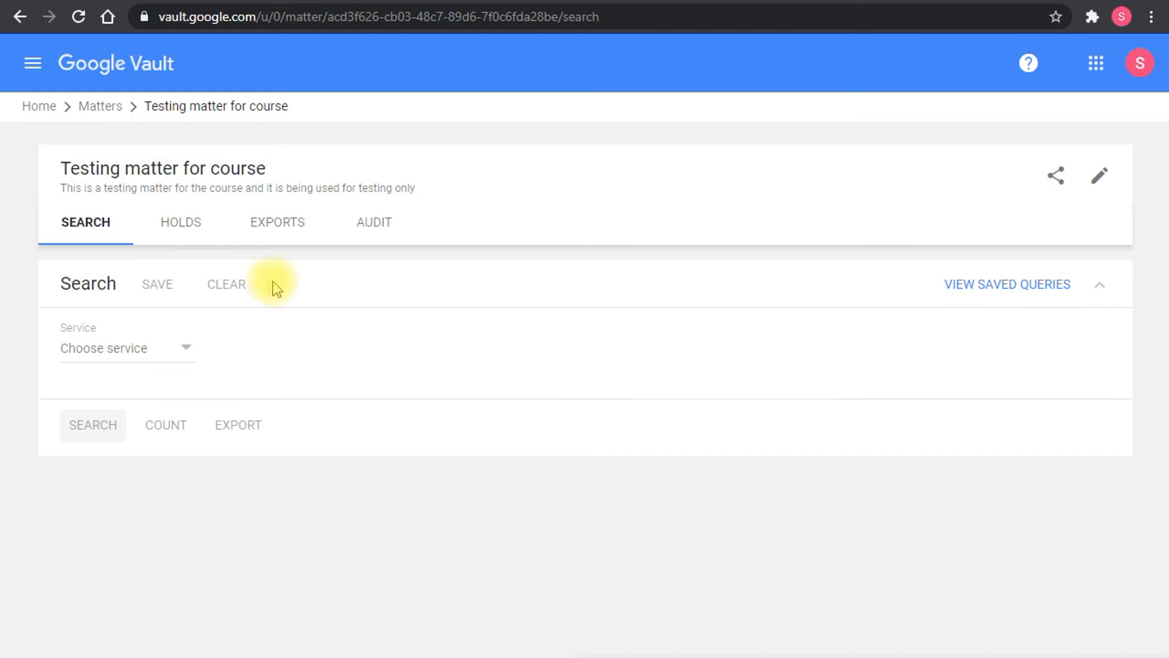
mouse_move(124, 331)
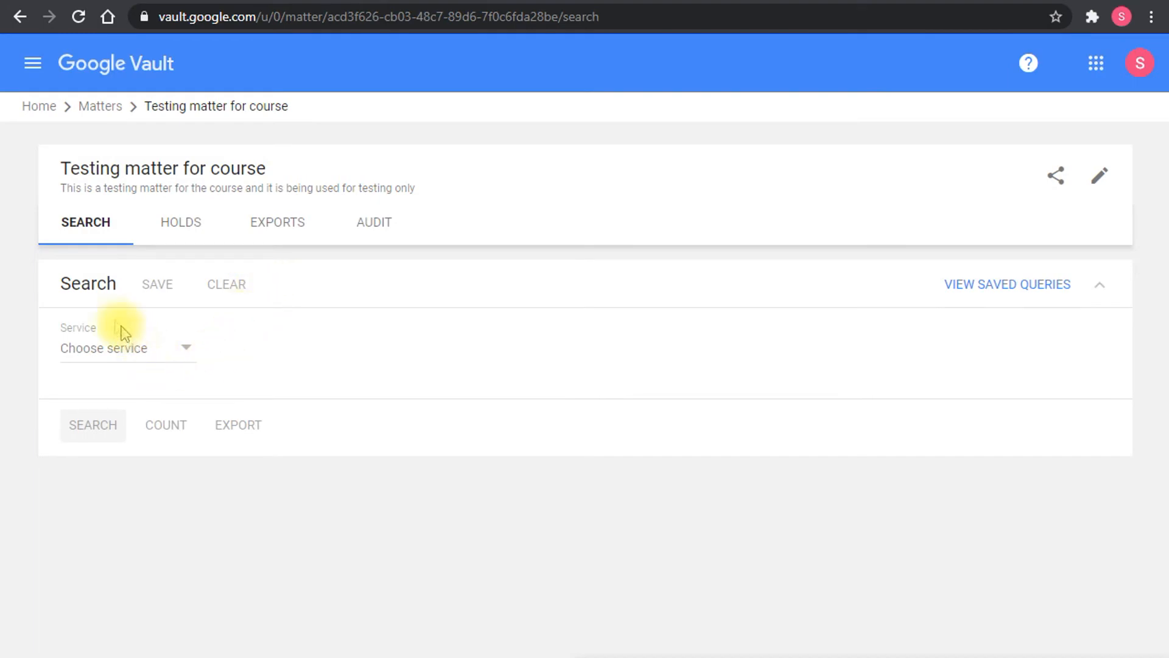
click(104, 348)
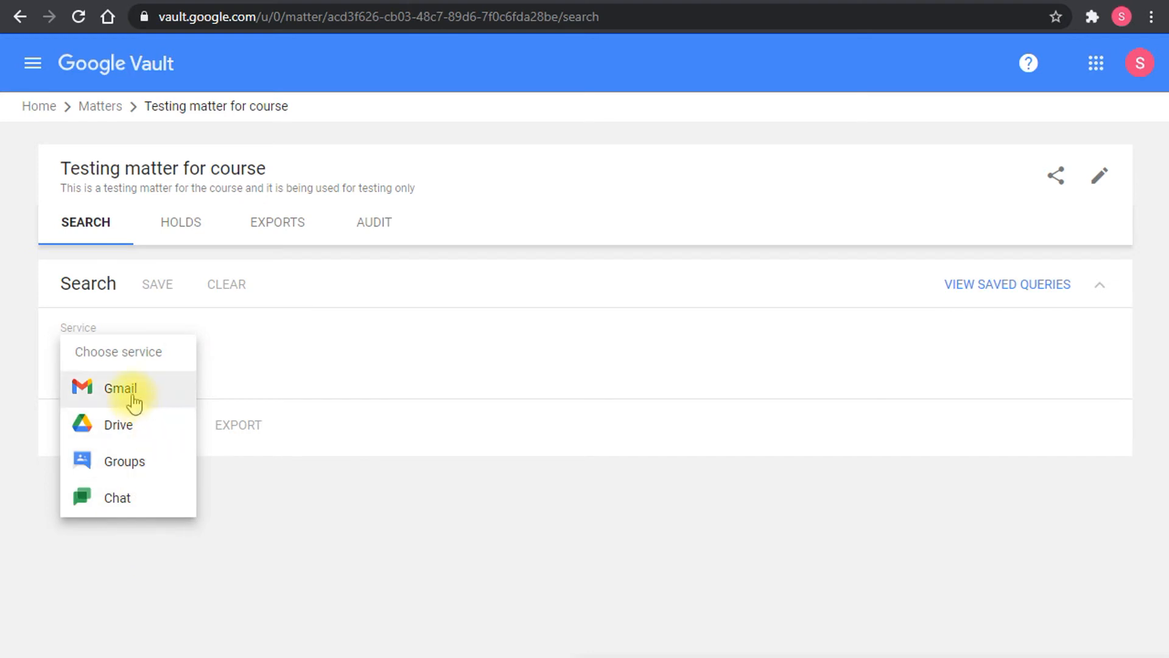
click(119, 387)
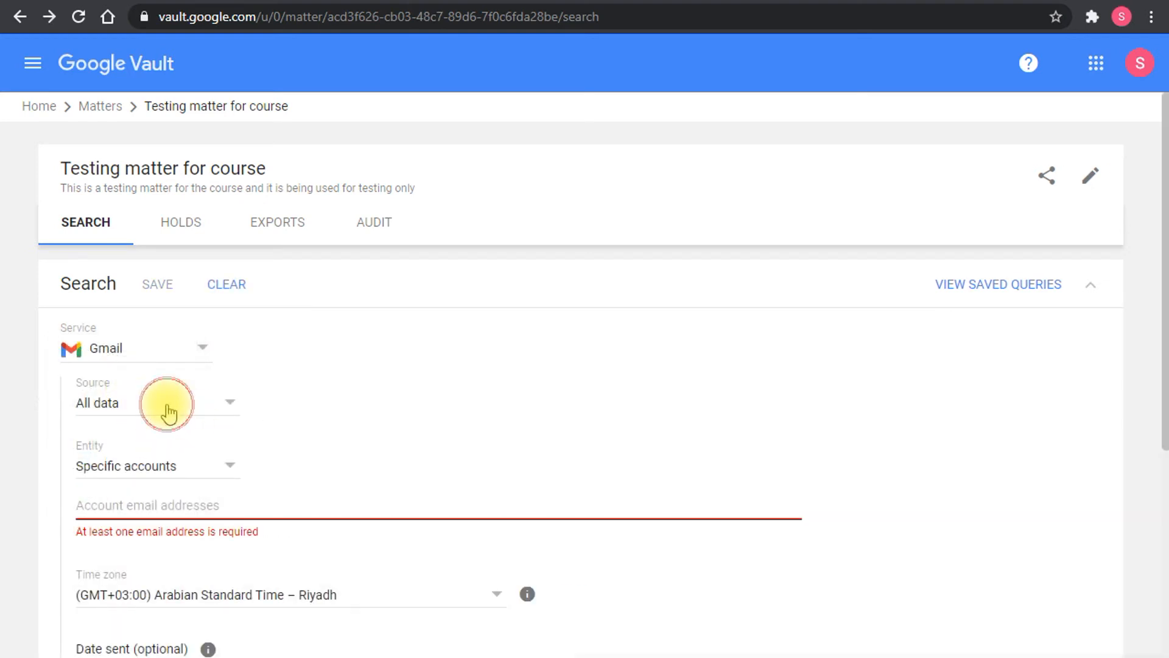
scroll(down, 3)
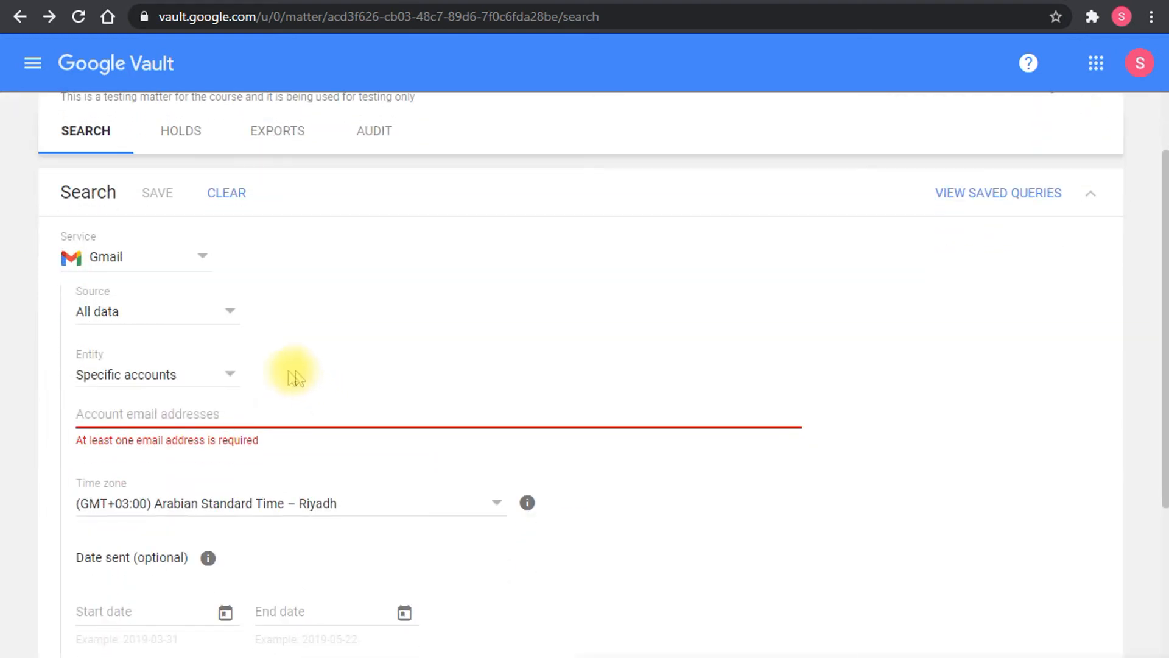
click(157, 374)
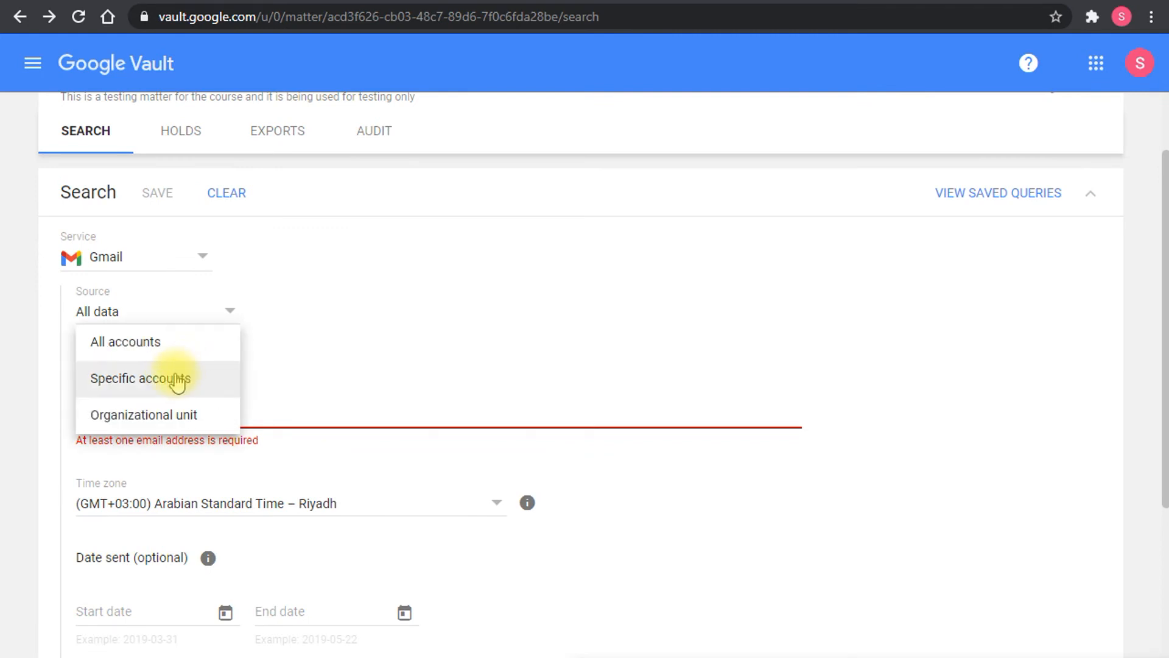
click(140, 377)
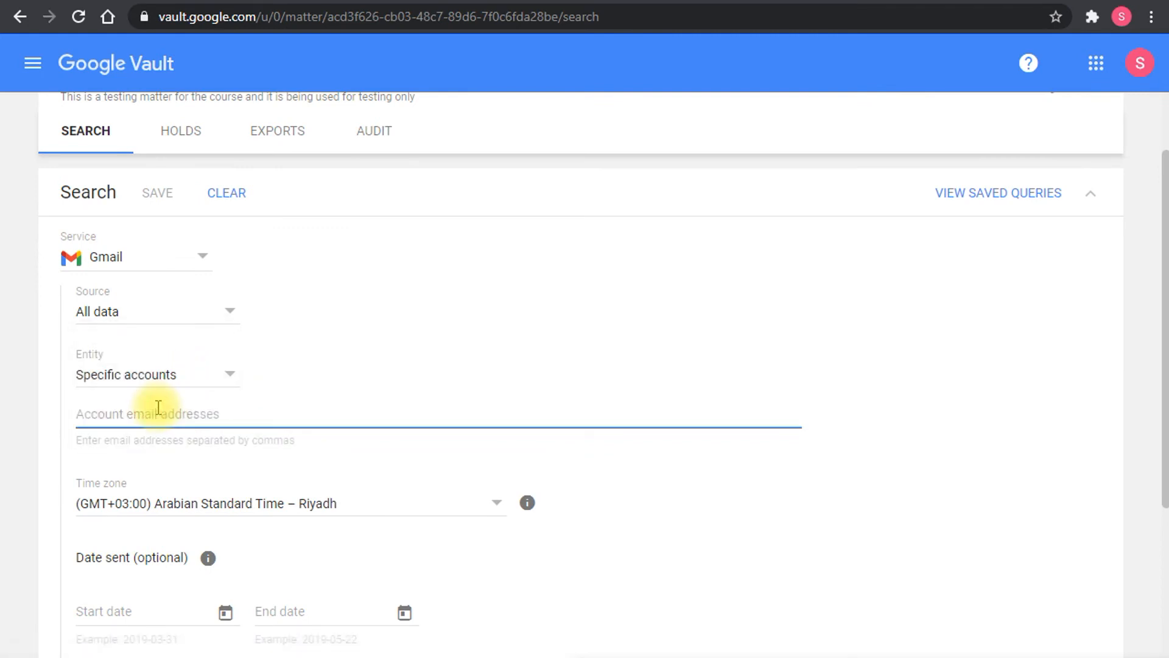
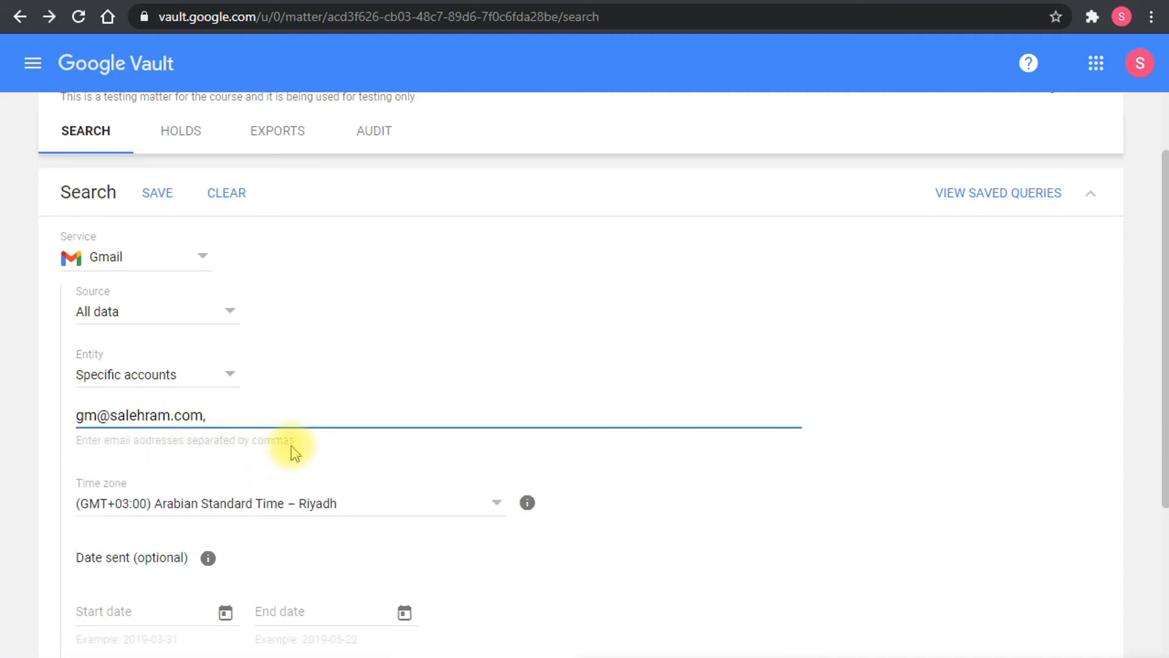
- Keep Arabian Standard Time – Riyadh as the time zone and enter 'from:' as the search term
click(290, 503)
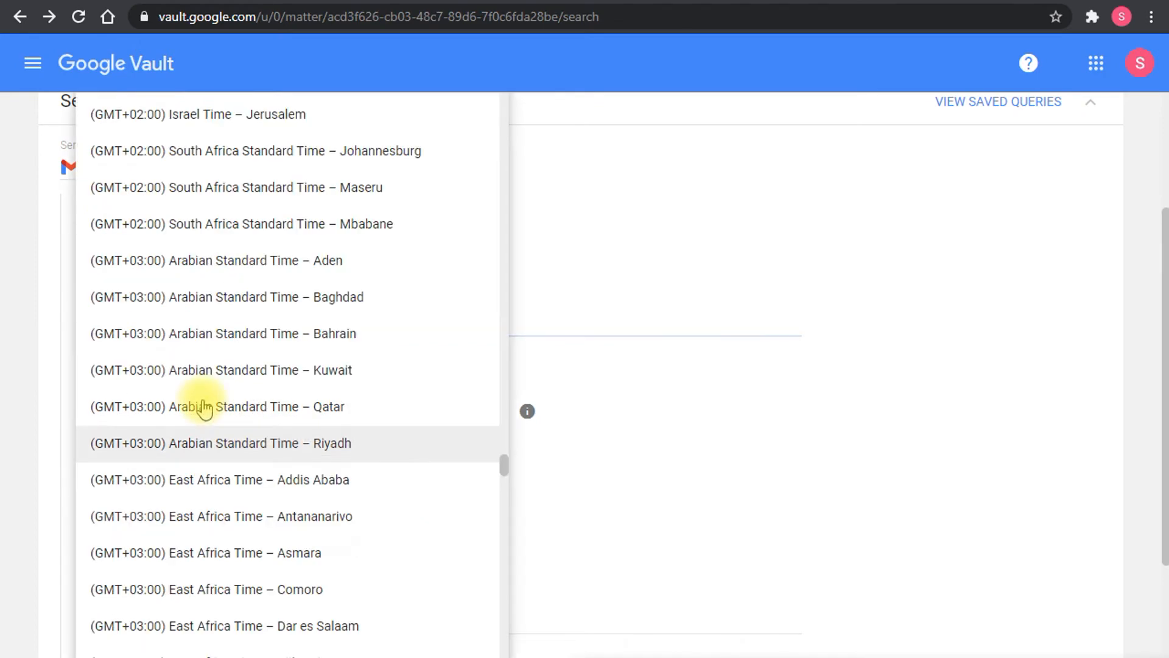
click(221, 443)
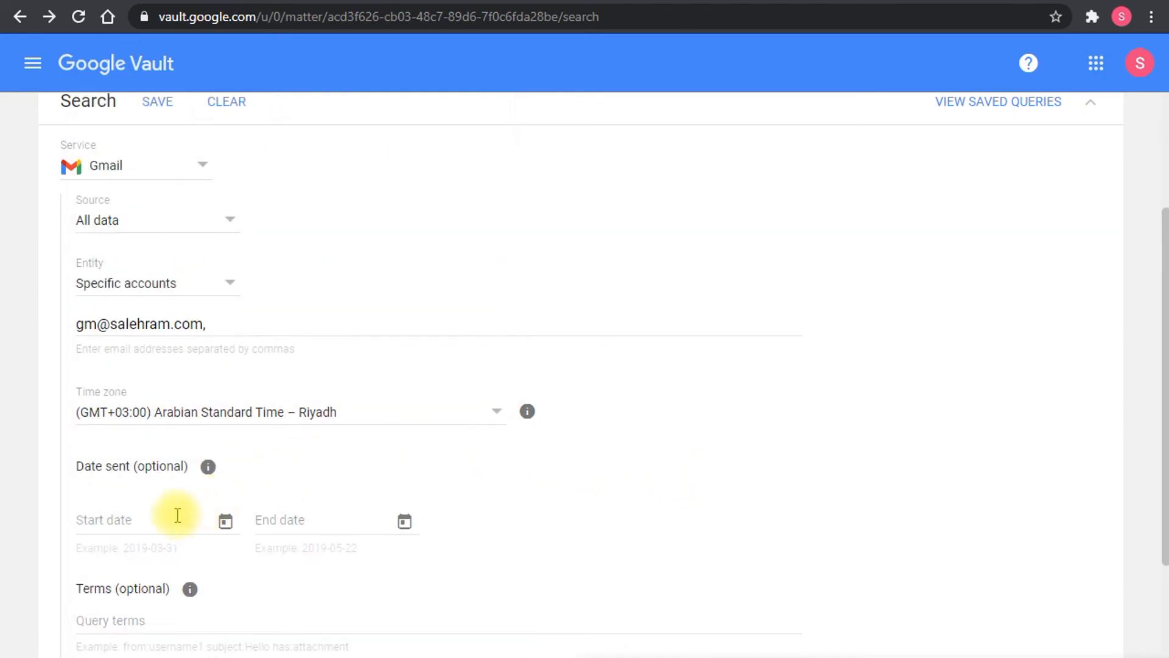
scroll(down, 3)
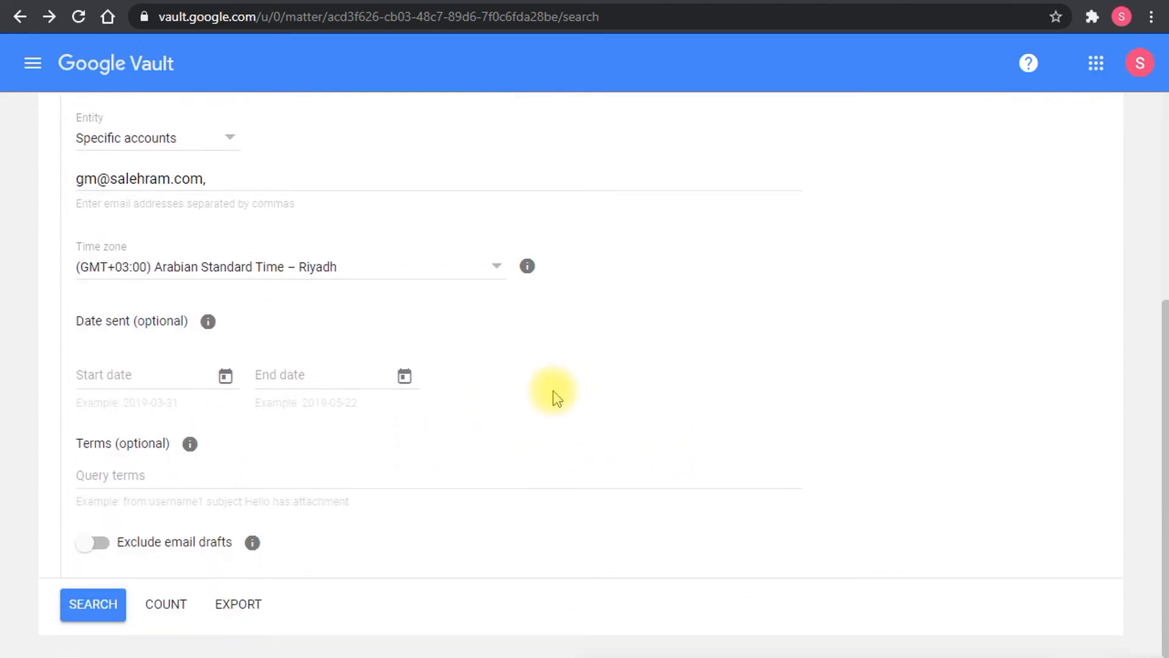
mouse_move(509, 387)
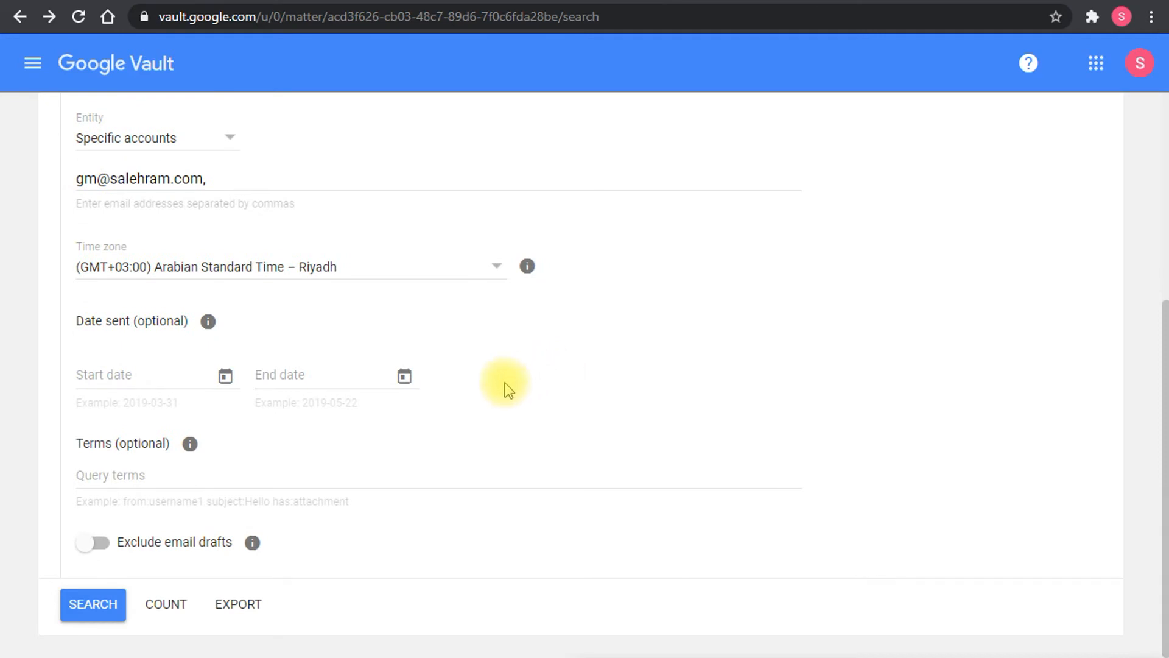
mouse_move(224, 463)
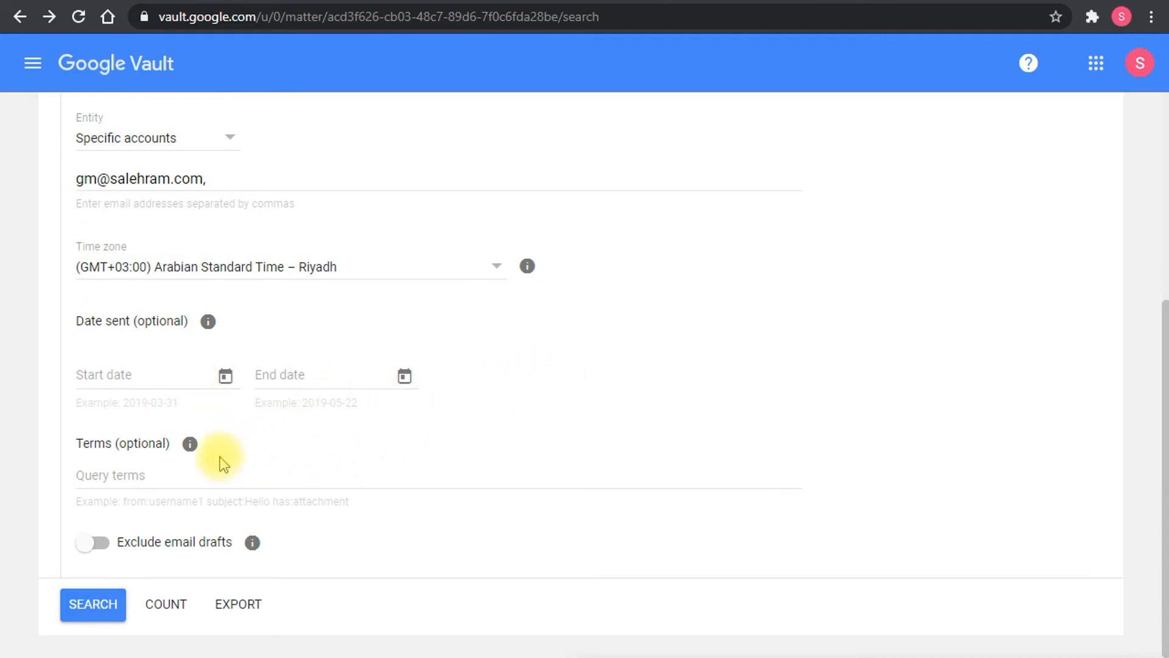
mouse_move(267, 400)
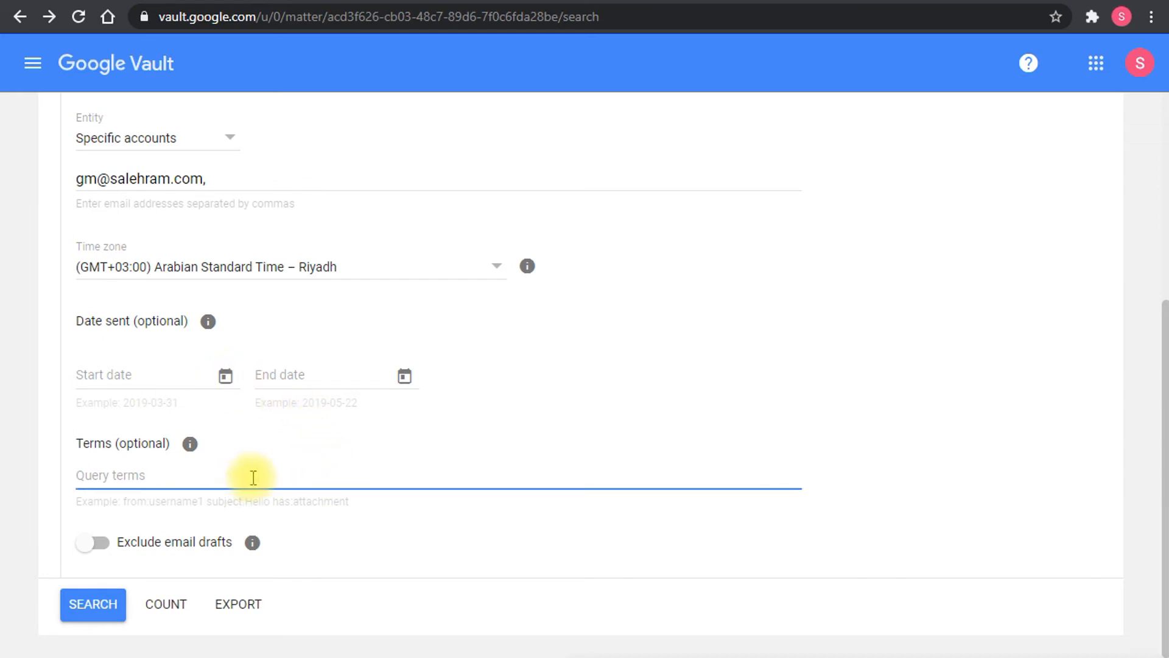
mouse_move(146, 486)
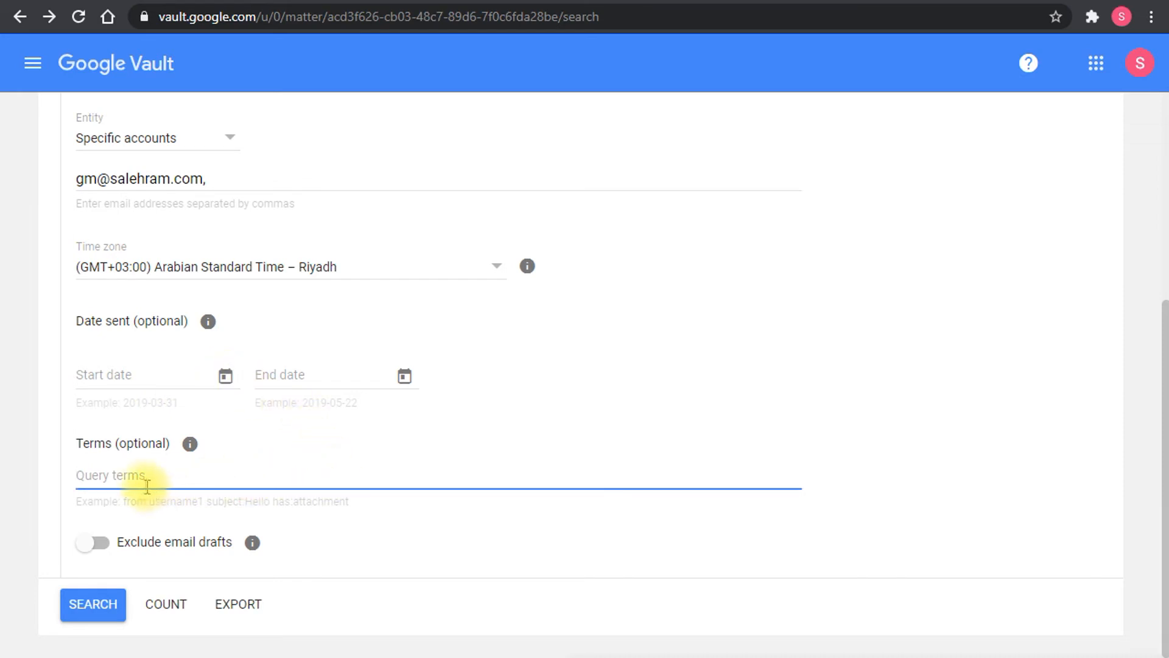
text(from)
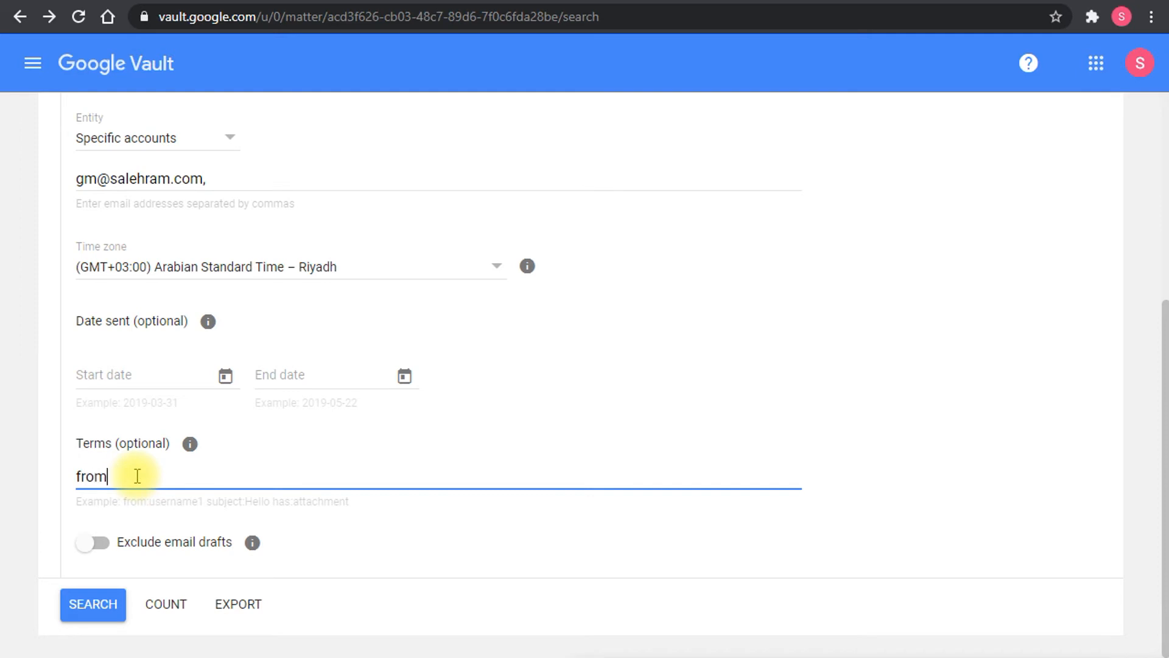
text(:)
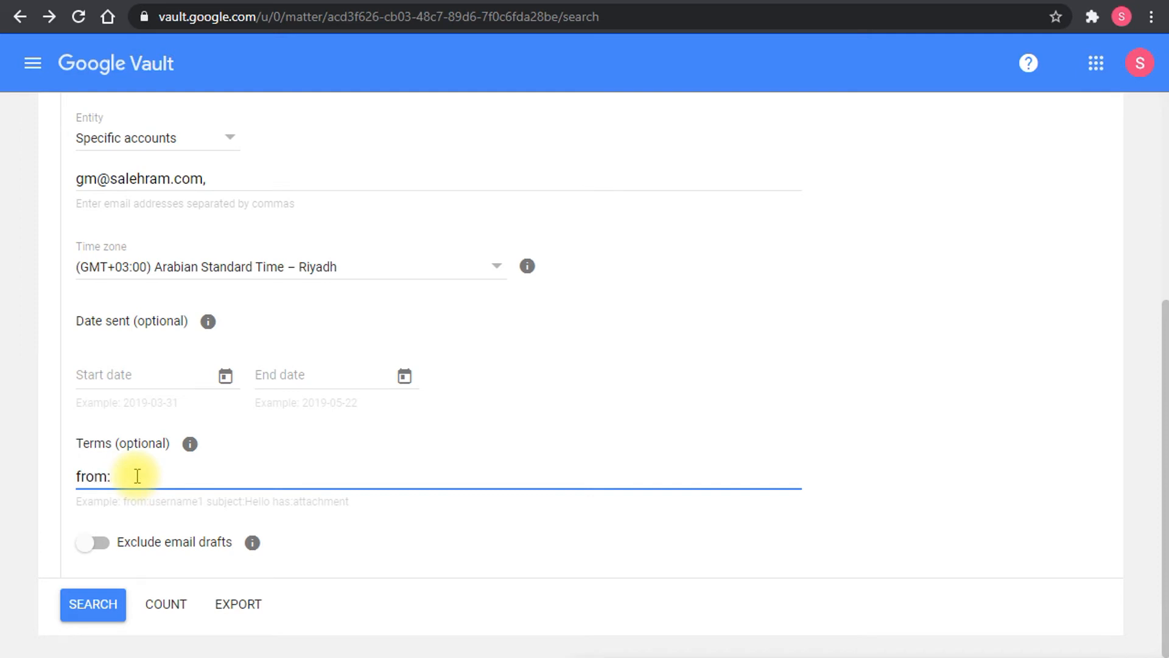
mouse_move(233, 467)
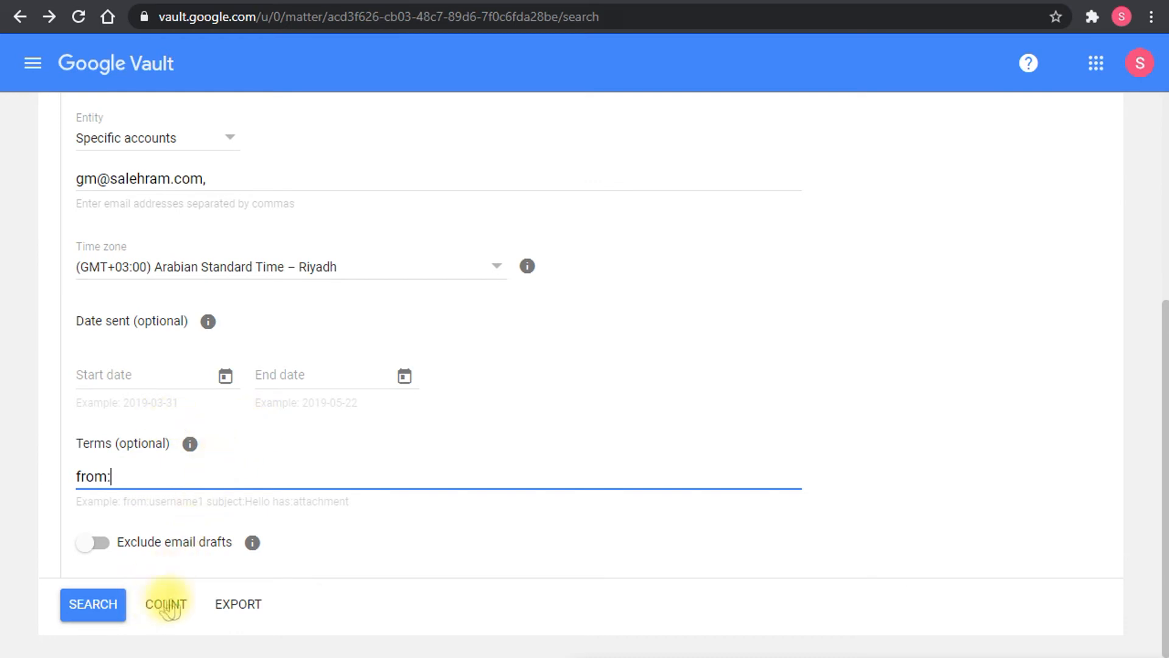
mouse_move(341, 468)
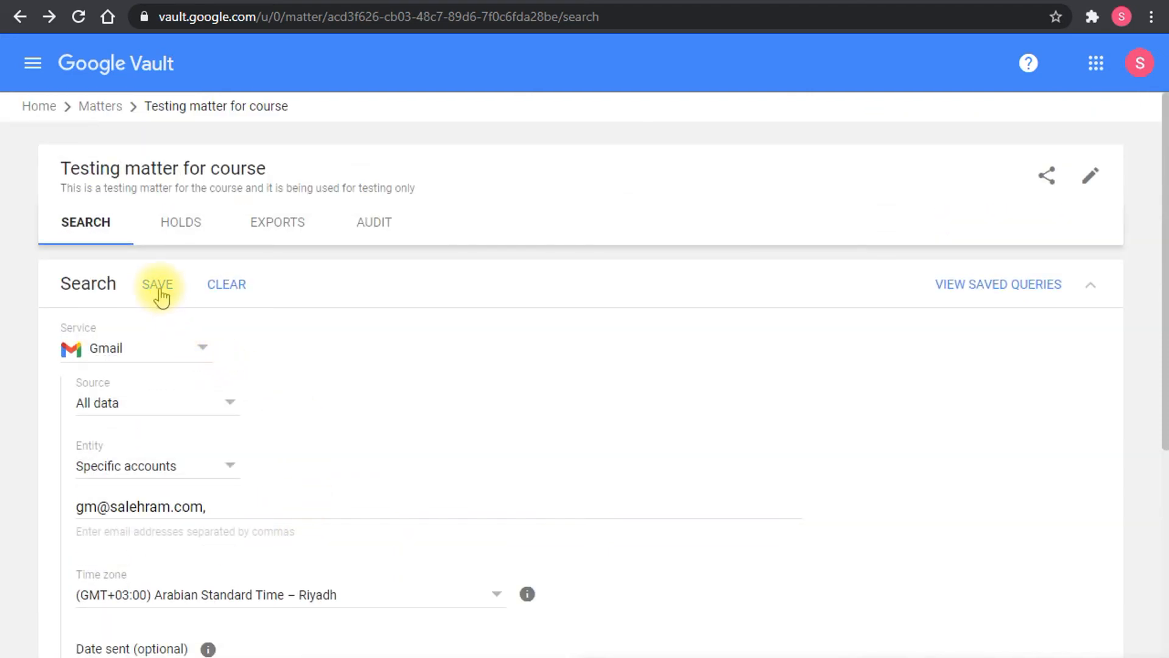
click(157, 284)
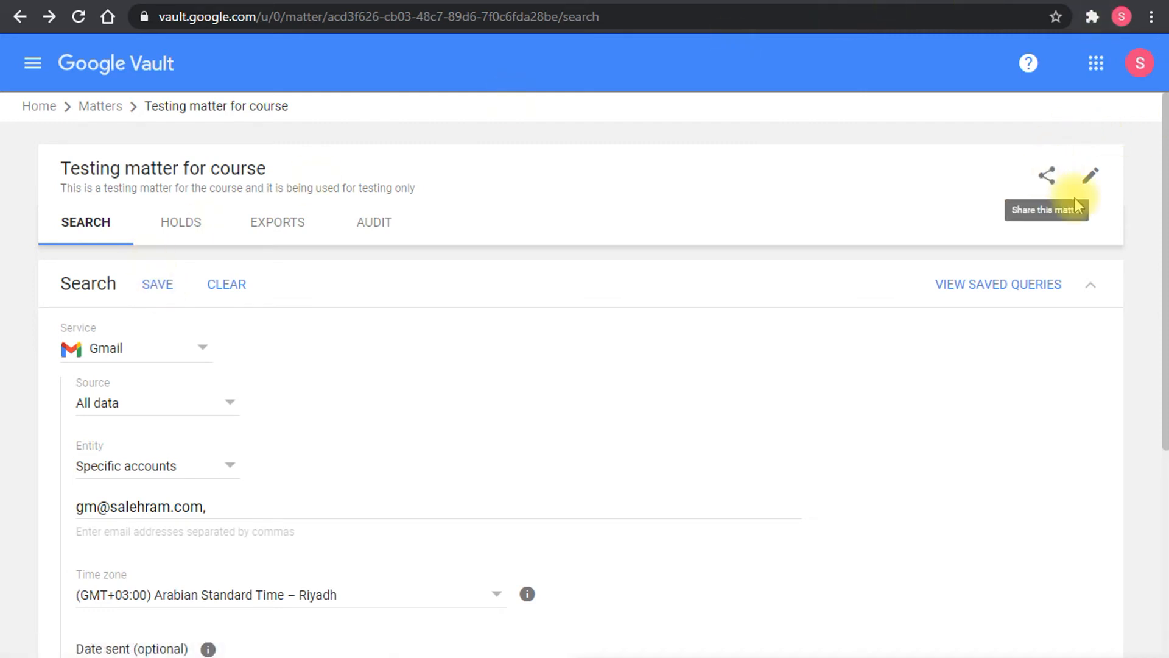
mouse_move(312, 496)
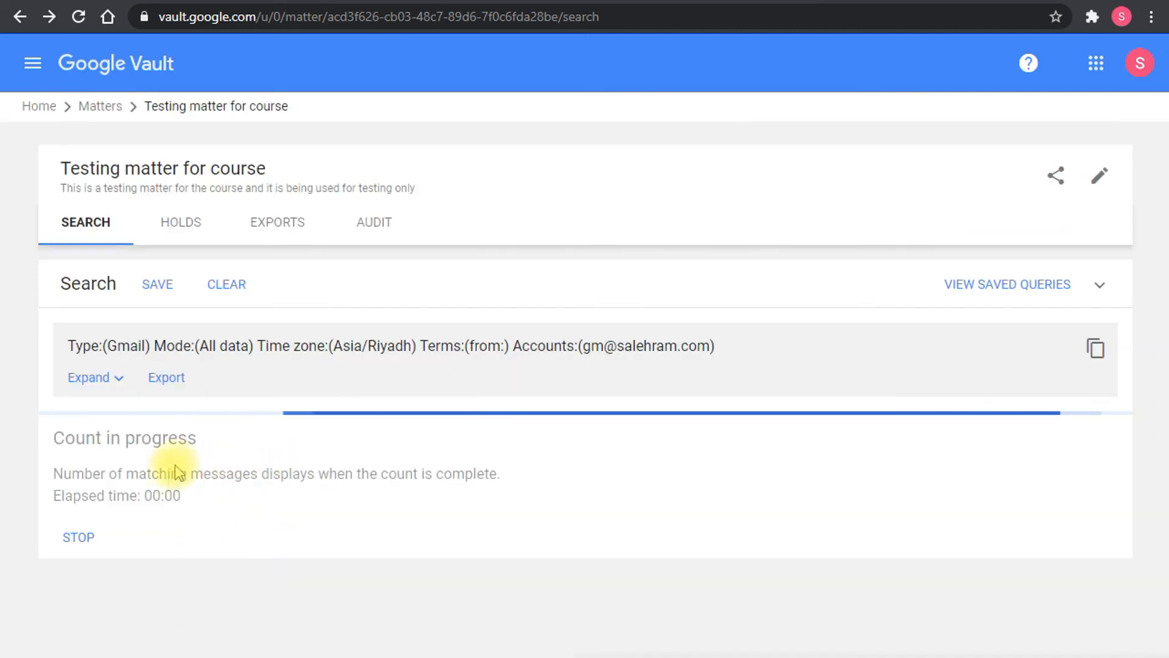
click(78, 537)
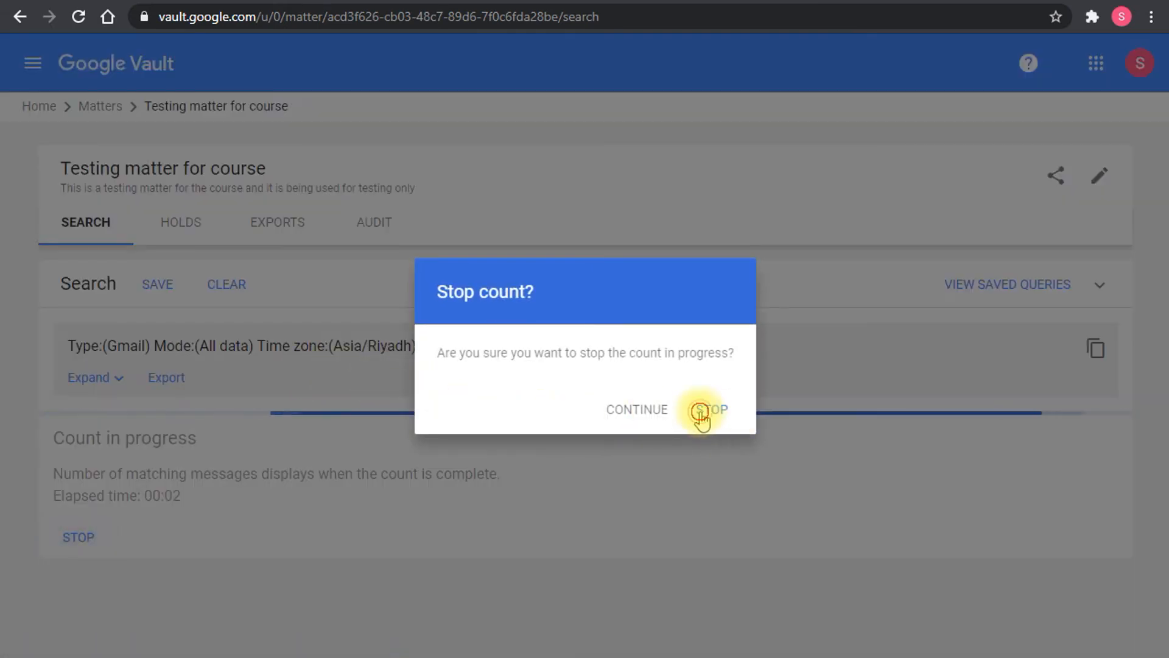
click(709, 410)
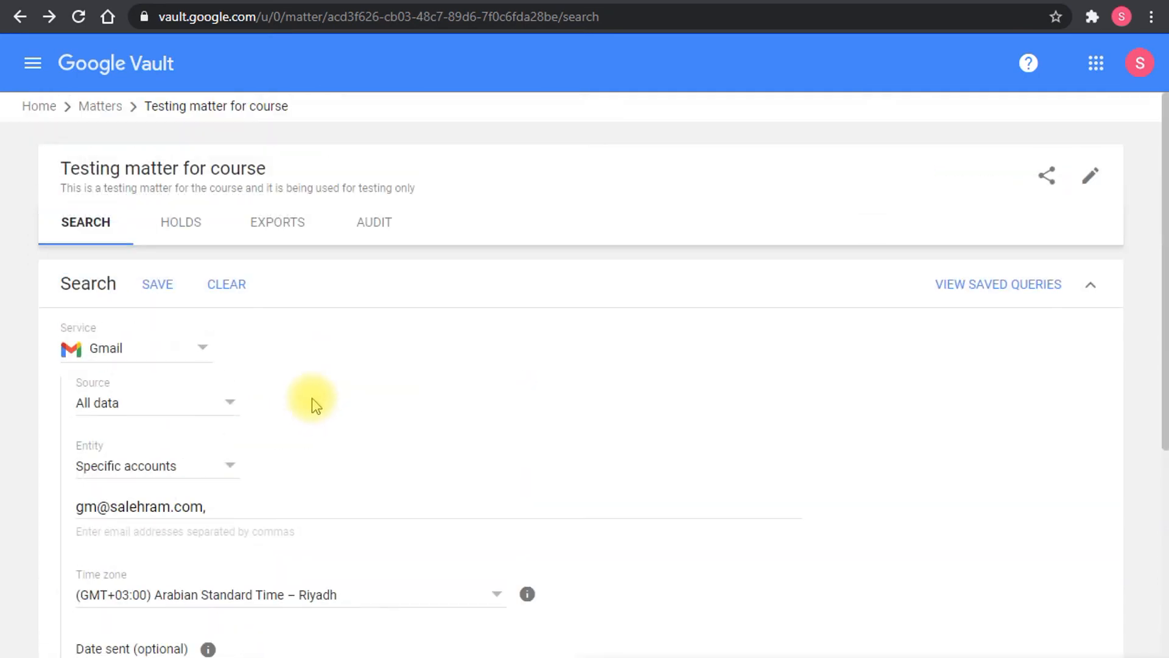
- Show the matter's Holds list, previewing and closing the new-hold form
click(180, 222)
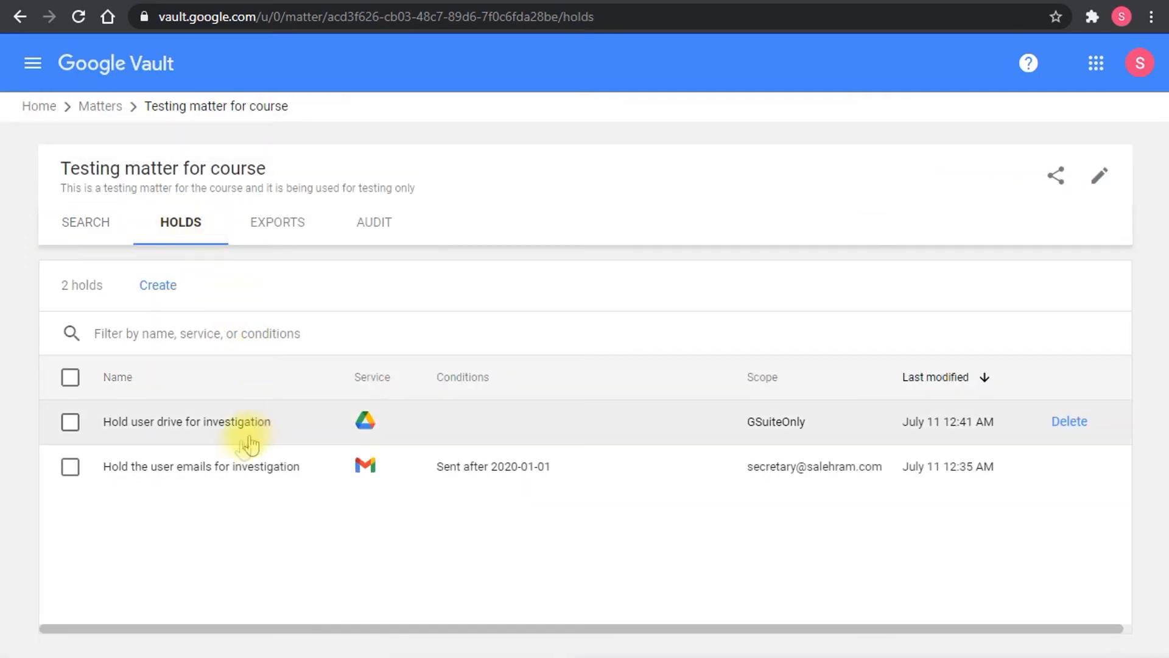
mouse_move(155, 447)
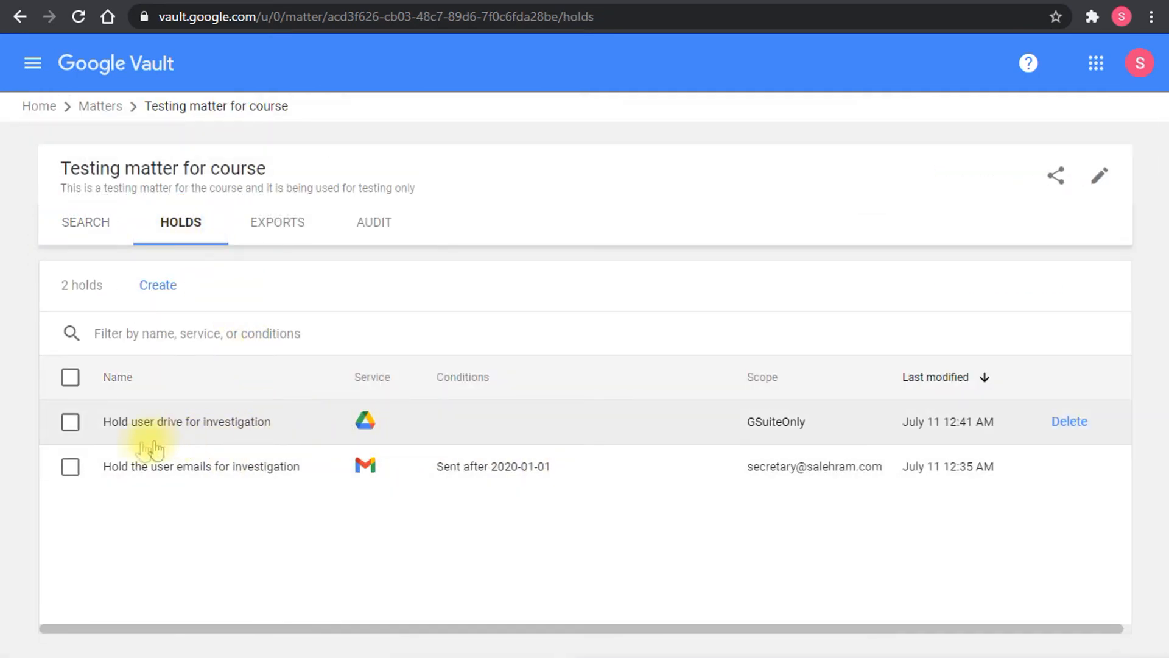
click(157, 285)
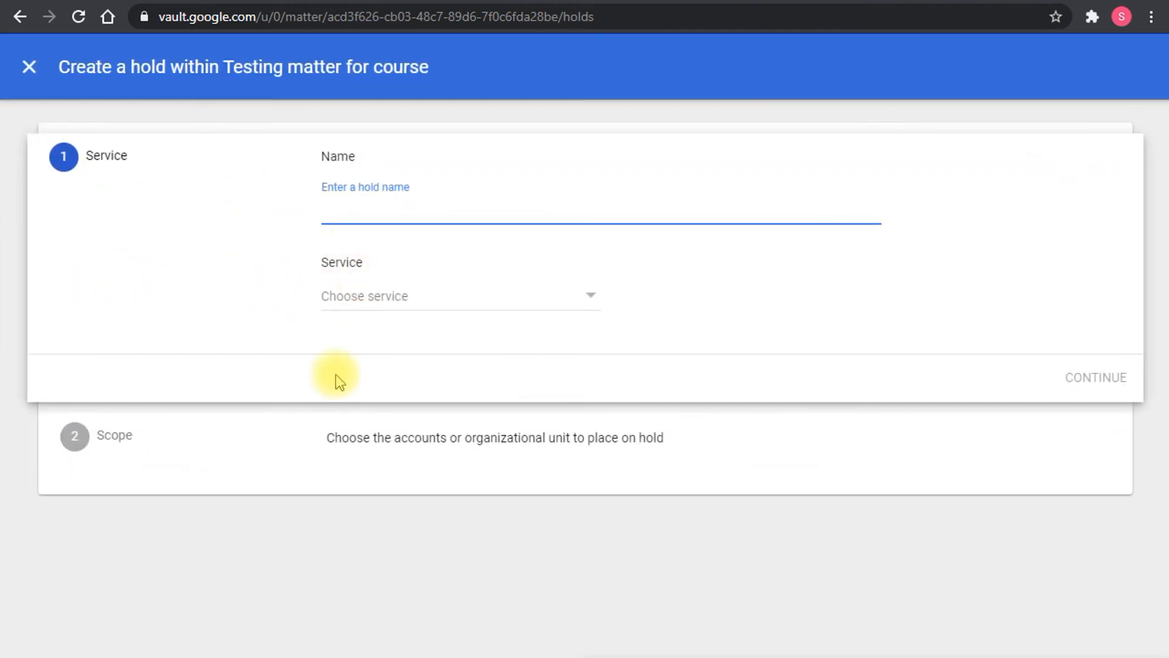
mouse_move(372, 207)
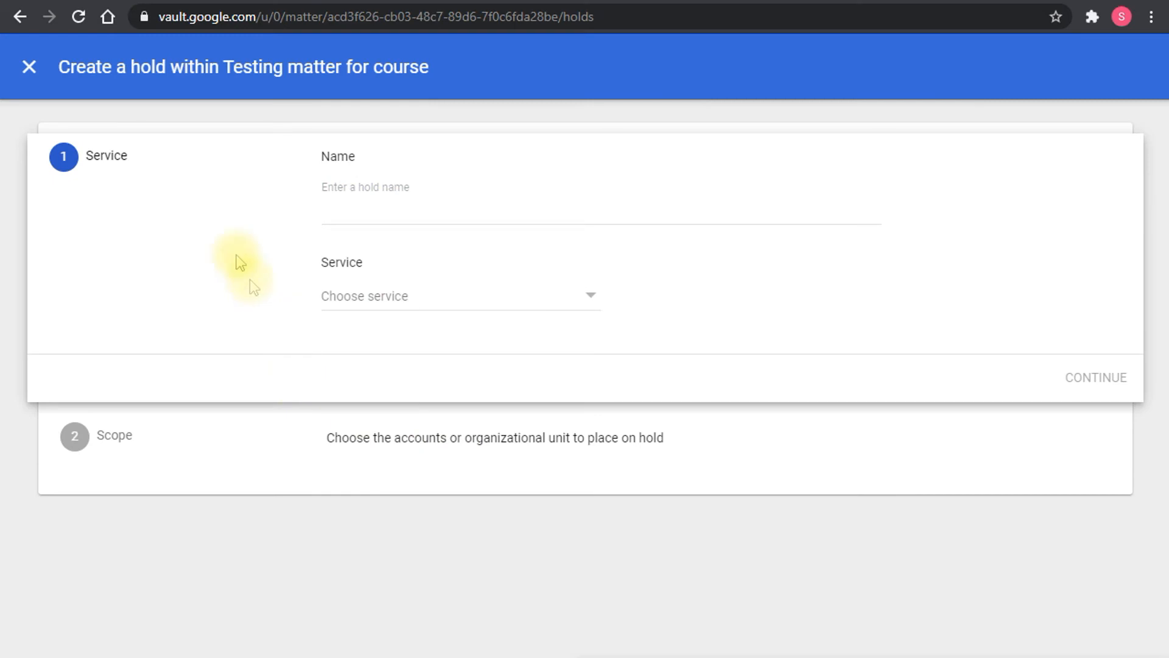
click(29, 65)
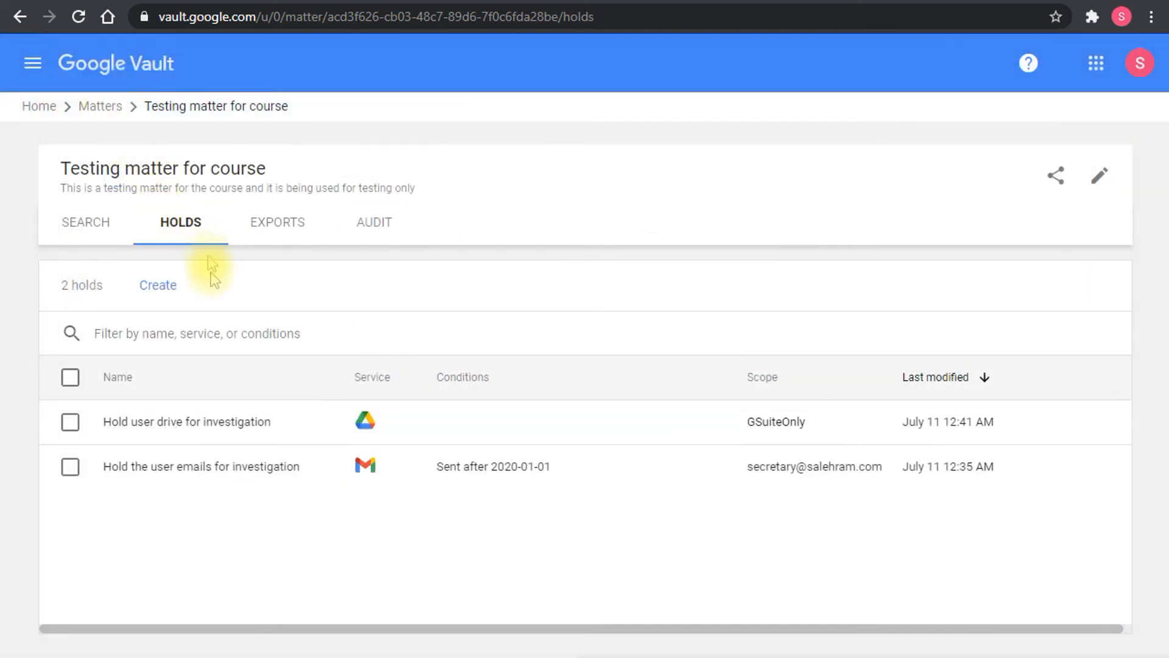
mouse_move(295, 264)
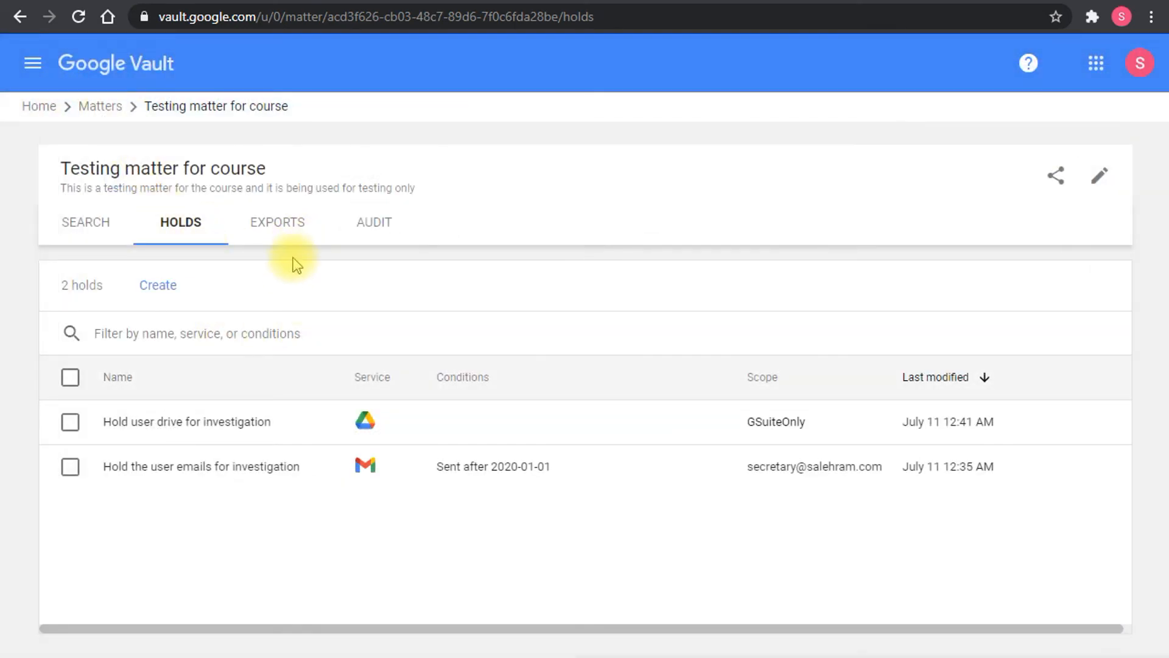
- Show the matter's empty Exports list, glancing at classic Vault and returning to the new interface
click(276, 221)
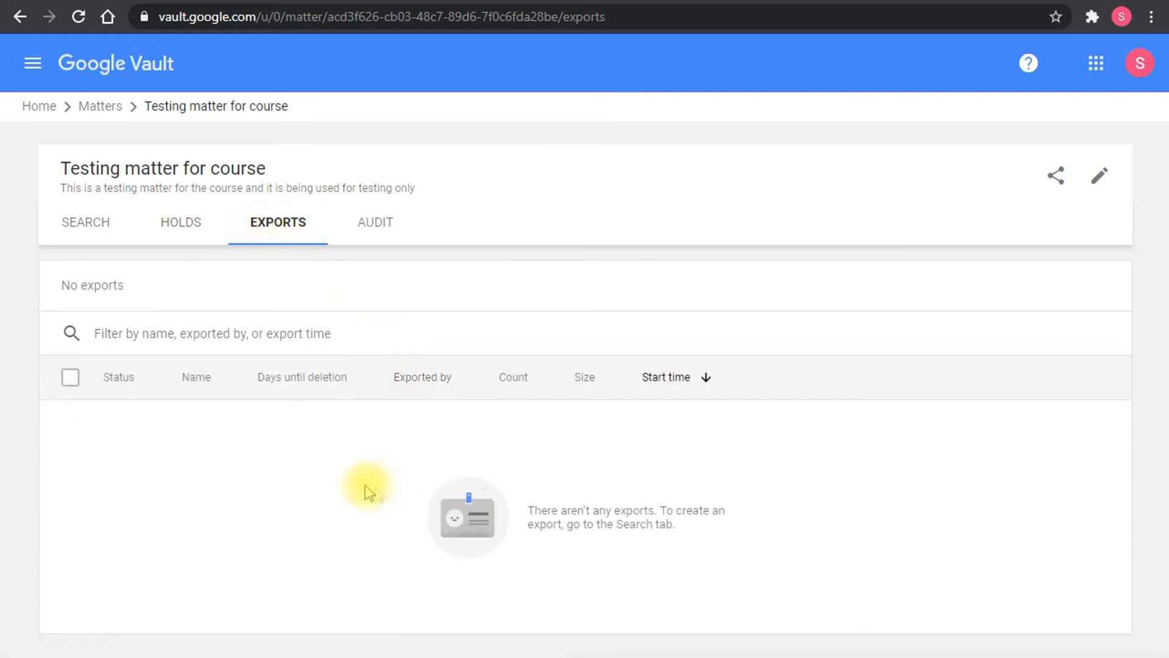
mouse_move(380, 288)
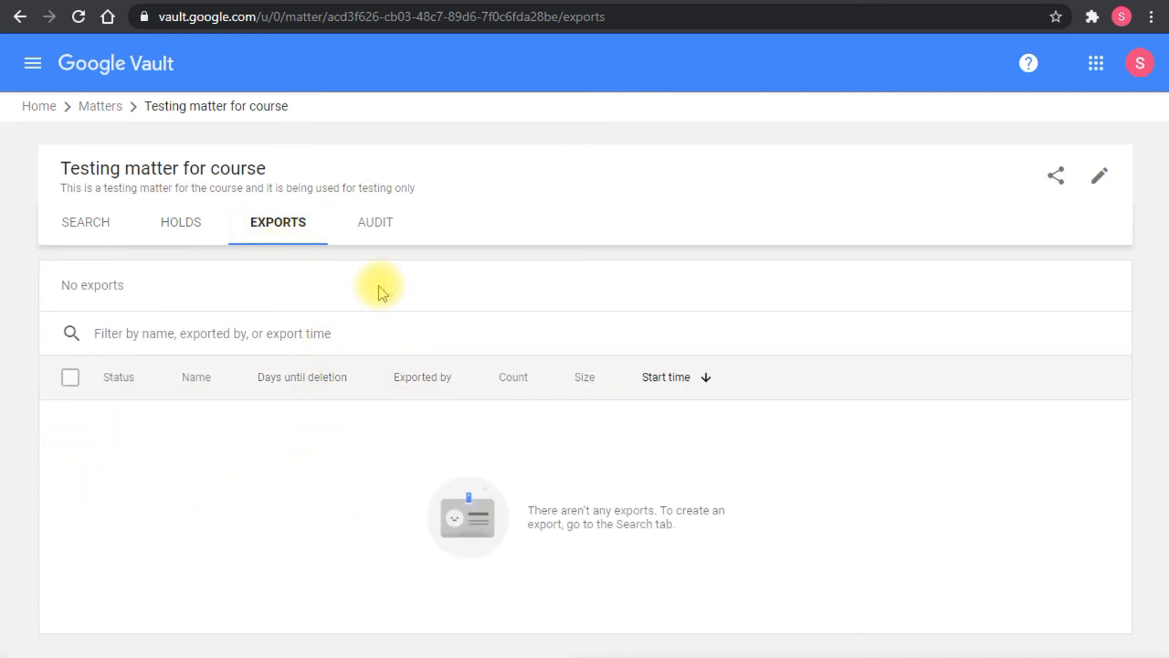
mouse_move(852, 483)
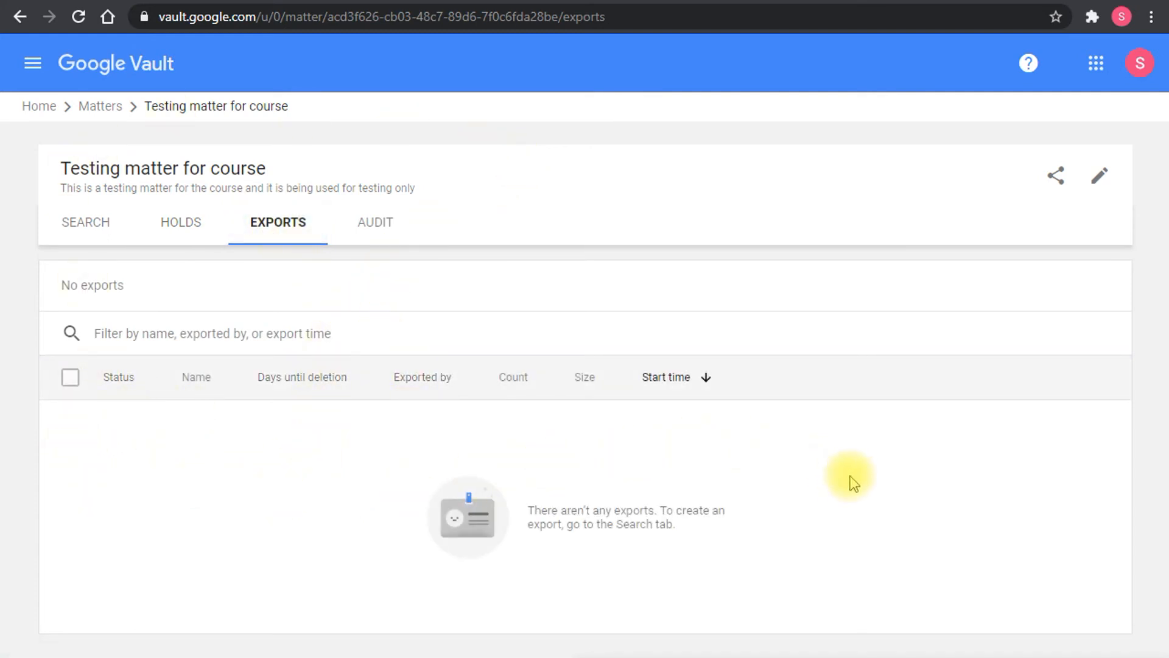
mouse_move(849, 479)
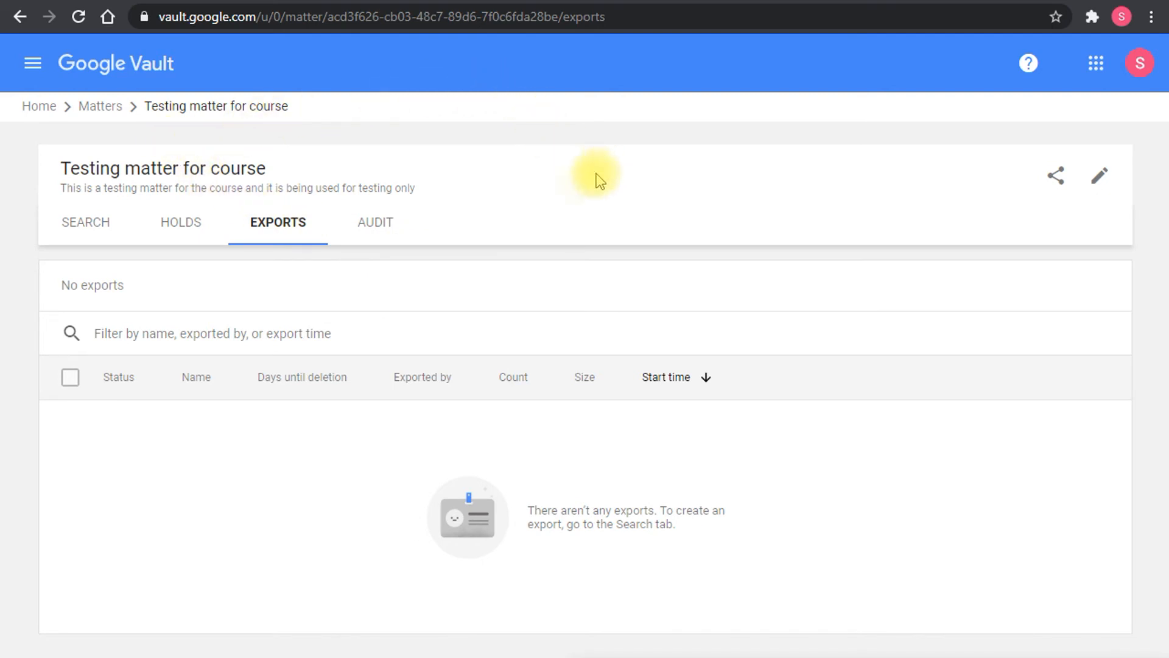
mouse_move(621, 229)
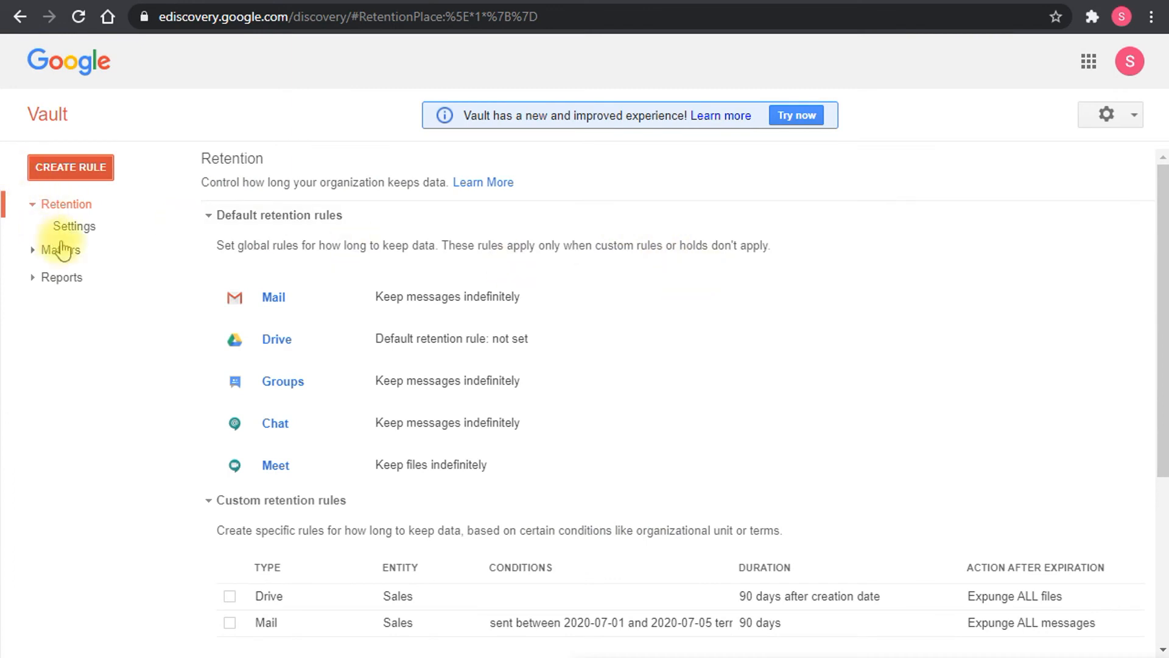
click(61, 249)
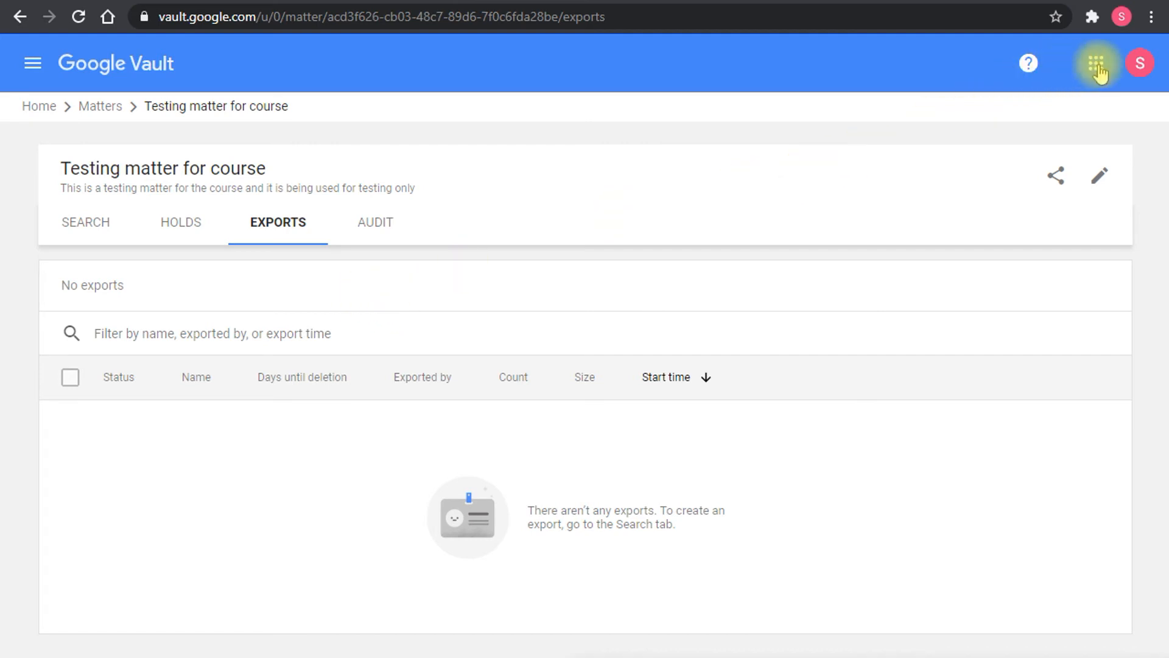
click(1095, 62)
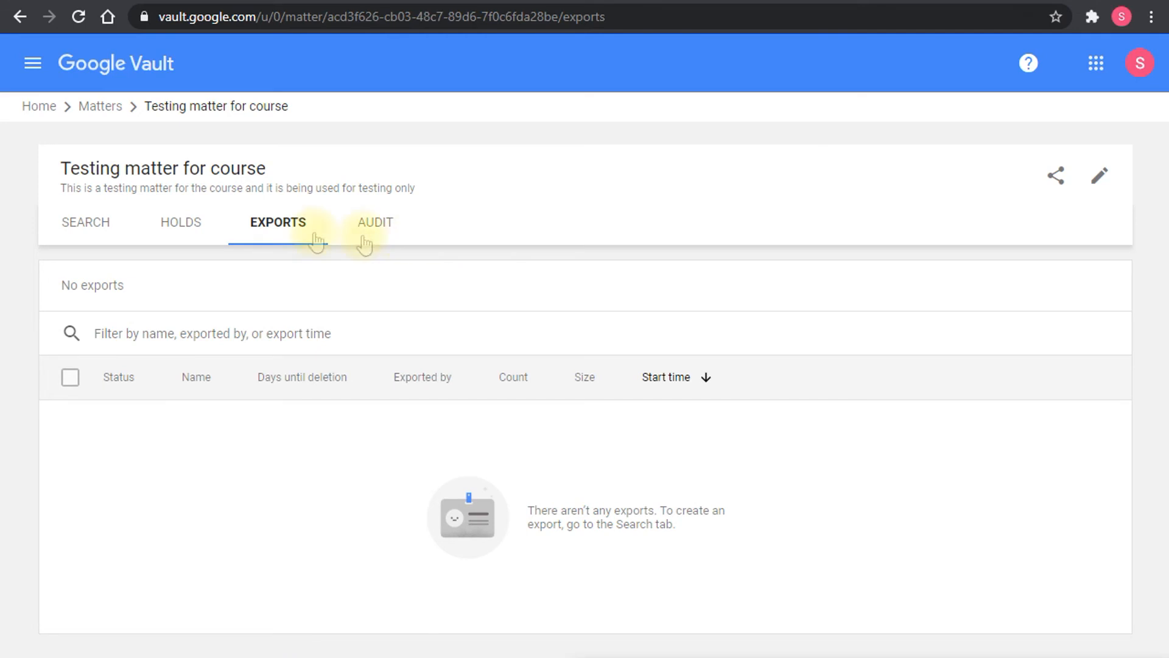
mouse_move(130, 59)
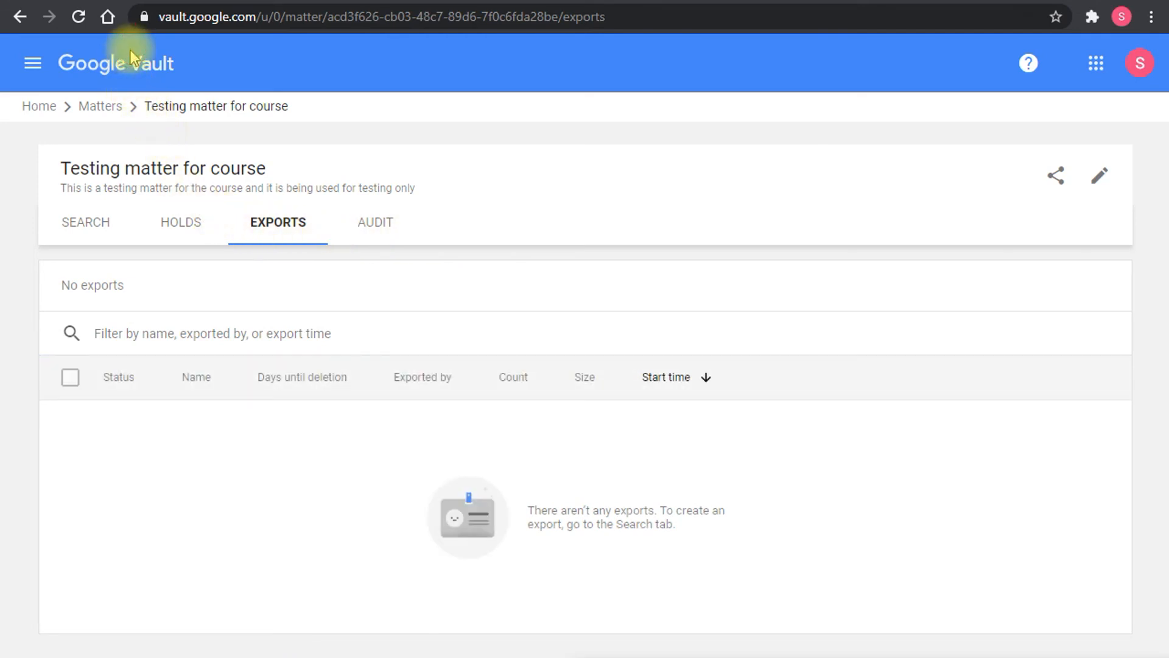
- Go to Reports from the main navigation and view the Domain Holds report
click(32, 62)
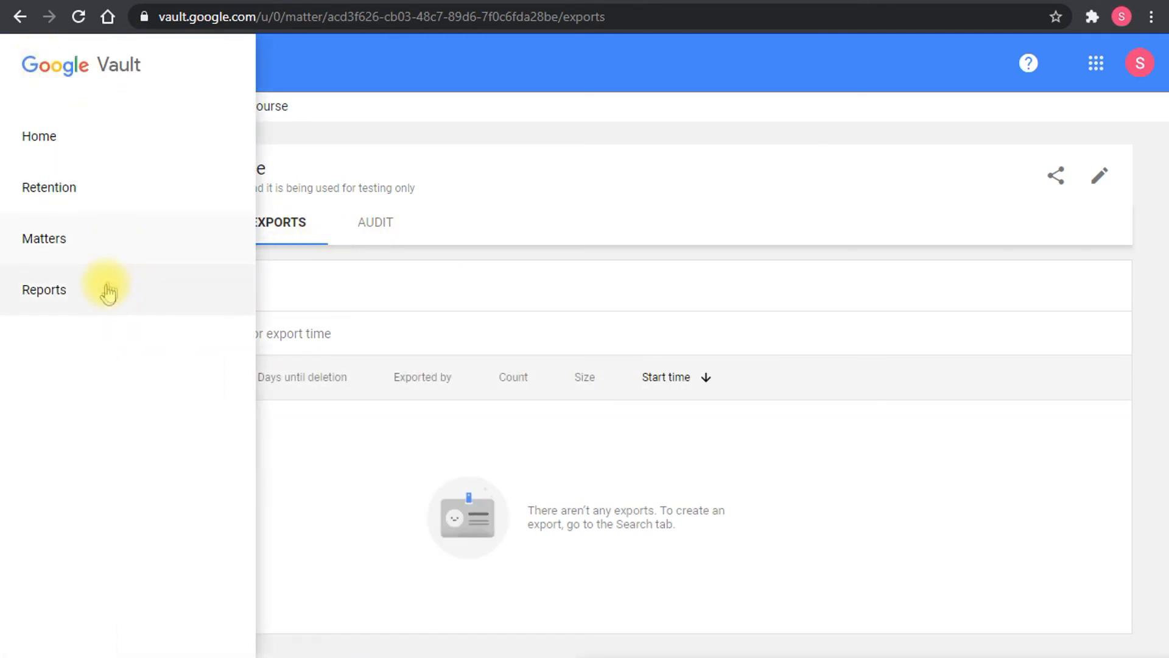
click(44, 290)
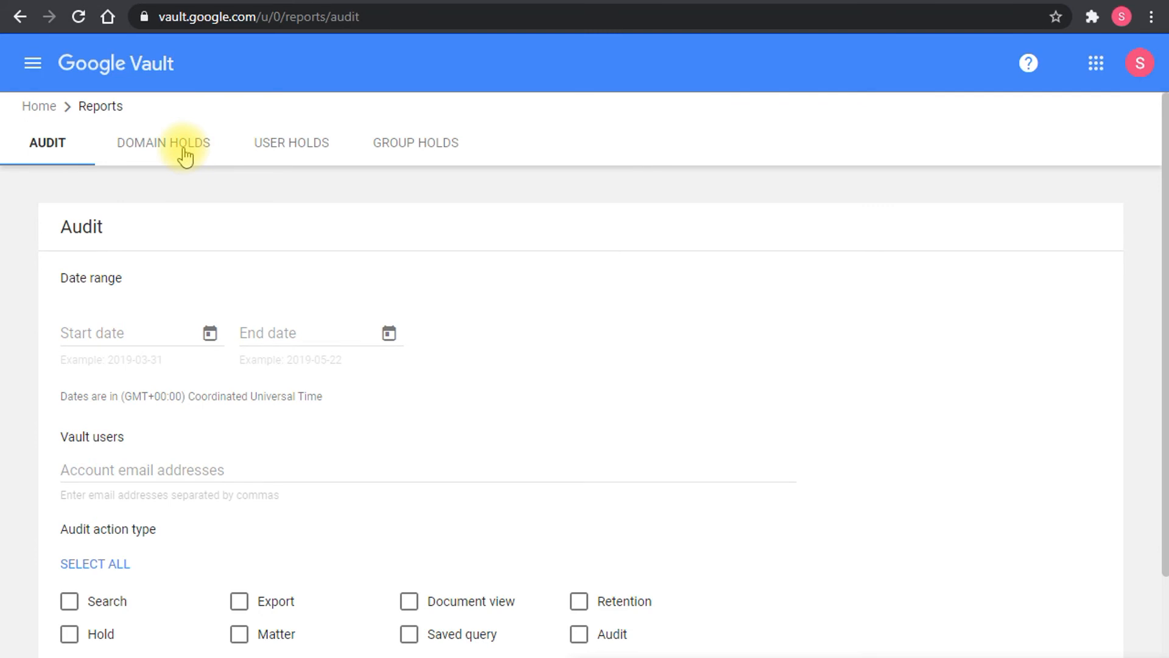
click(163, 143)
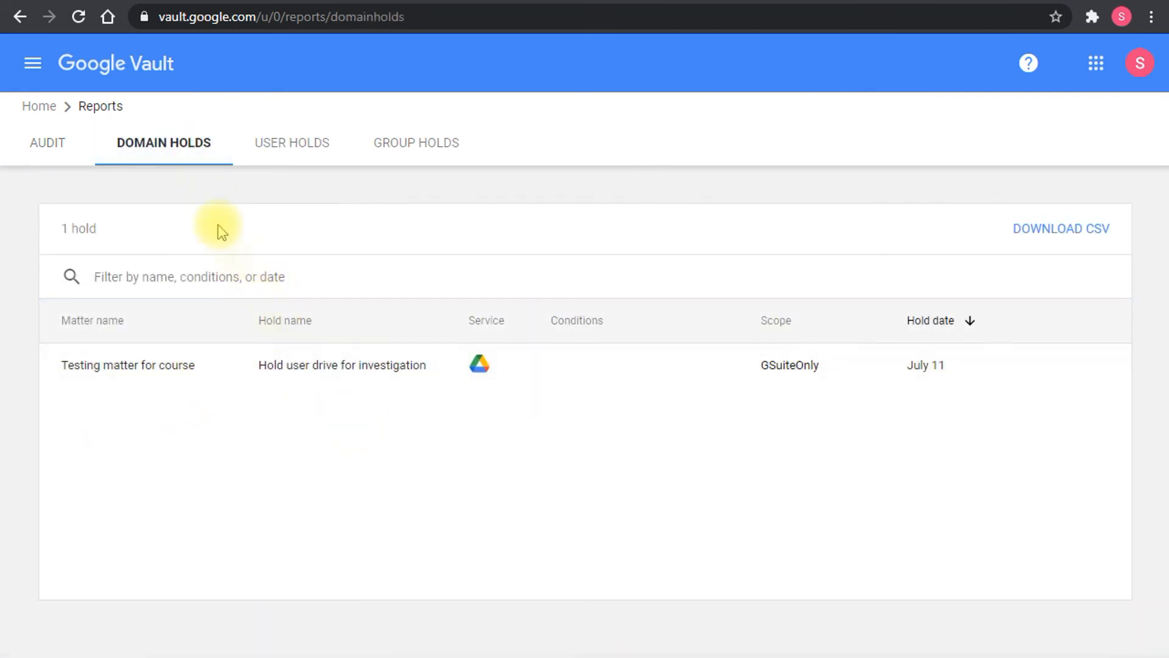
- Go to Retention from the main navigation to view the Default Rules
click(32, 62)
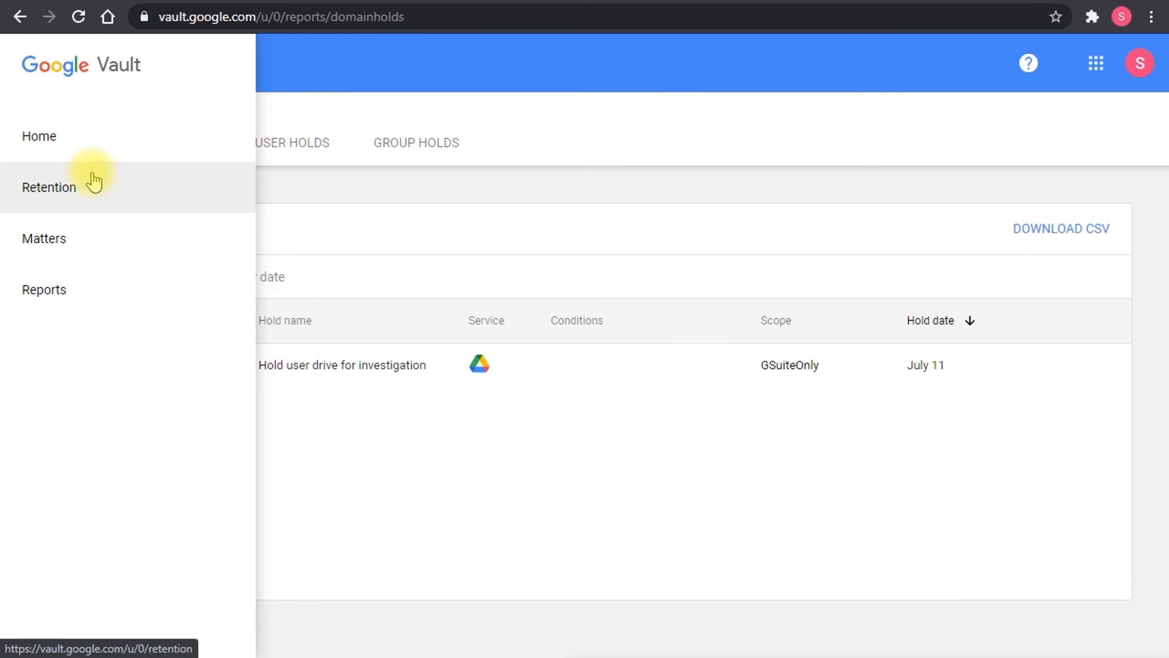
click(49, 188)
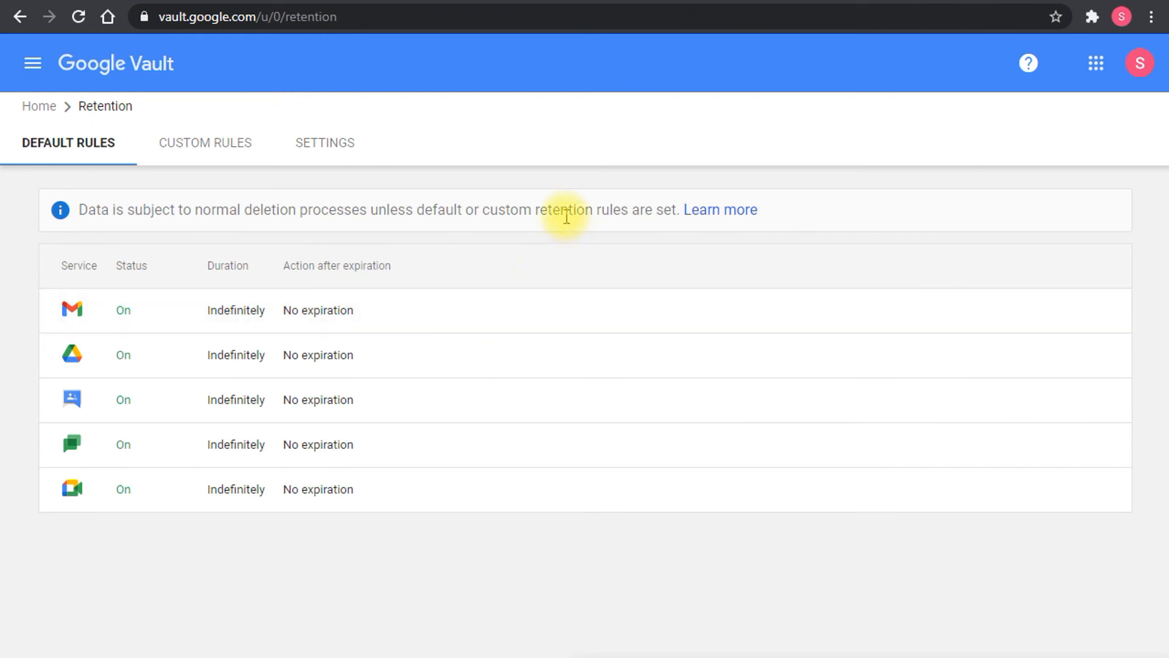
mouse_move(625, 137)
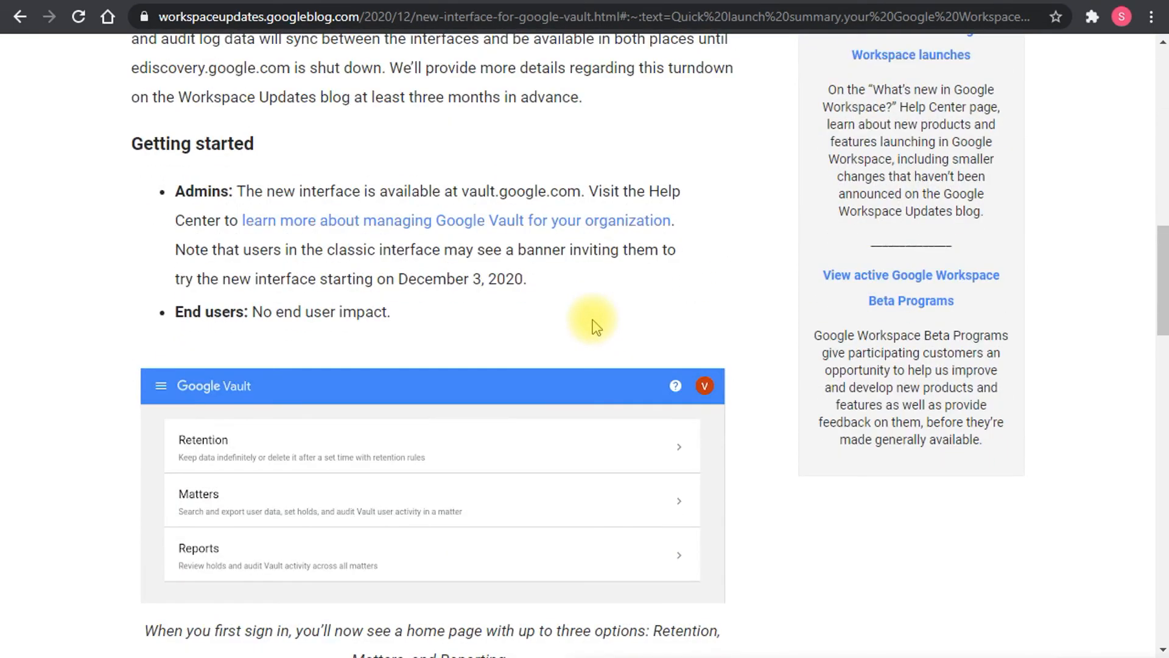
mouse_move(622, 341)
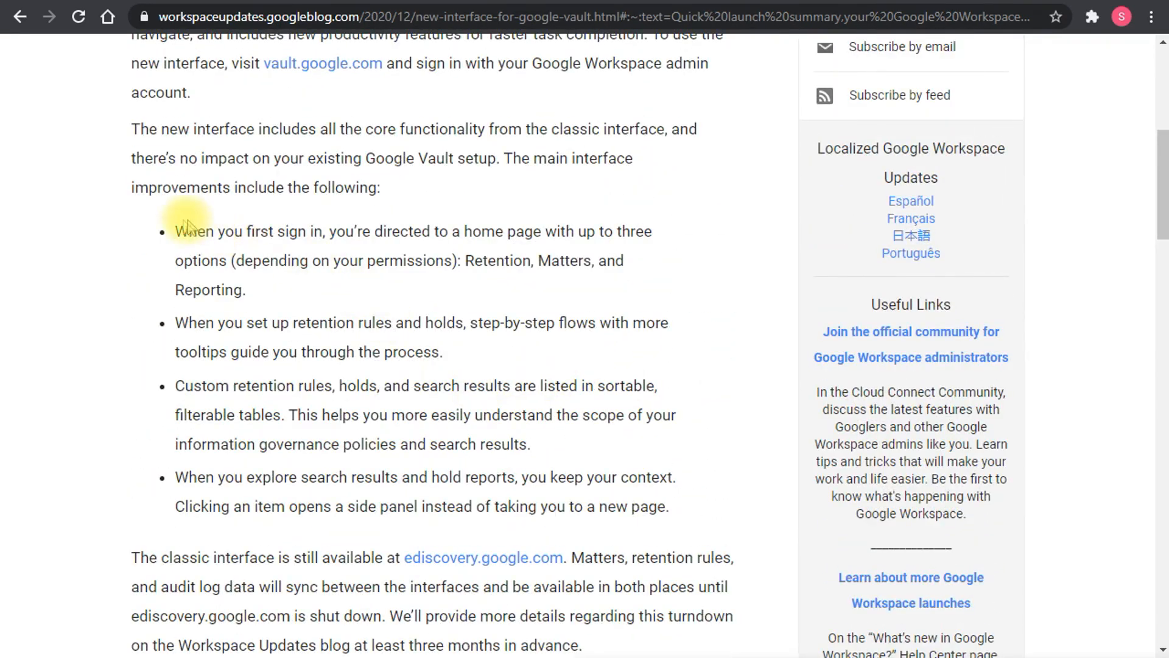
mouse_move(685, 514)
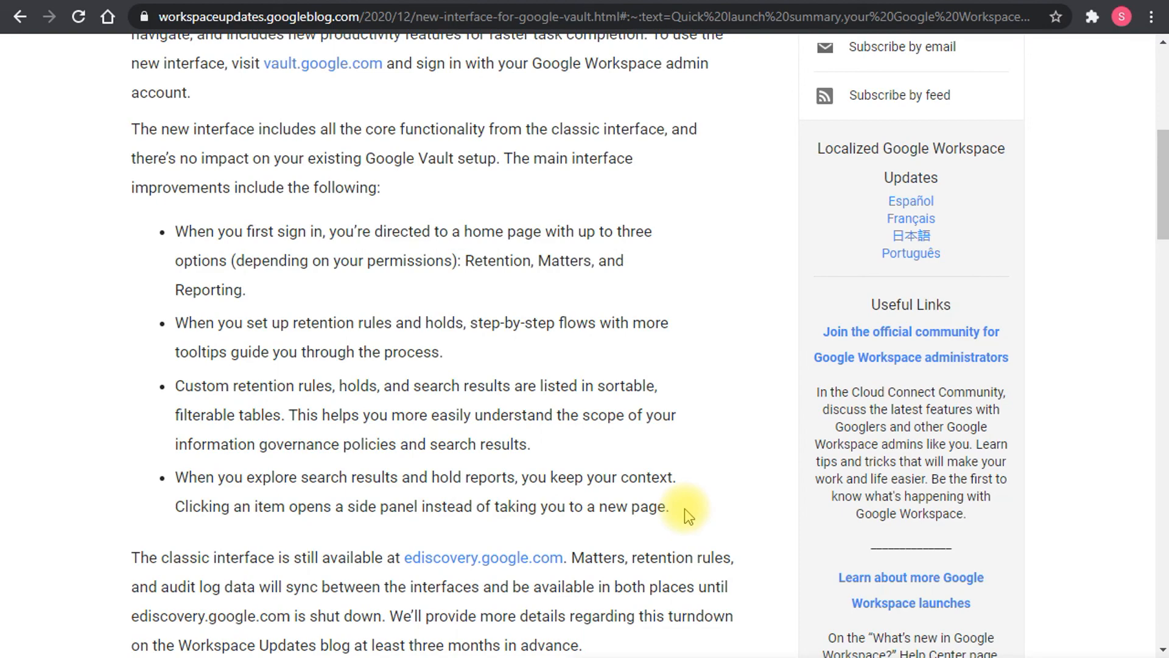